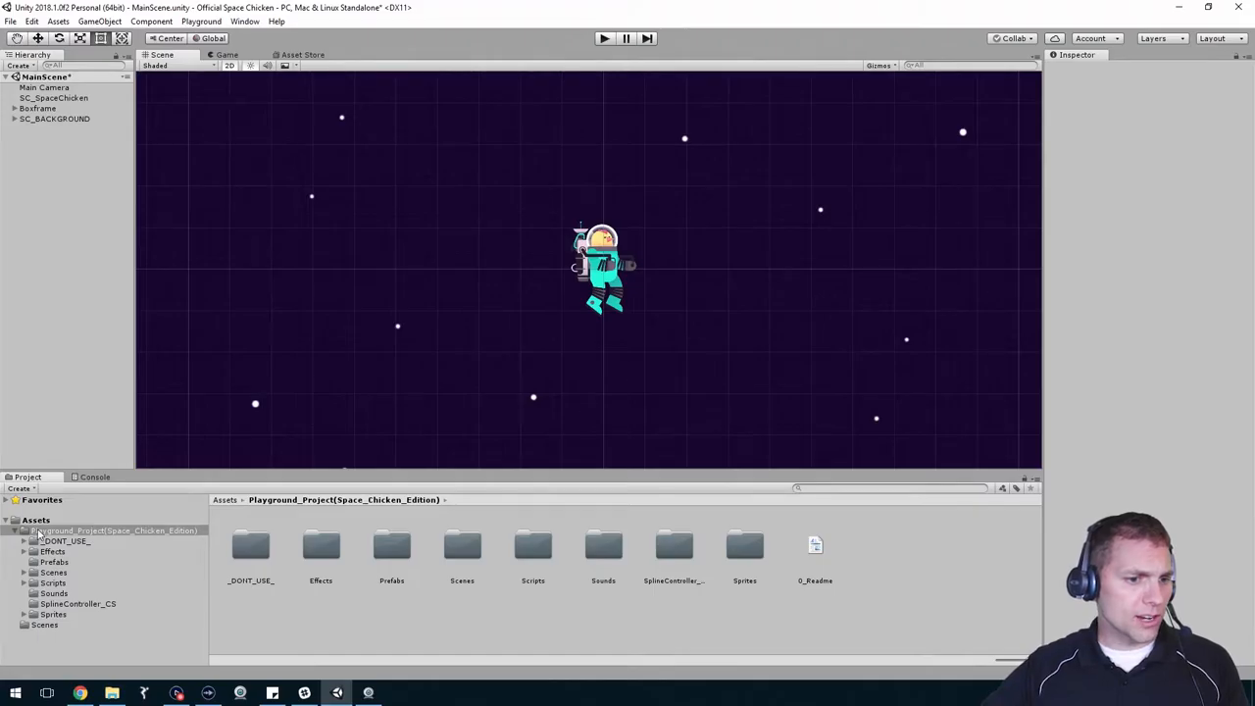
Create a new folder named animations in the project's Assets.
right_click(113, 529)
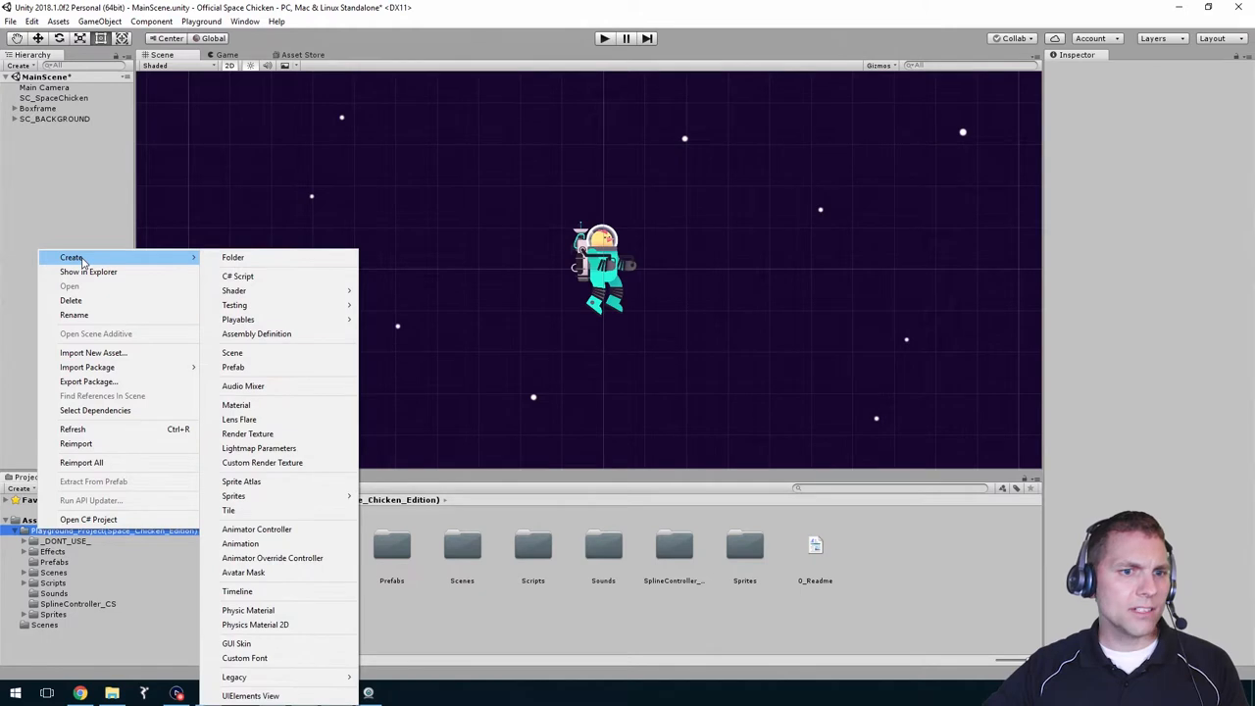
mouse_move(233, 257)
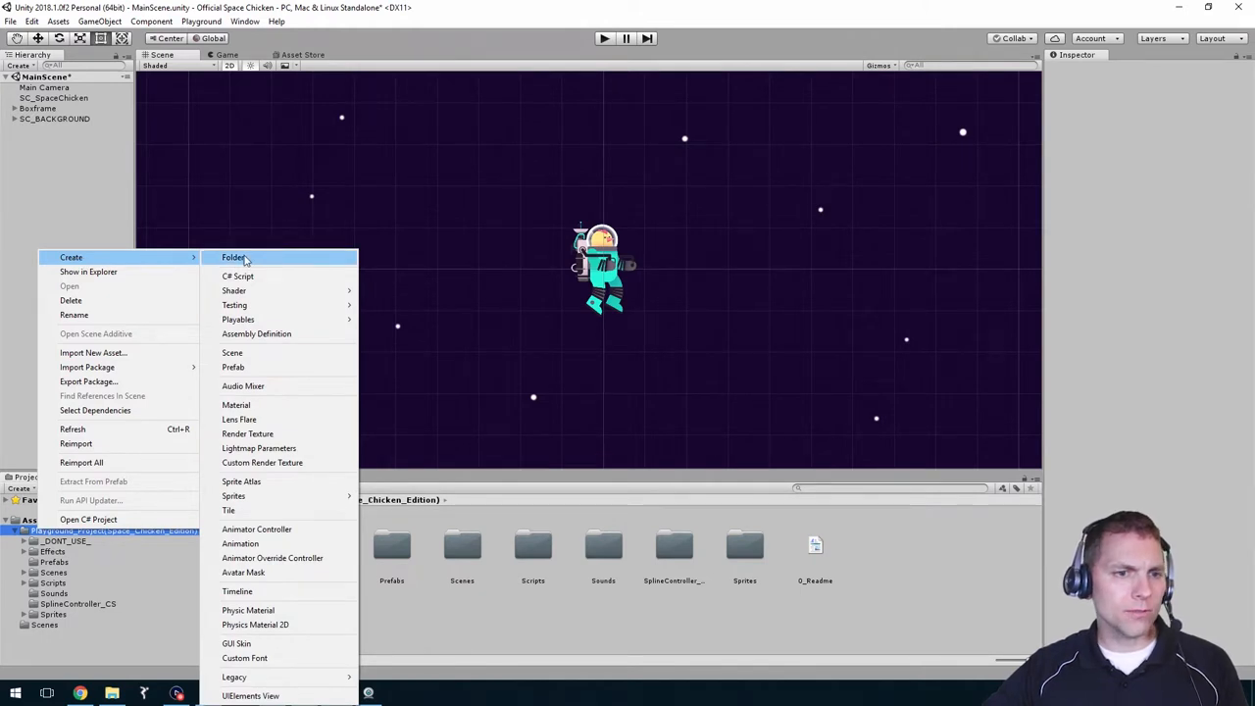
left_click(234, 257)
type("animations")
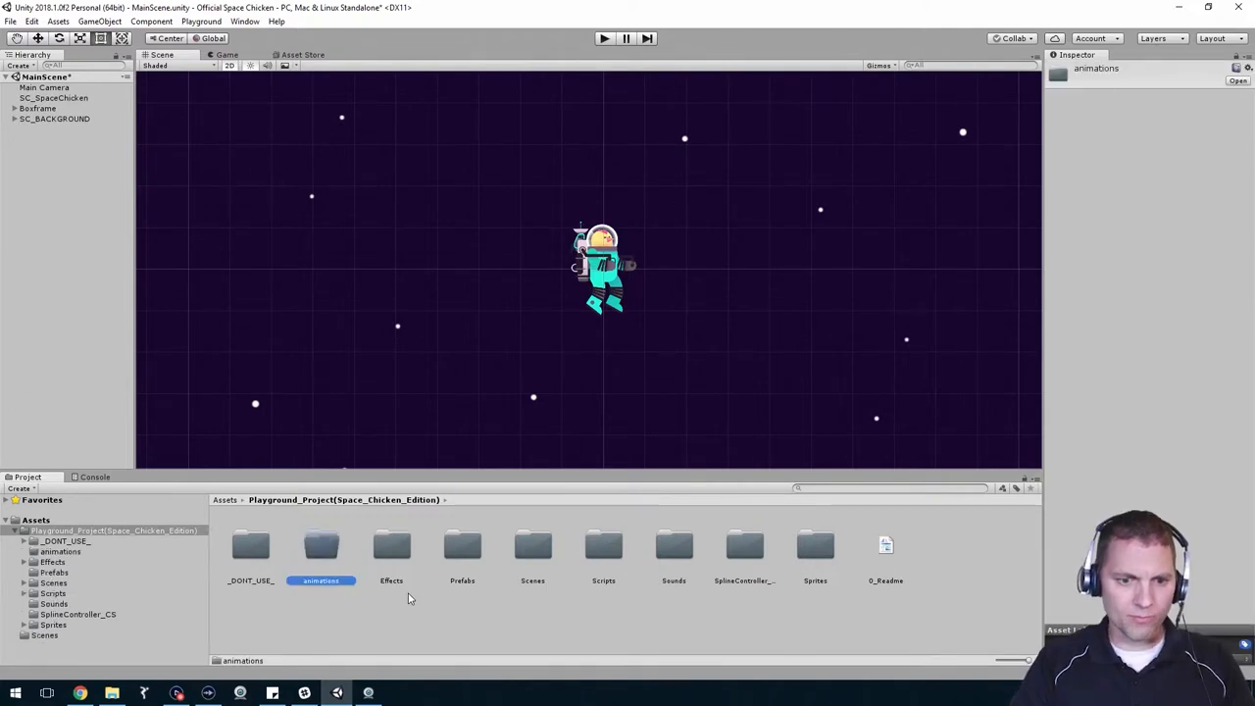
mouse_move(349, 565)
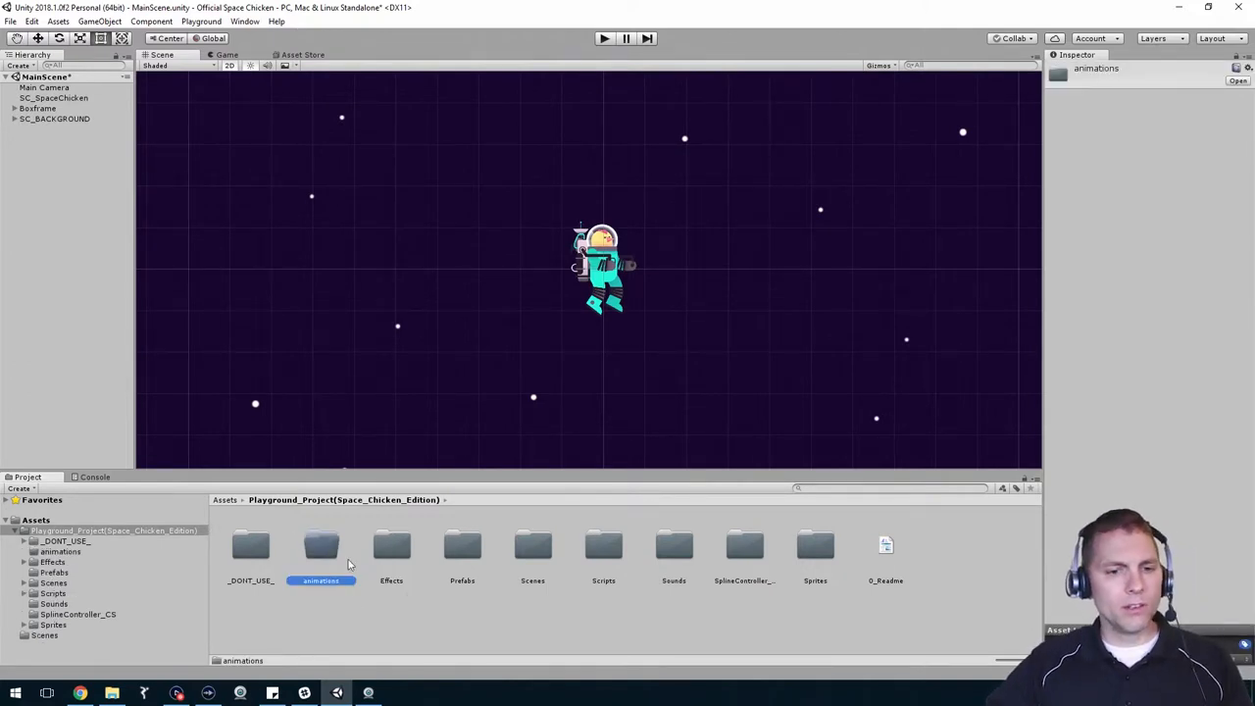
mouse_move(335, 557)
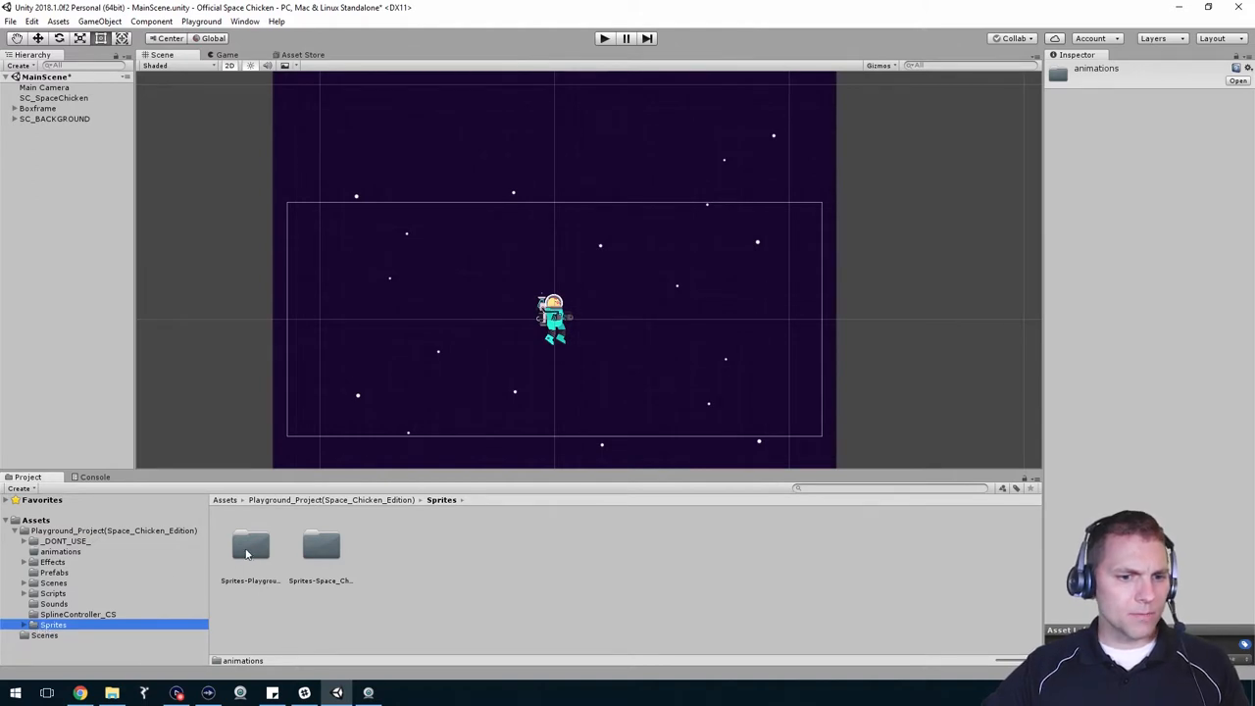
Drag the RoundedSquare sprite from GeometricShapes into the scene above the camera's top-left corner.
double_click(251, 545)
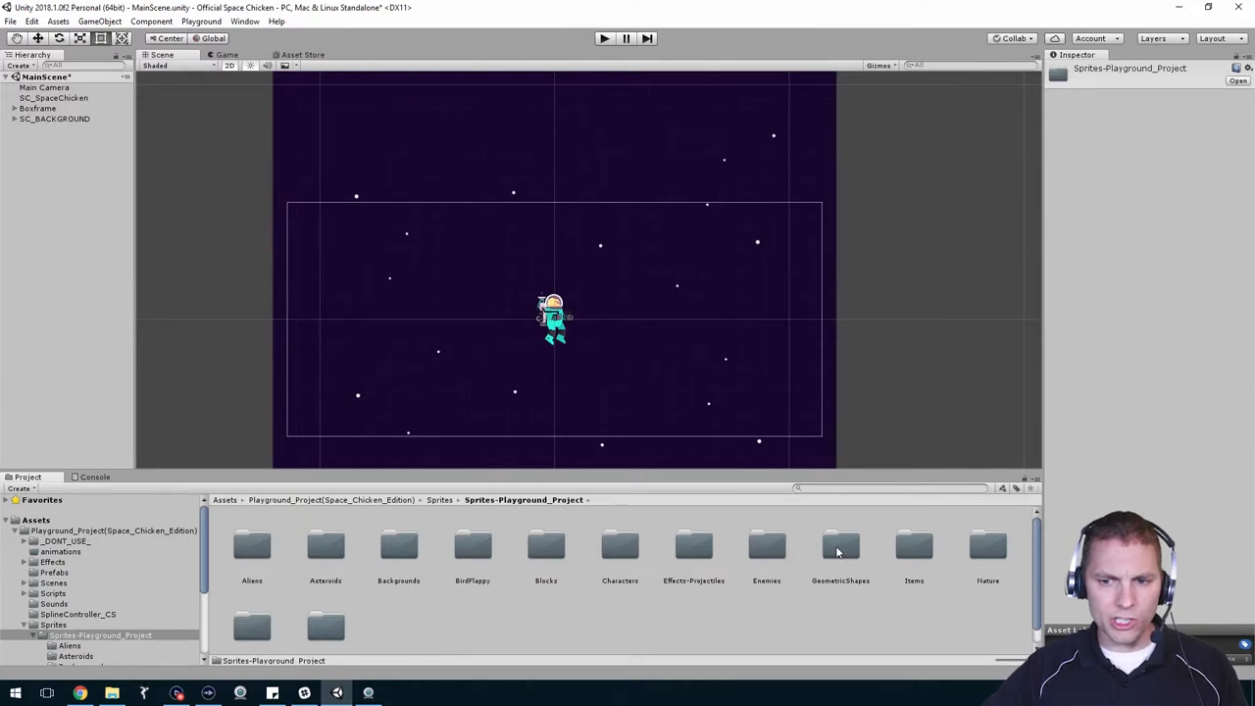
double_click(839, 549)
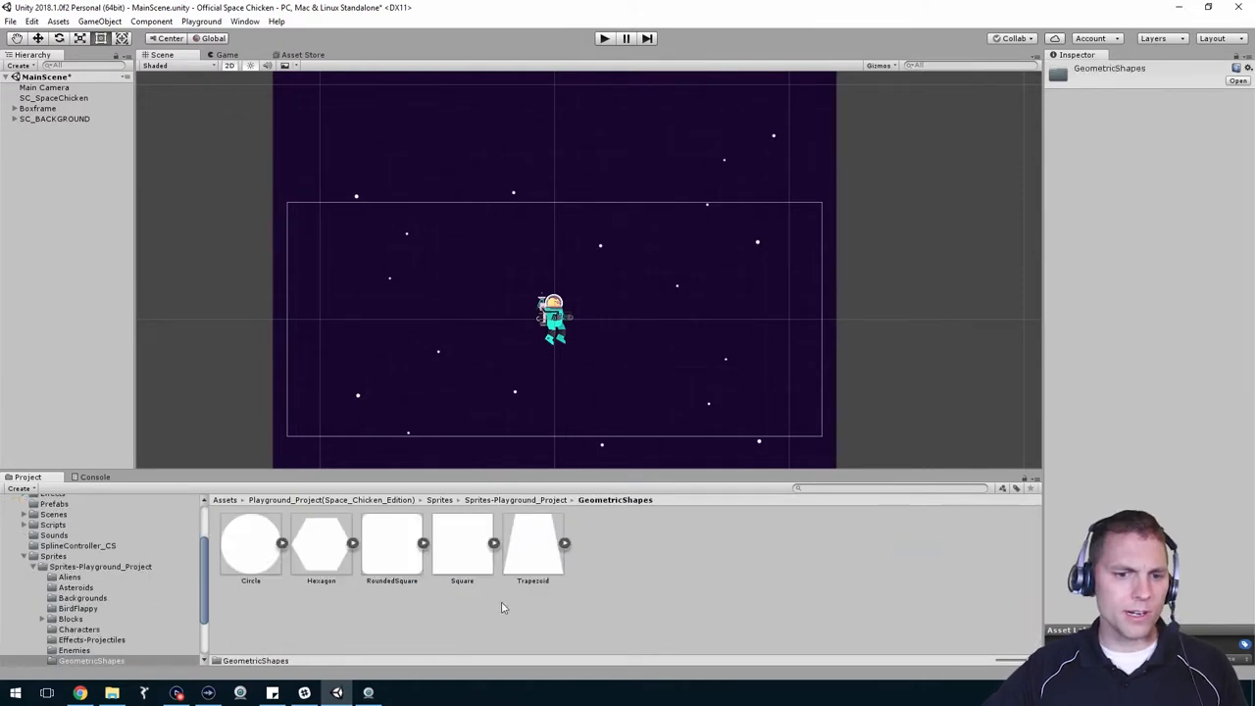
mouse_move(392, 555)
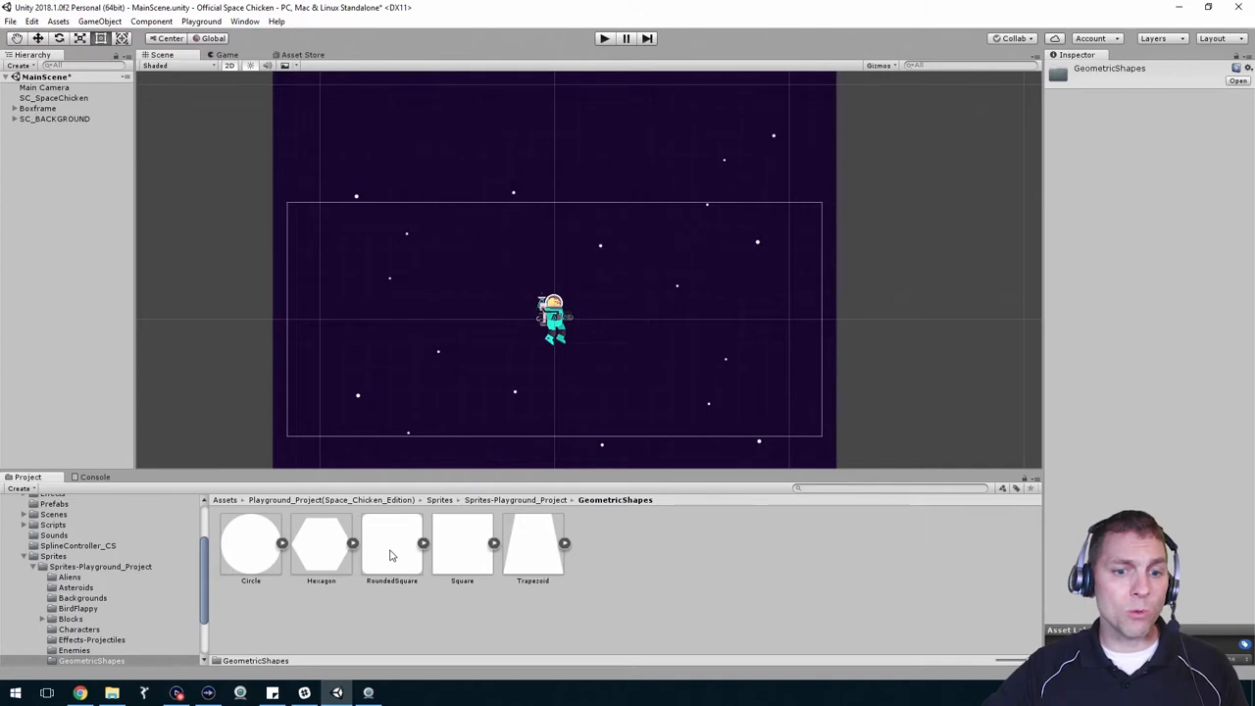
left_click_drag(392, 545, 325, 133)
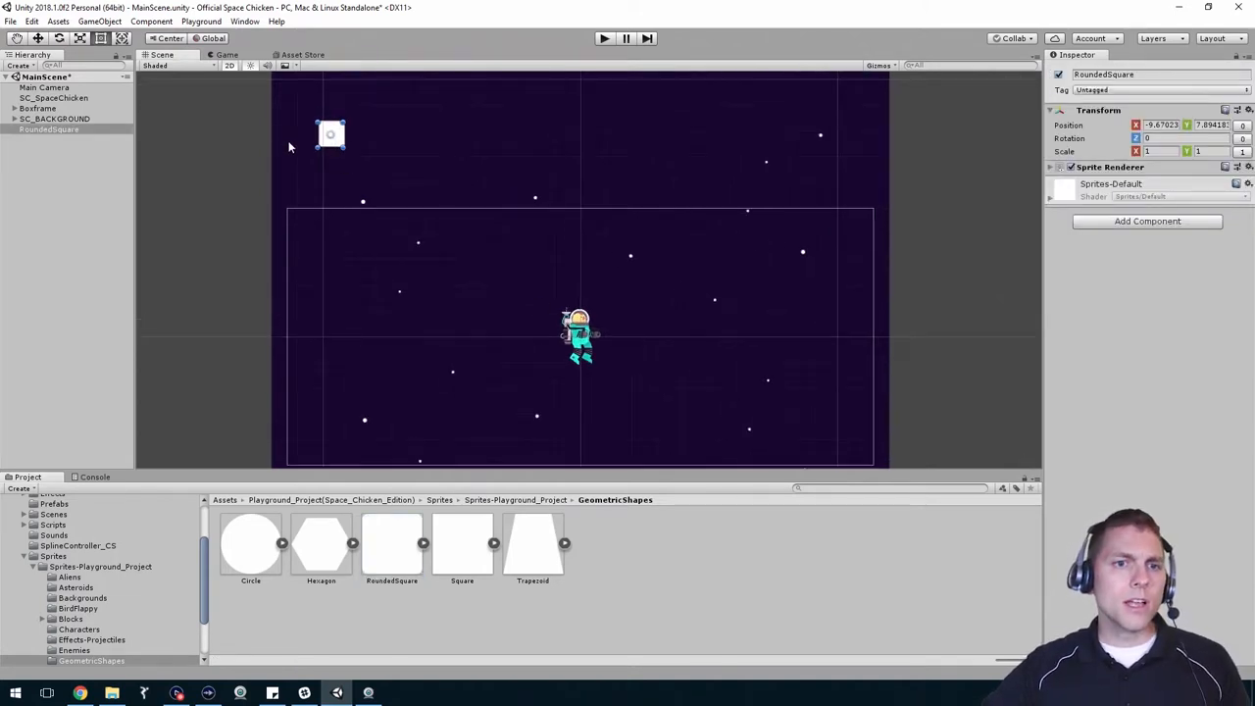
left_click_drag(330, 133, 279, 186)
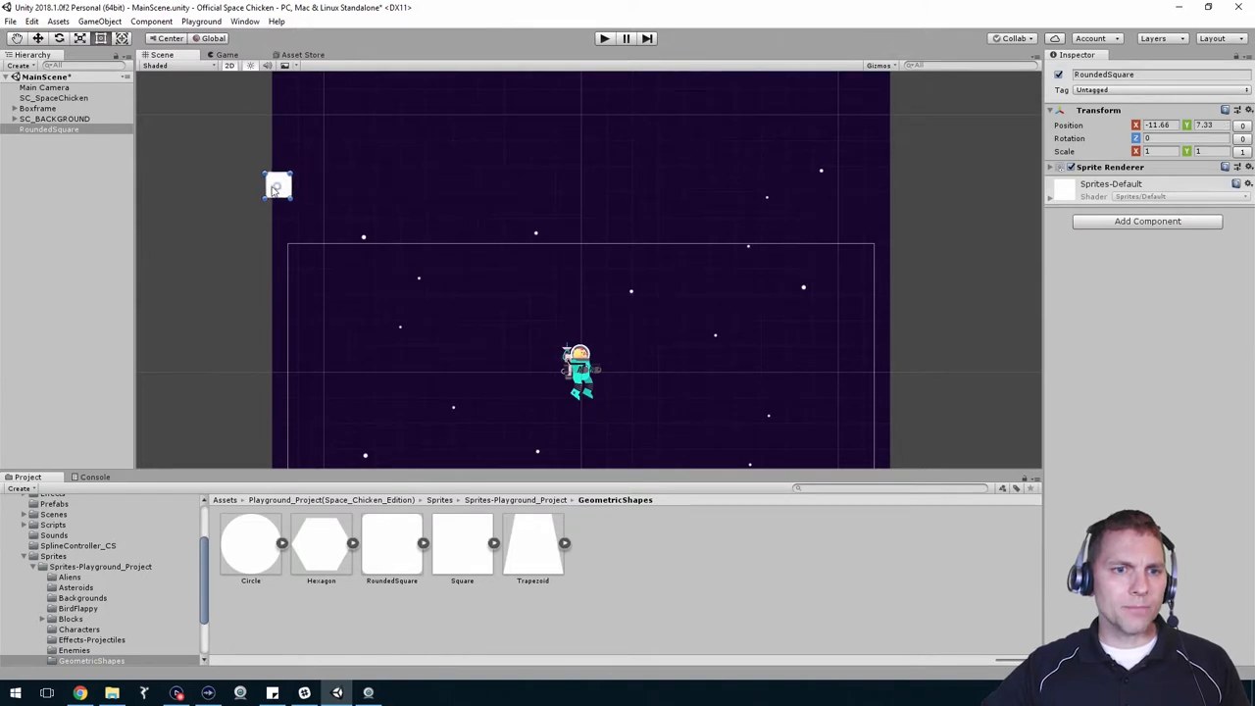
left_click_drag(279, 186, 304, 181)
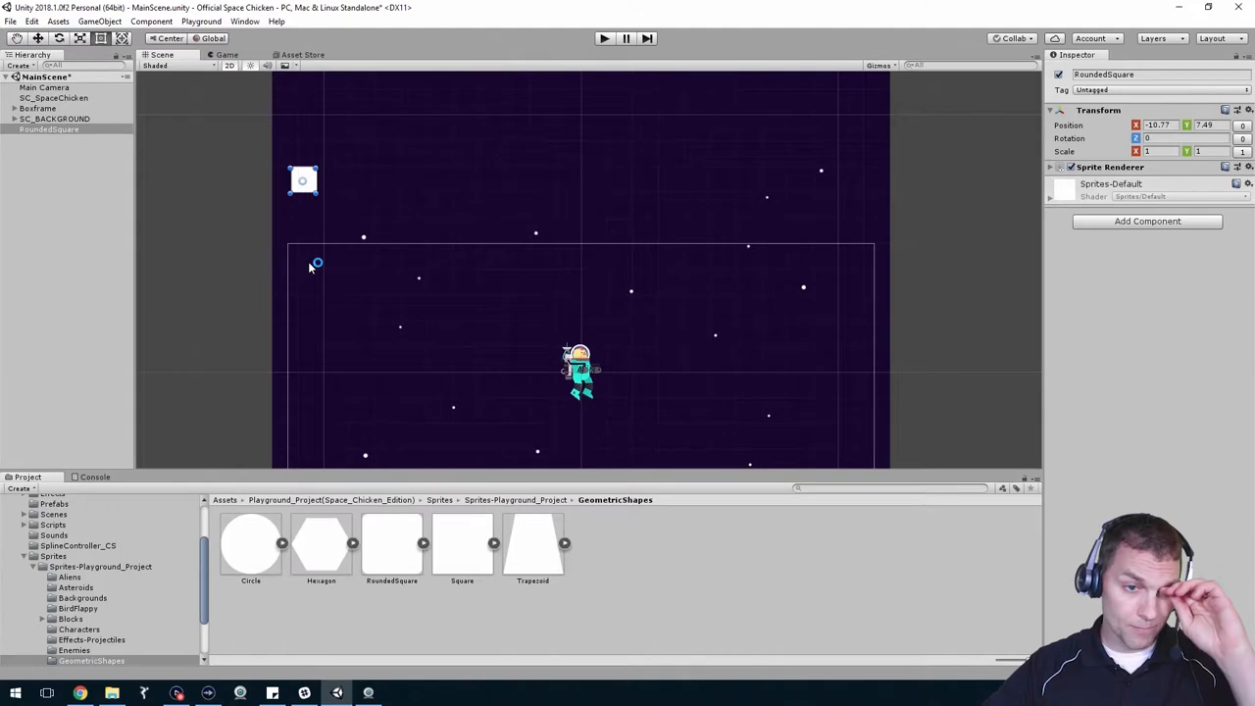
mouse_move(329, 186)
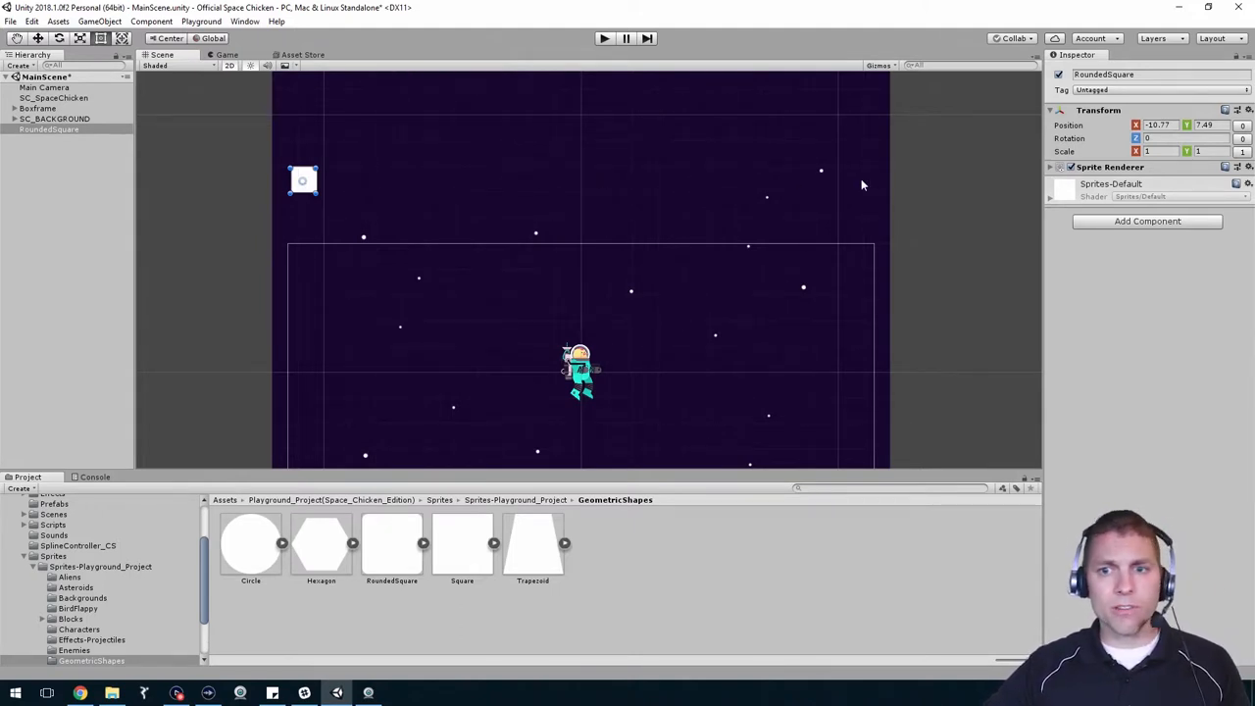
mouse_move(310, 184)
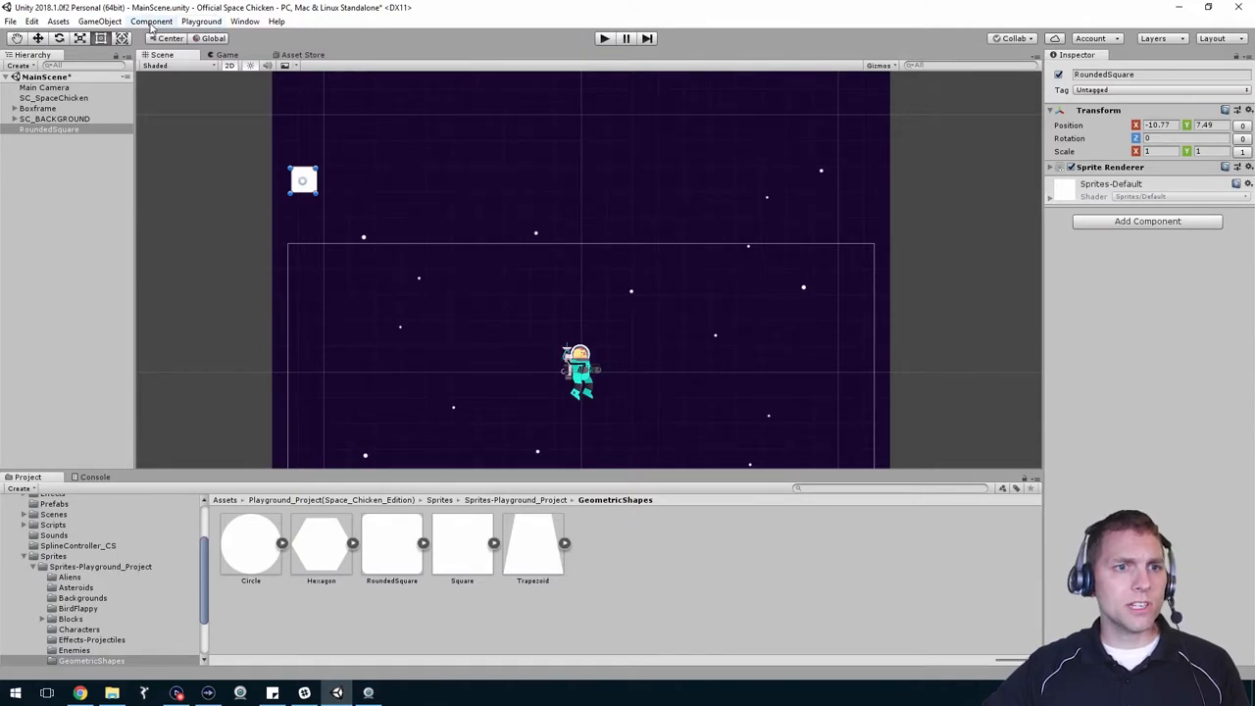
mouse_move(243, 19)
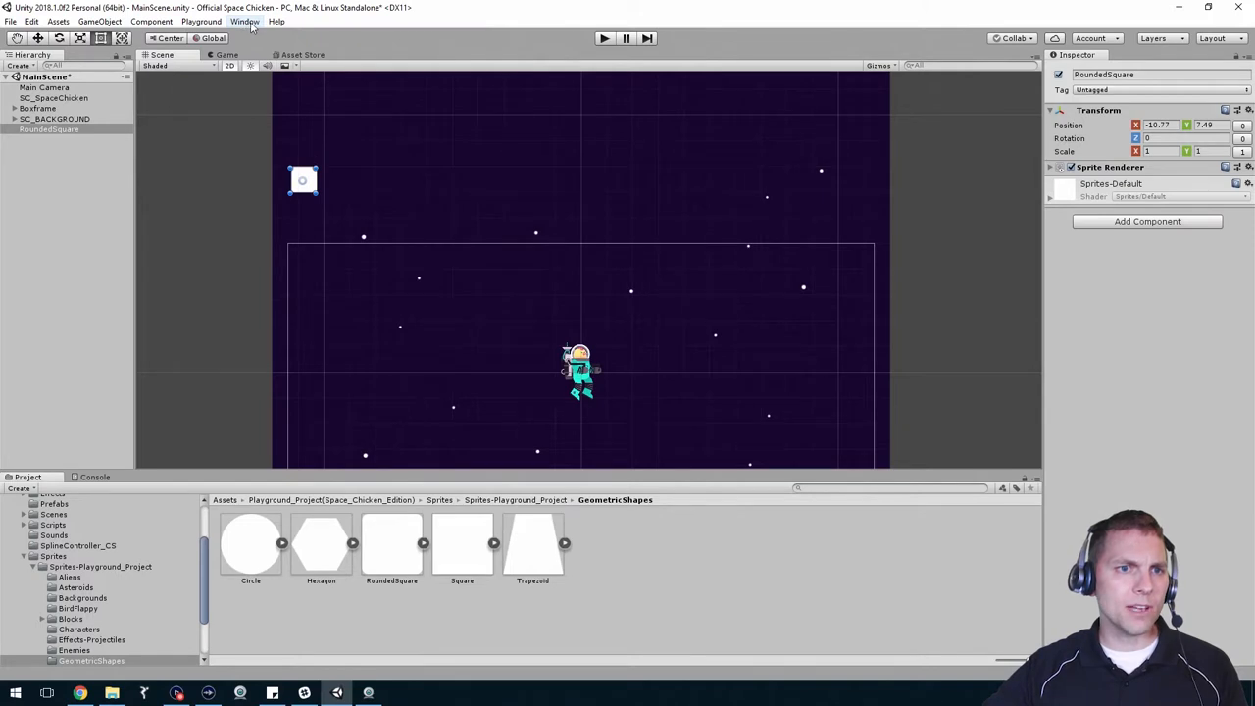
Show the Animation window via Window > Animation.
left_click(243, 20)
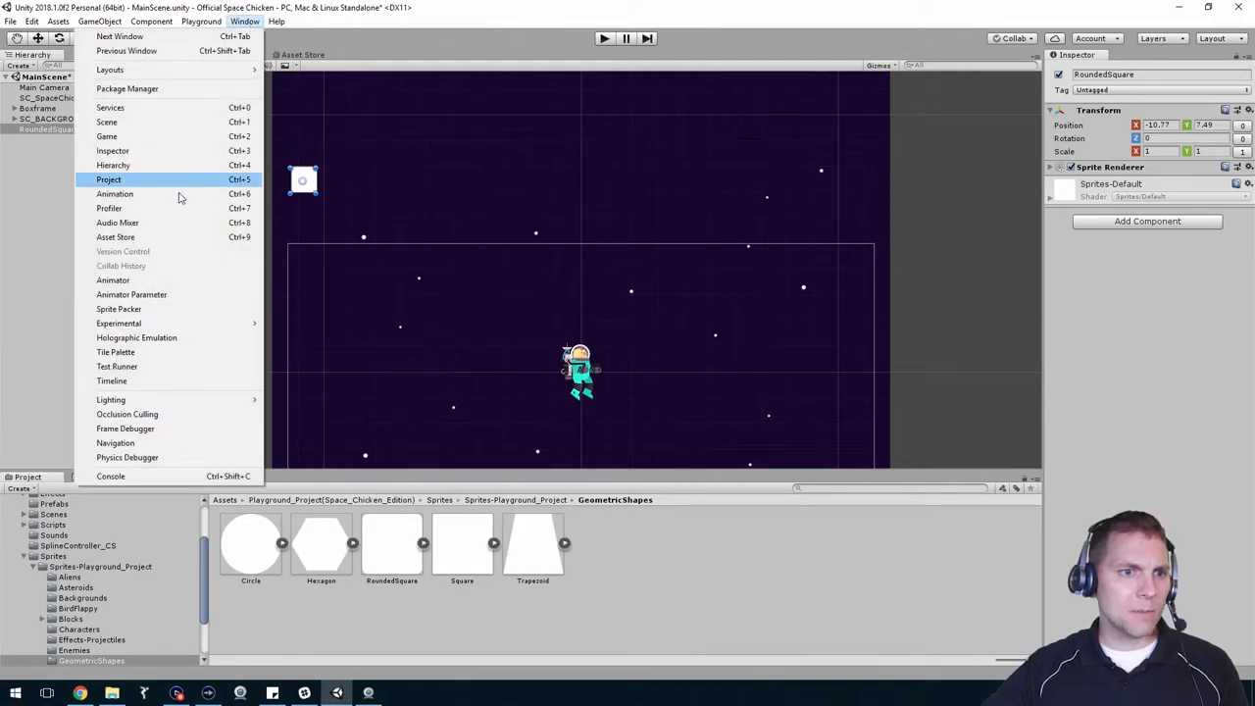
mouse_move(149, 280)
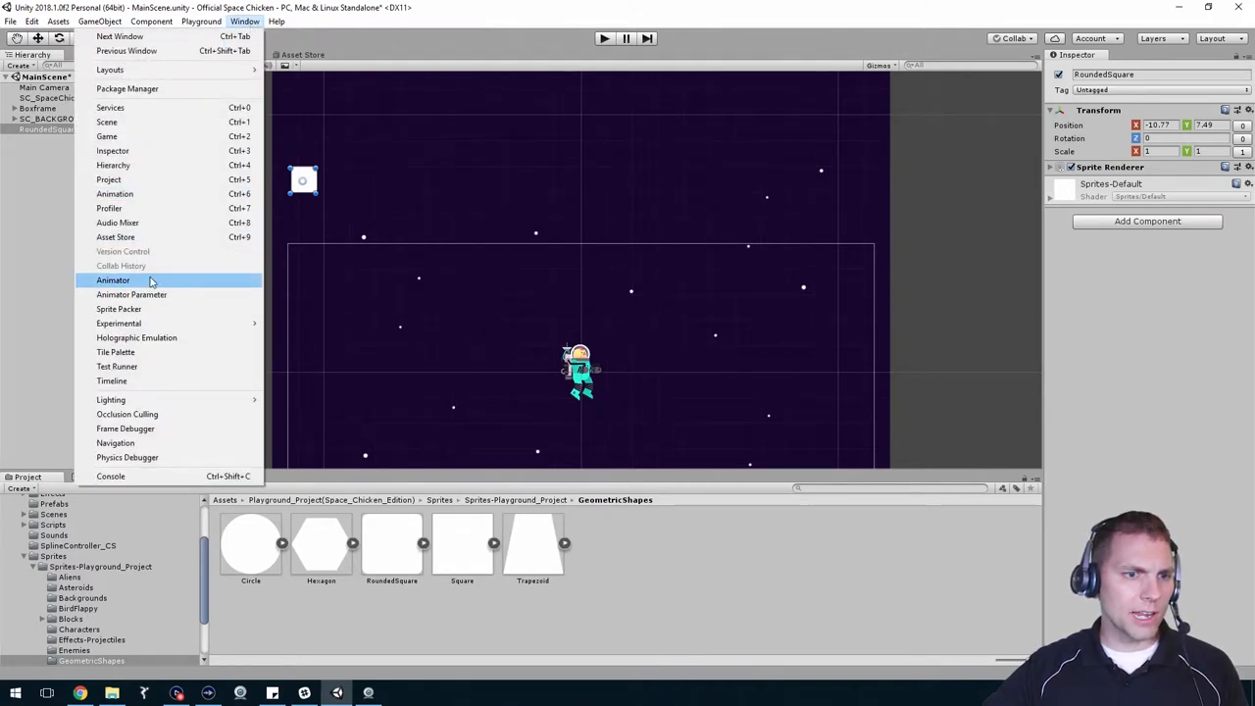
mouse_move(132, 295)
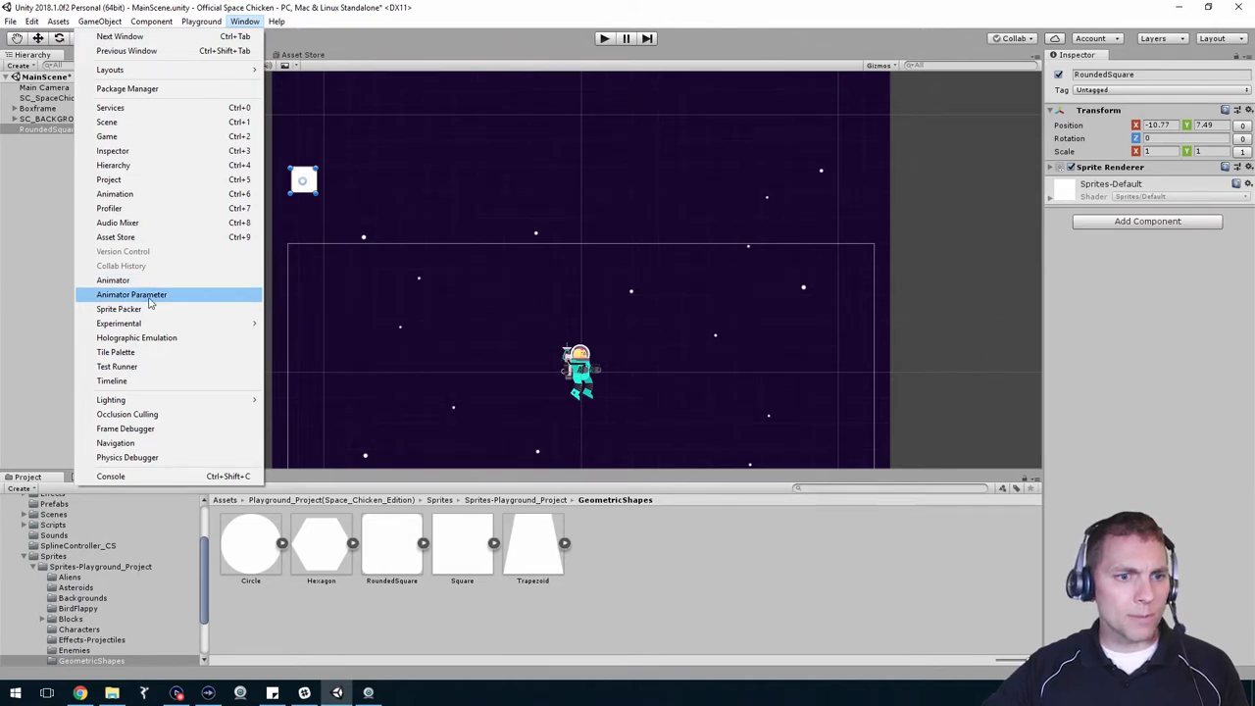
mouse_move(113, 195)
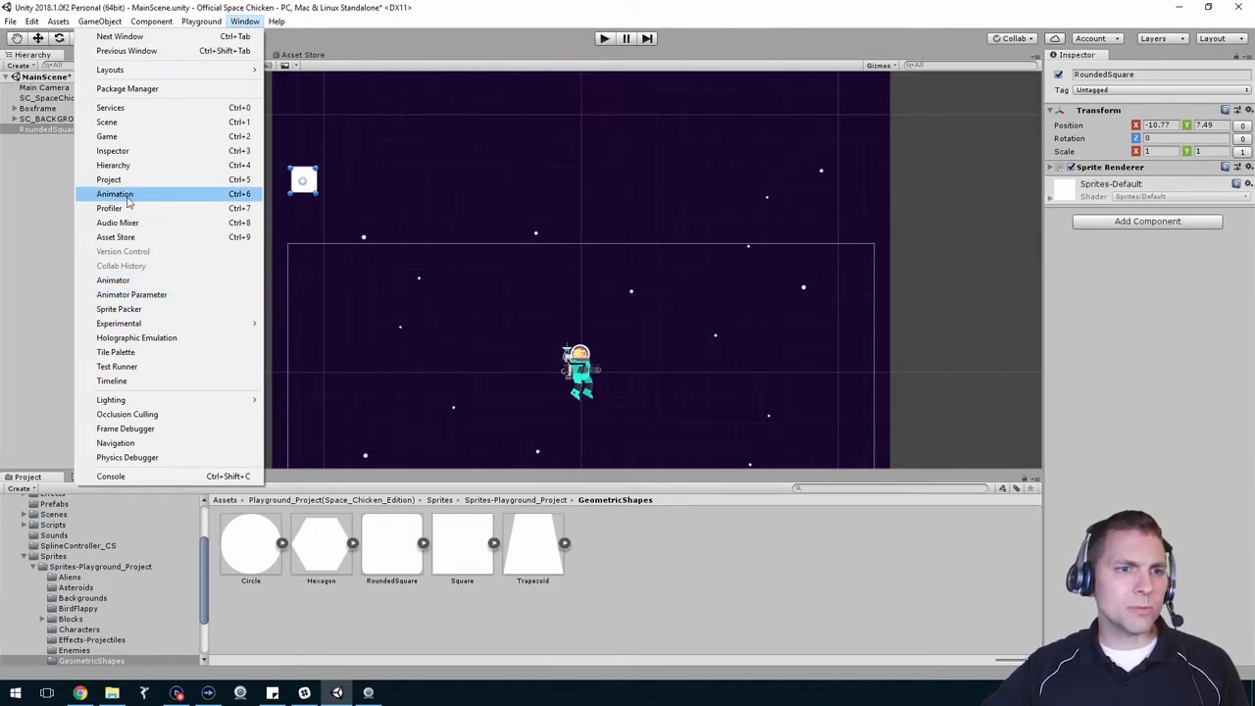
left_click(114, 195)
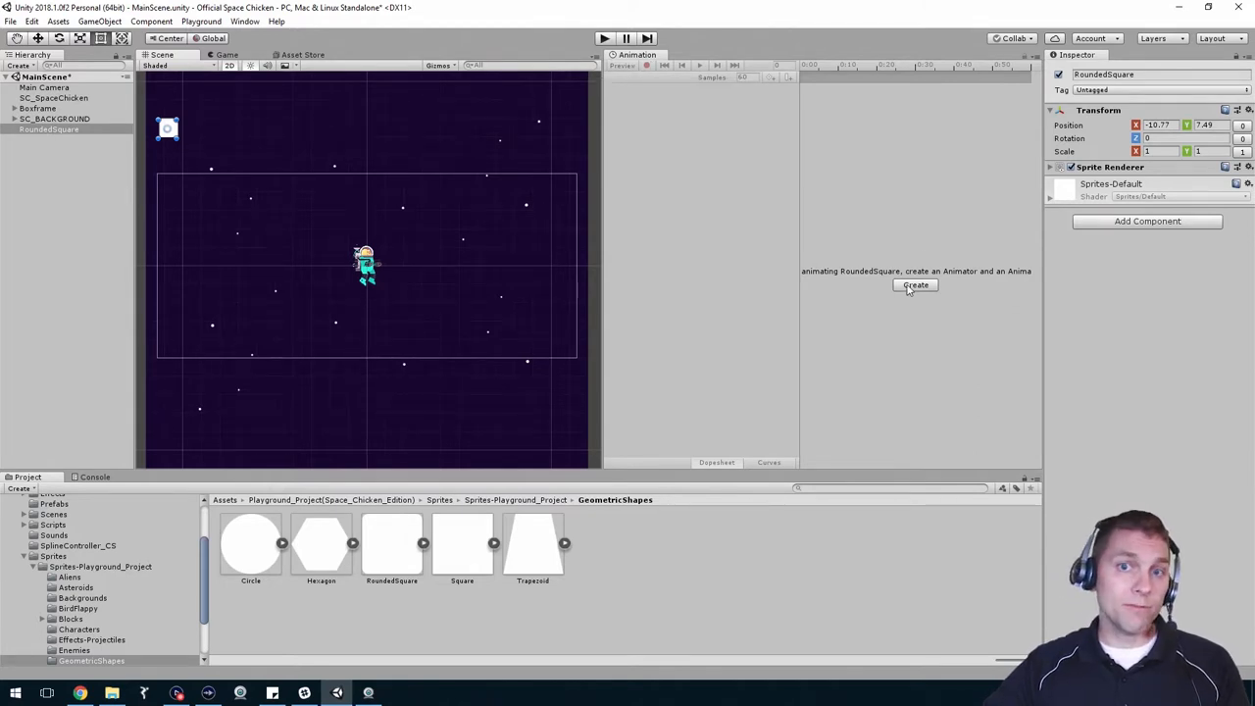
Create an animation clip for RoundedSquare named spawner_left_right in the animations folder.
left_click(914, 286)
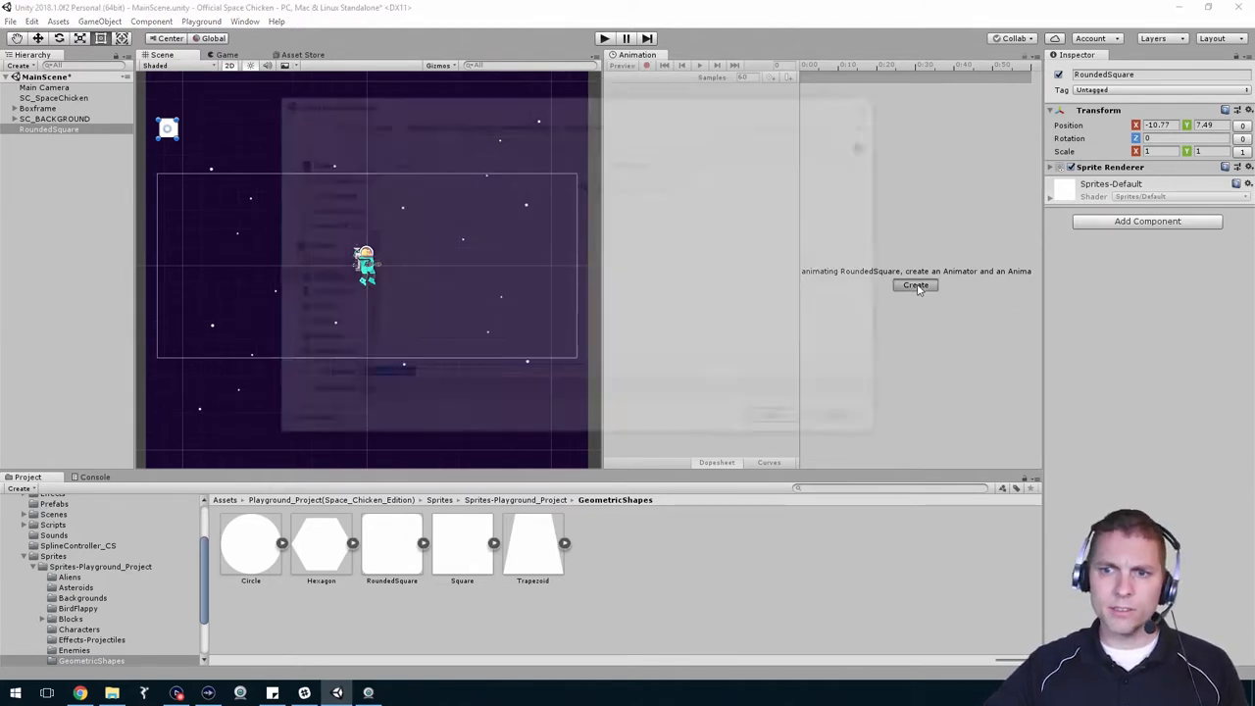
left_click(914, 286)
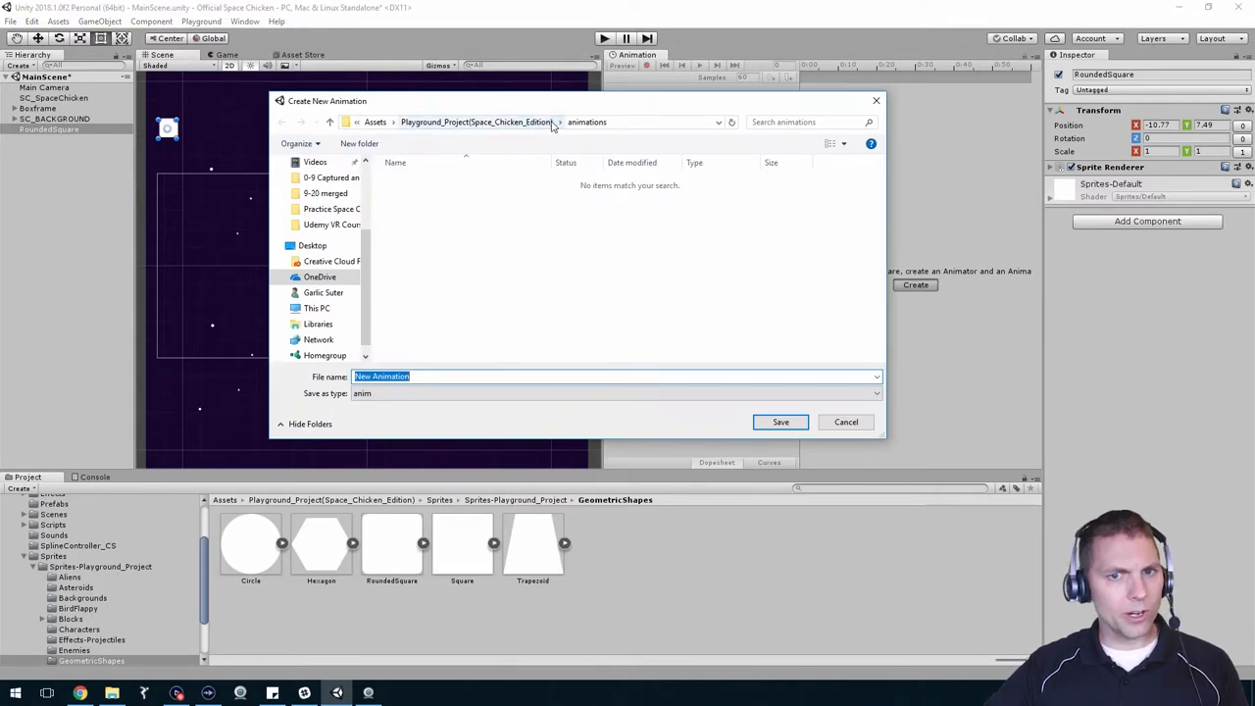
mouse_move(588, 125)
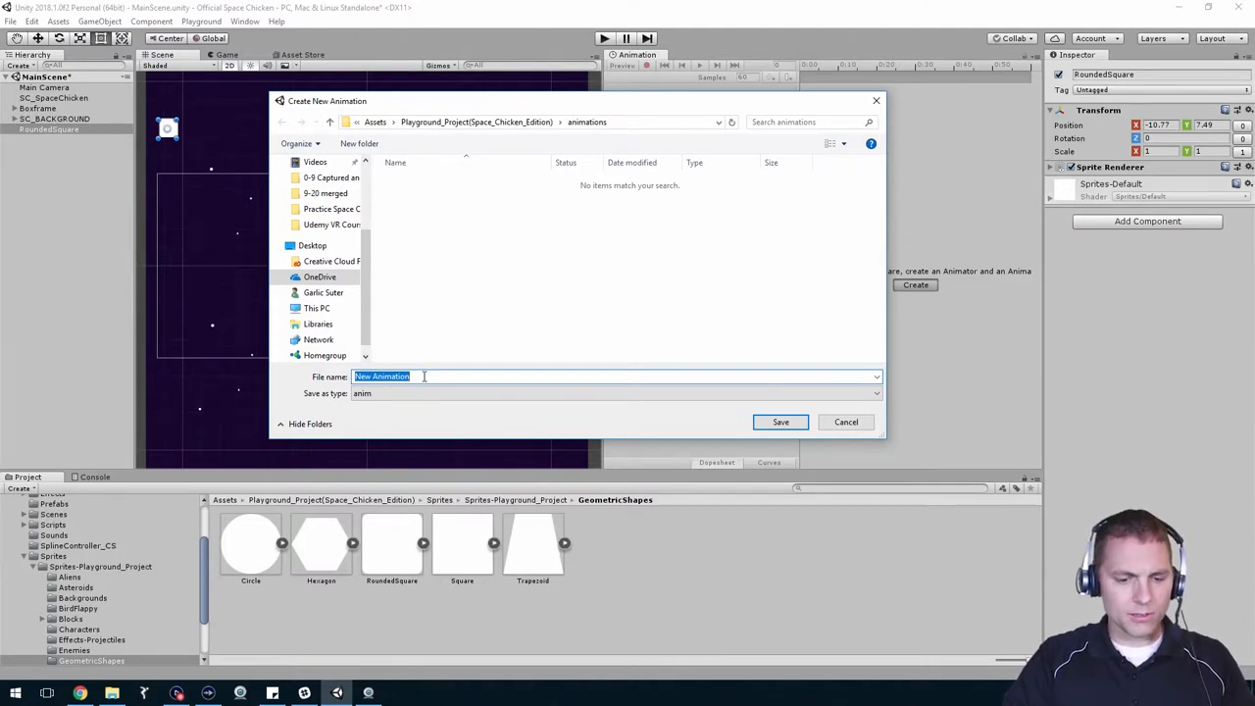
type("spawner_left_")
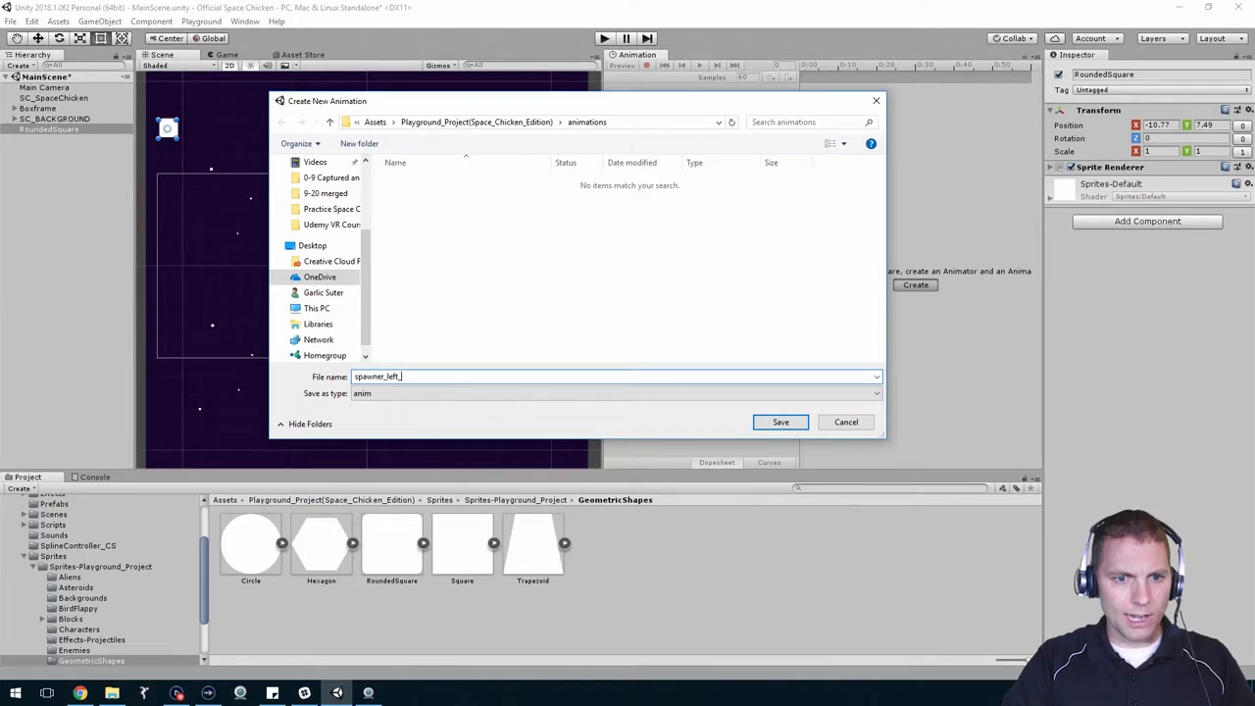
type("right")
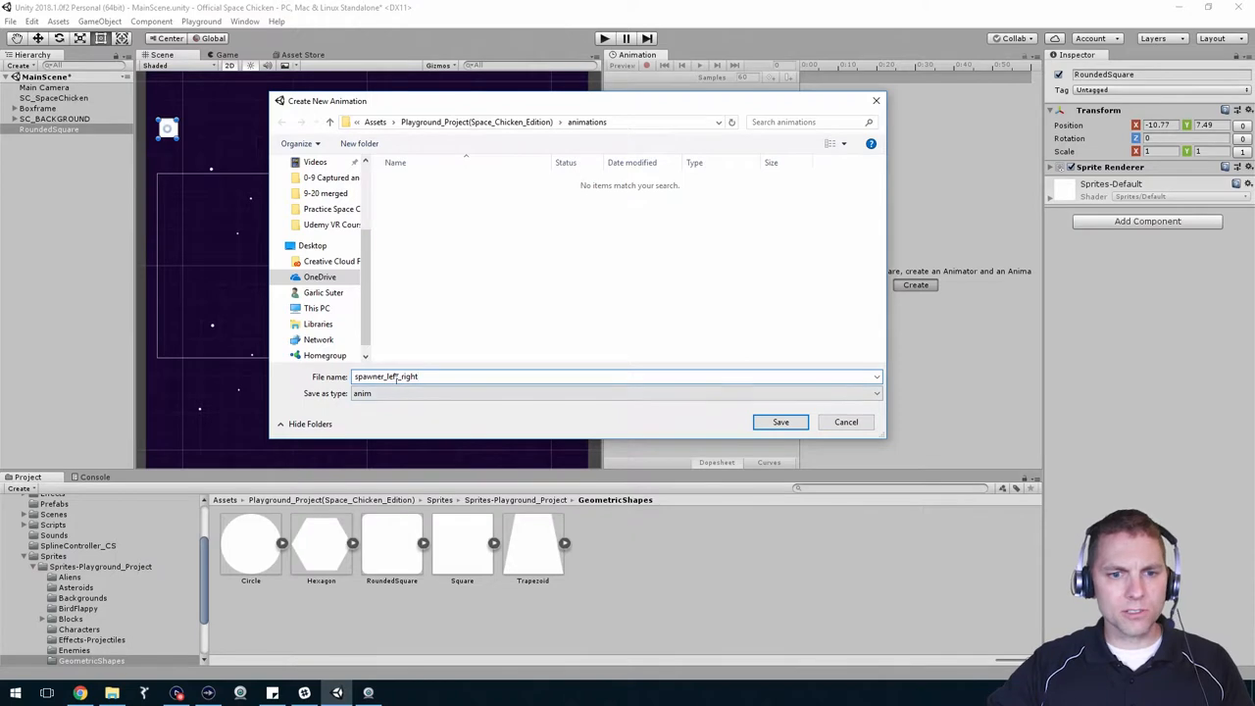
left_click(780, 422)
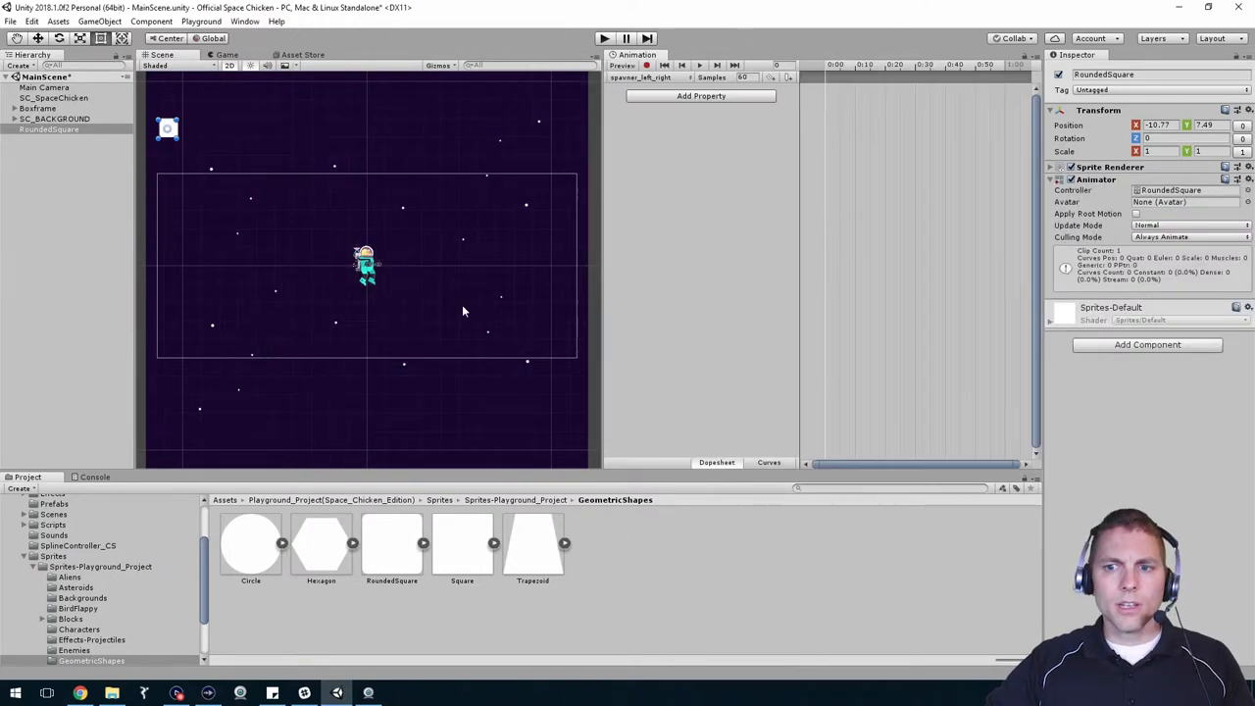
mouse_move(730, 210)
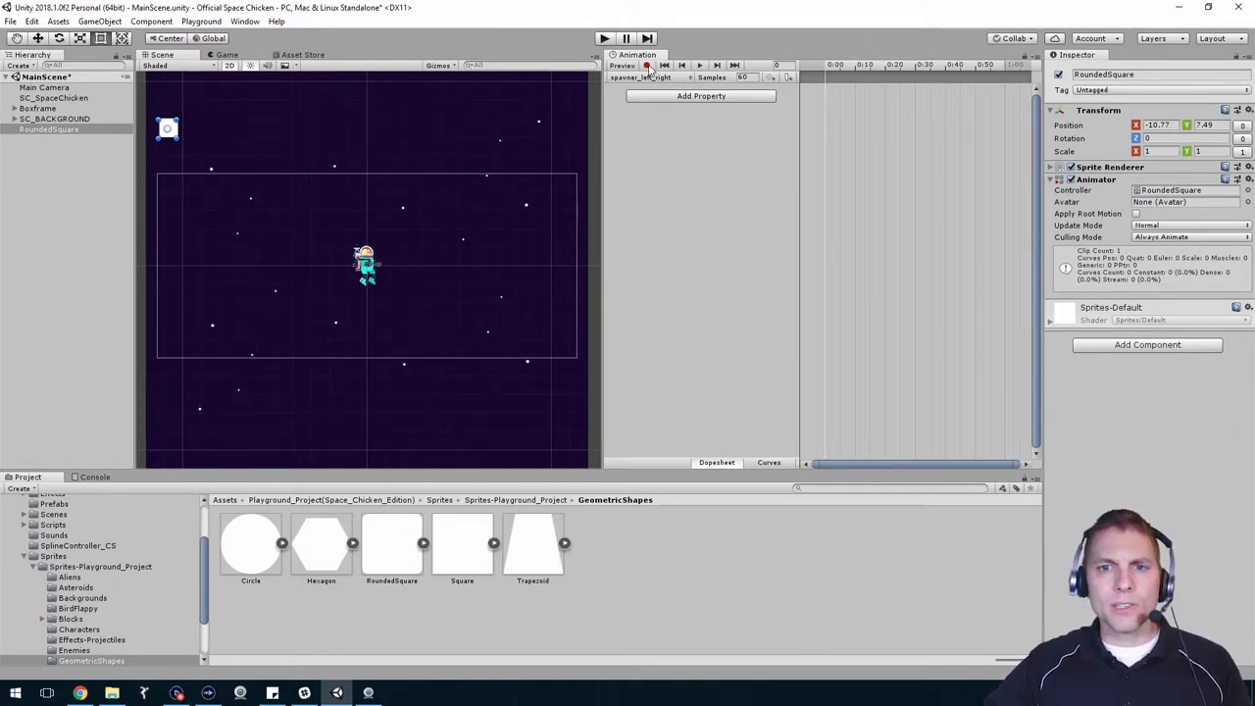
Enable keyframe recording so the square's top-left position is keyed at frame 0.
left_click(698, 67)
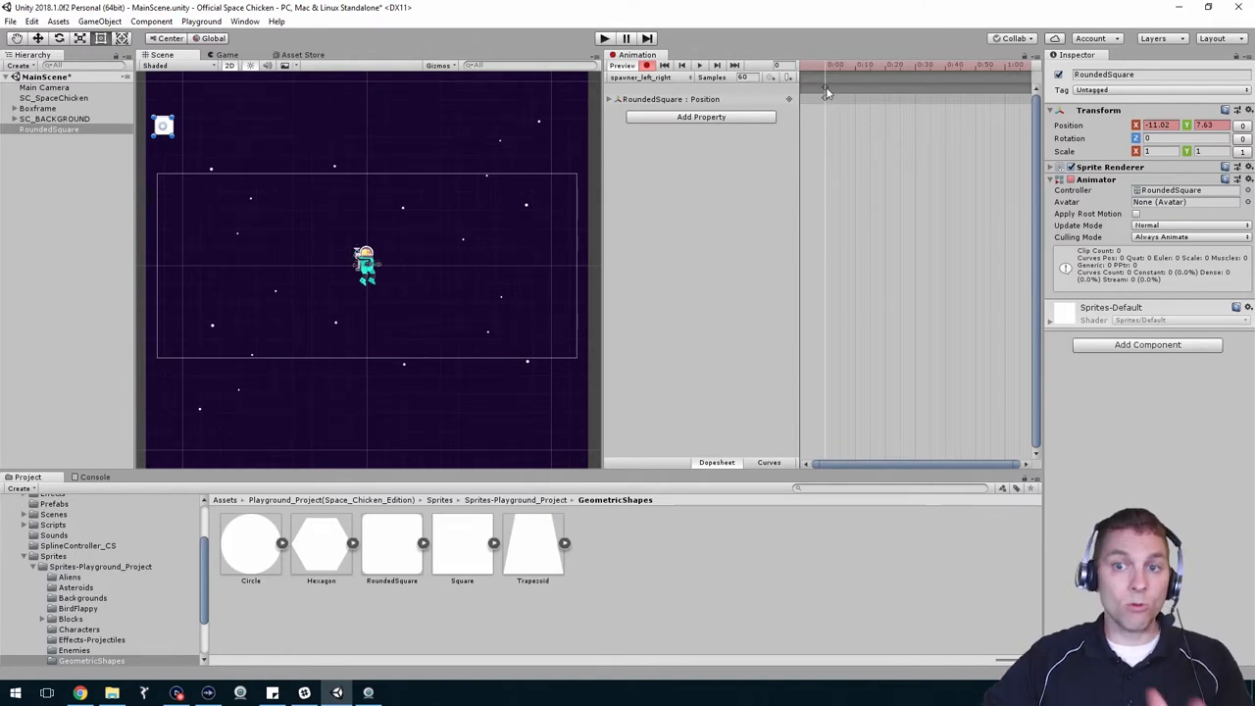
mouse_move(822, 94)
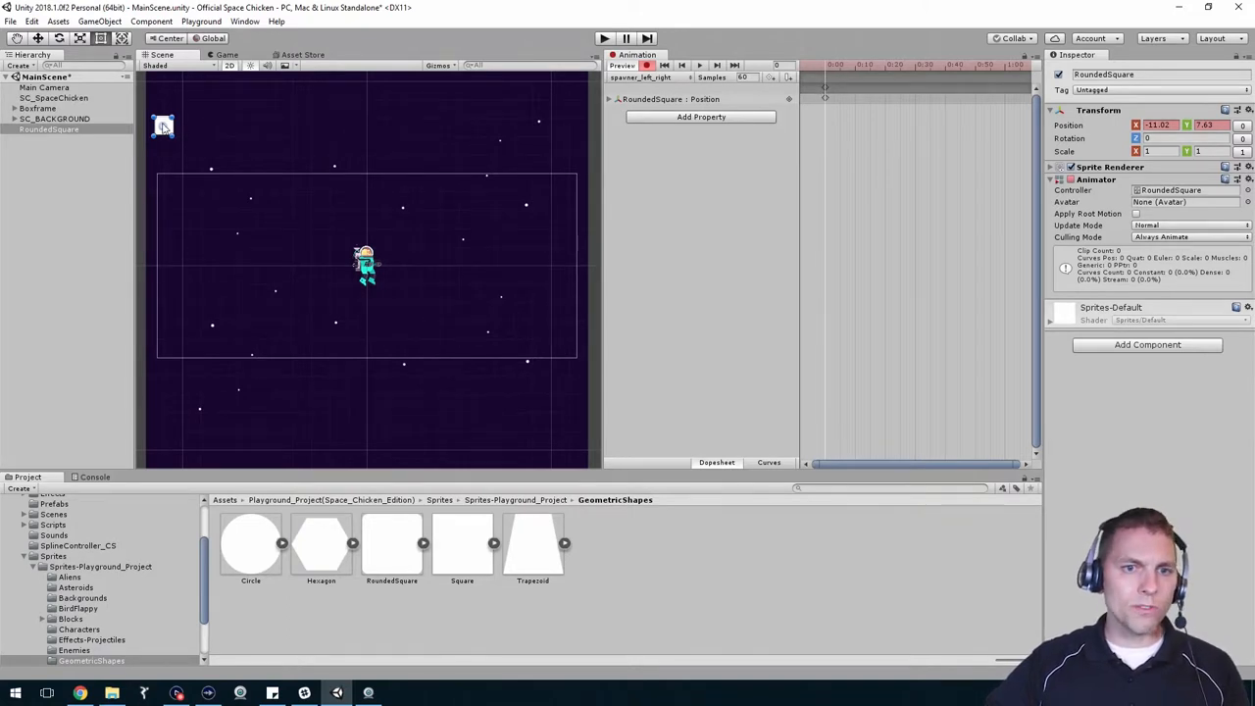
mouse_move(820, 70)
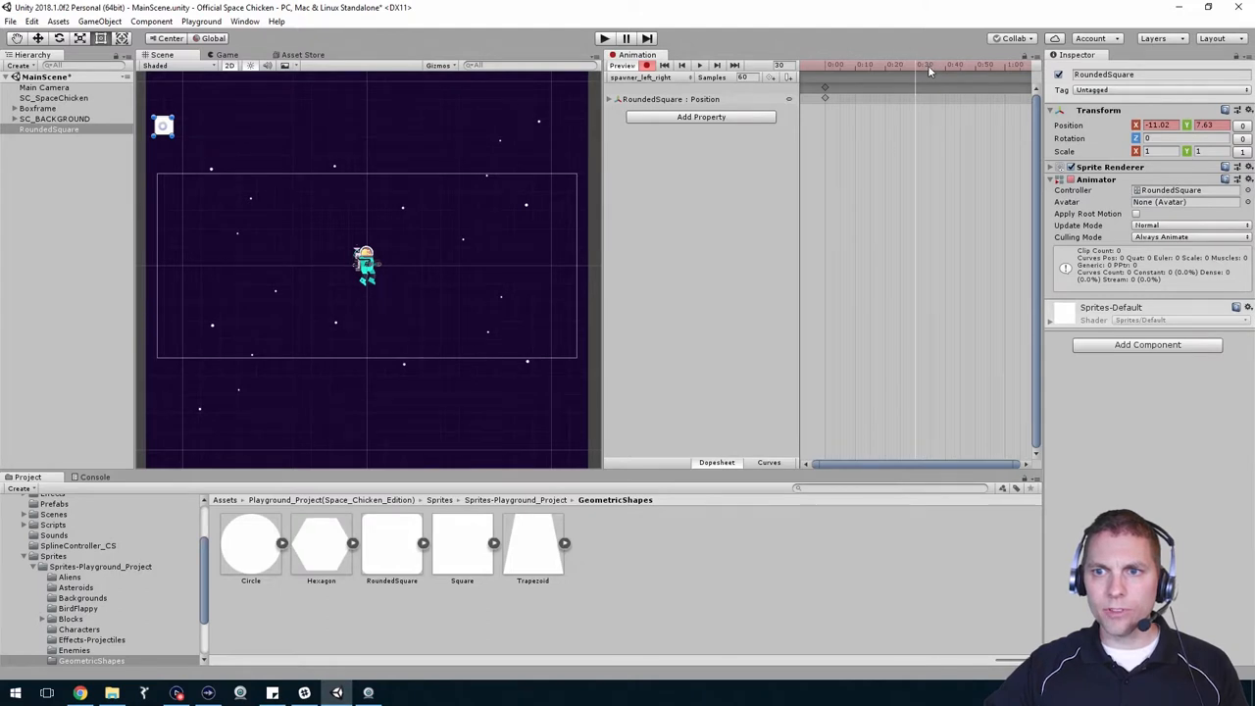
mouse_move(491, 148)
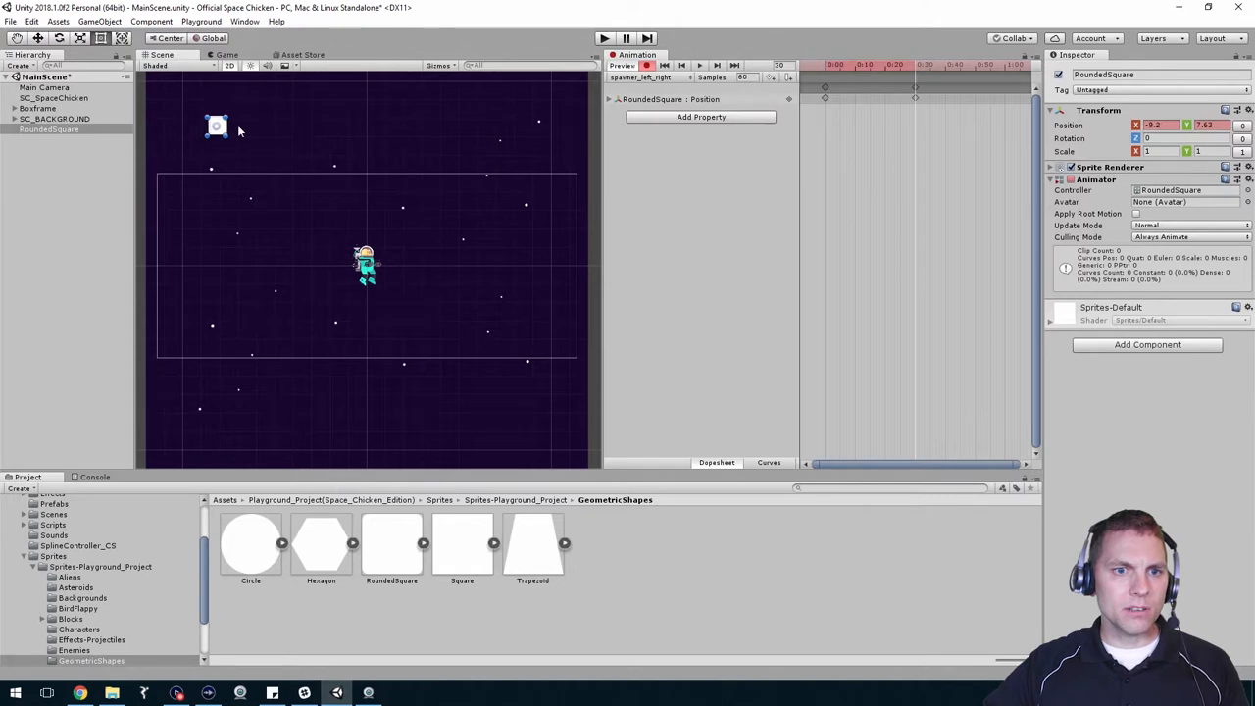
Drag the square to the scene's right edge to record a later Position keyframe.
left_click_drag(215, 126, 593, 126)
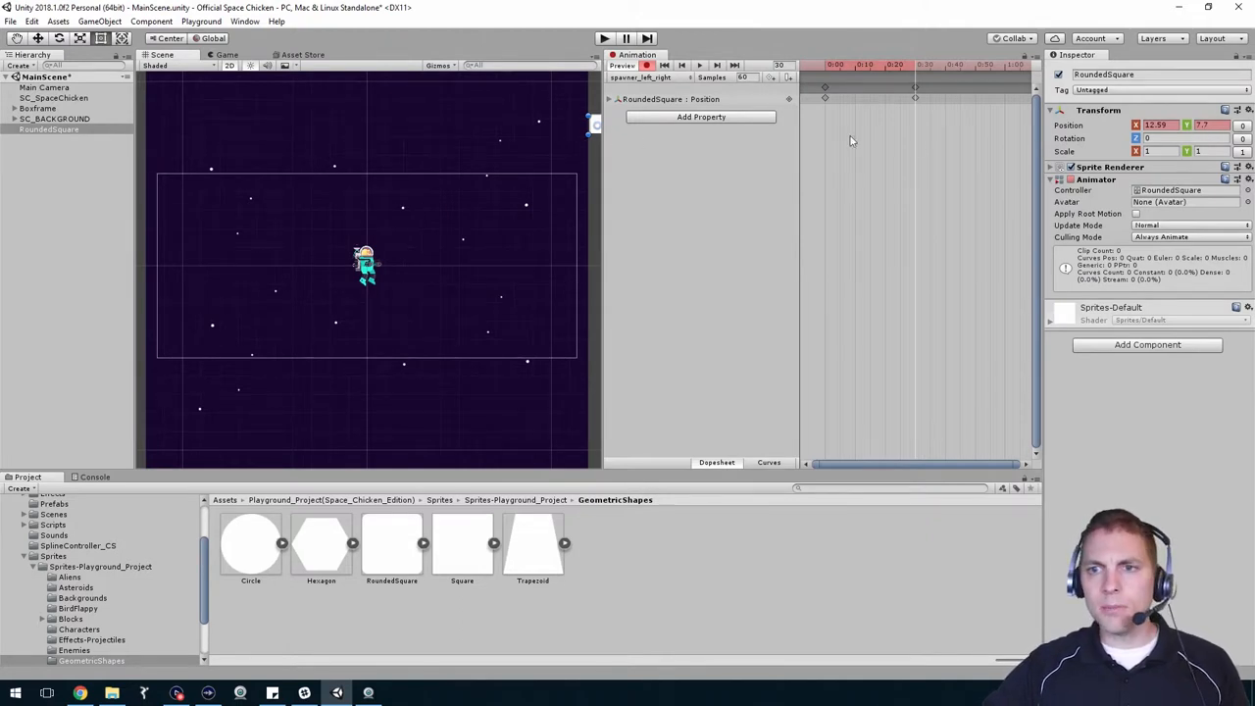
mouse_move(918, 98)
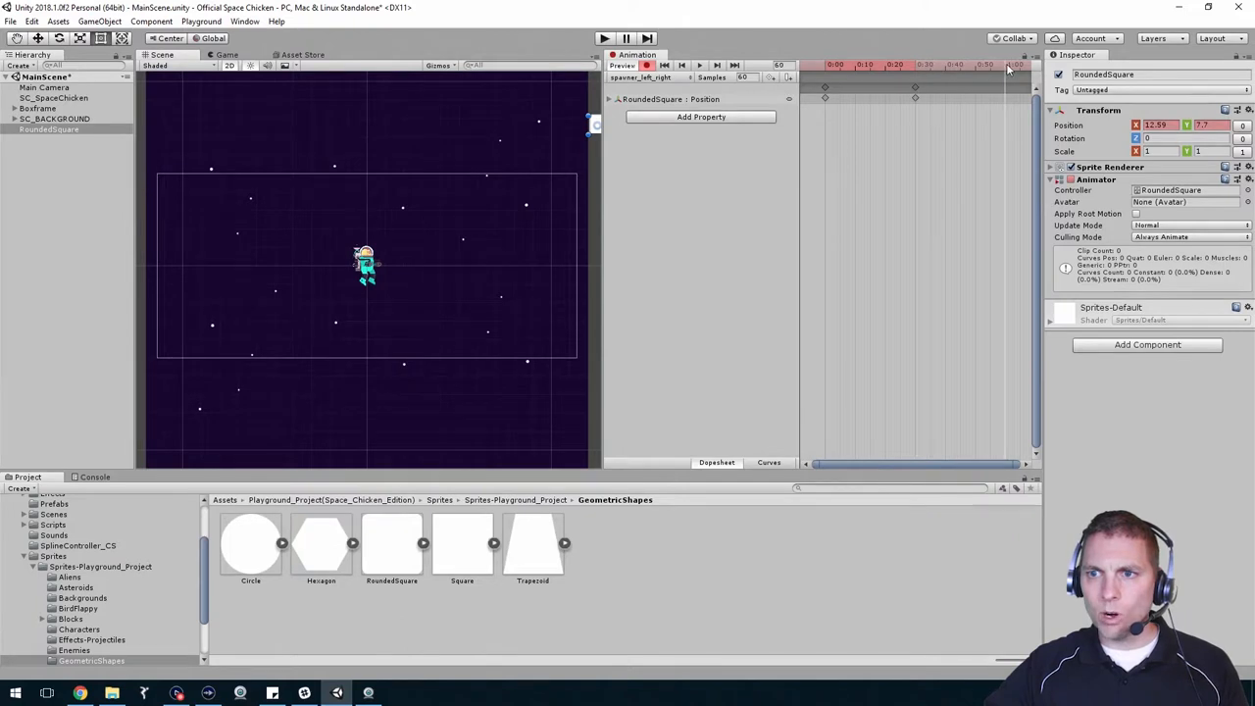
mouse_move(153, 120)
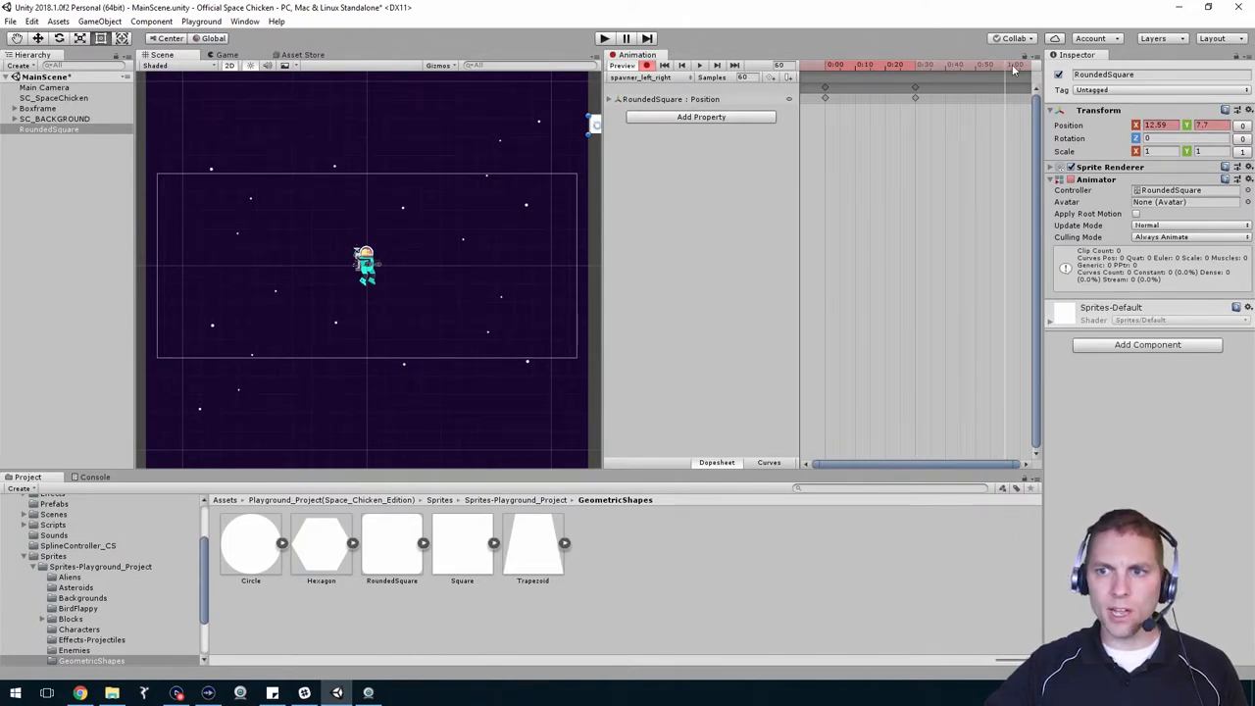
mouse_move(1004, 112)
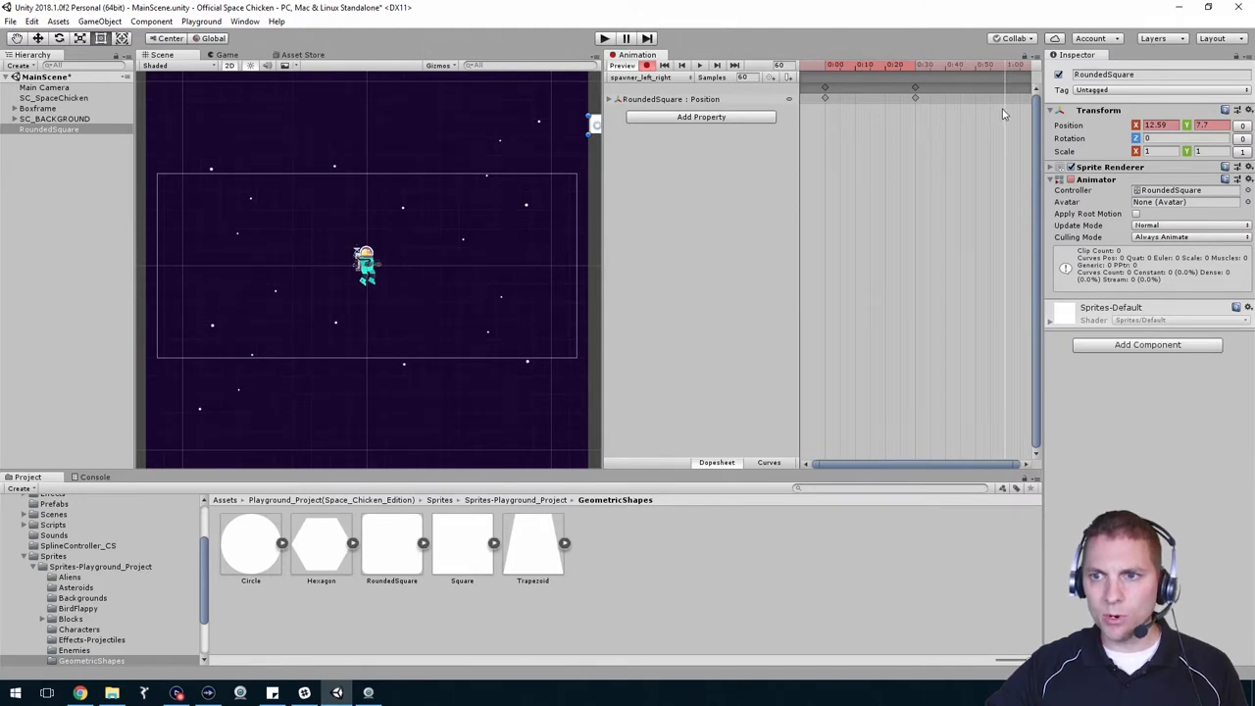
mouse_move(577, 126)
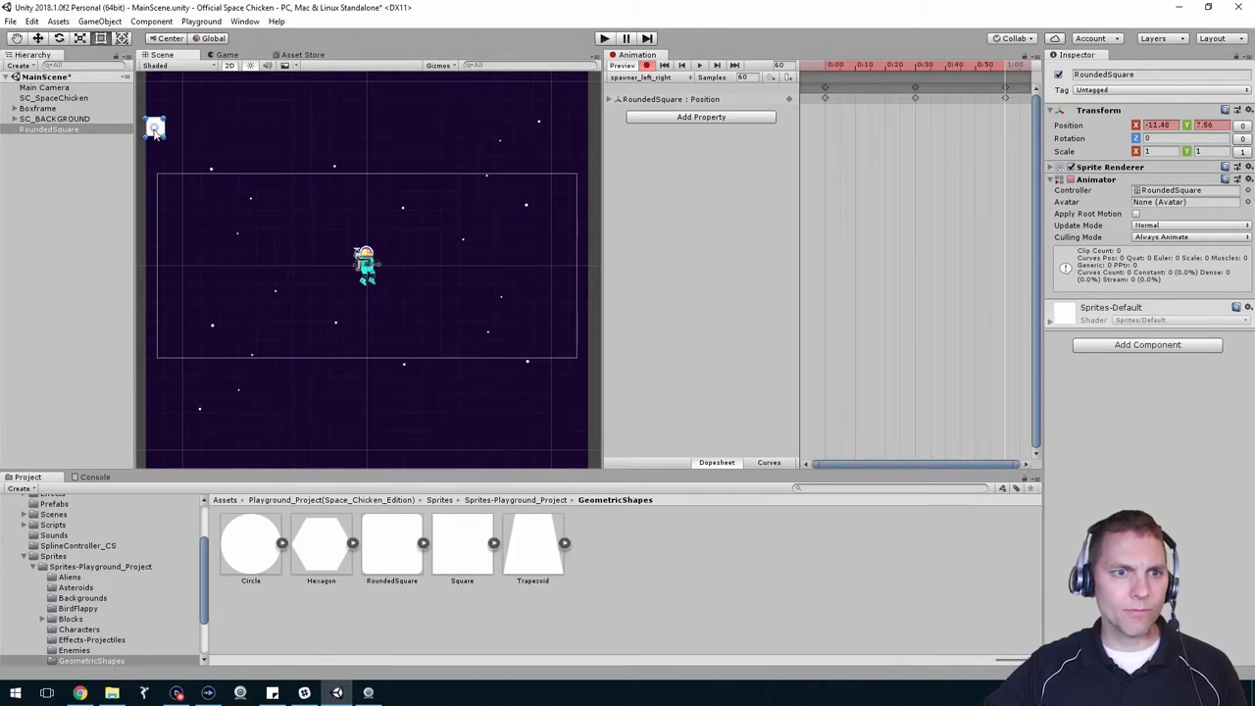
mouse_move(682, 206)
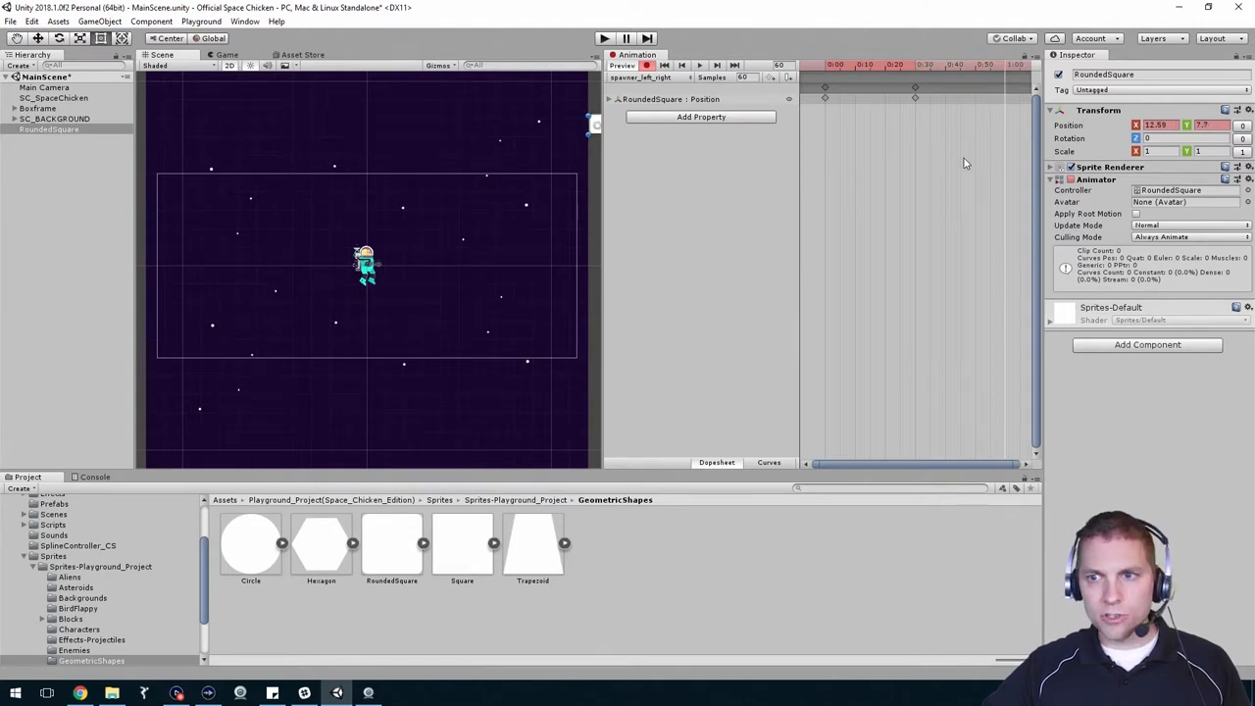
mouse_move(624, 143)
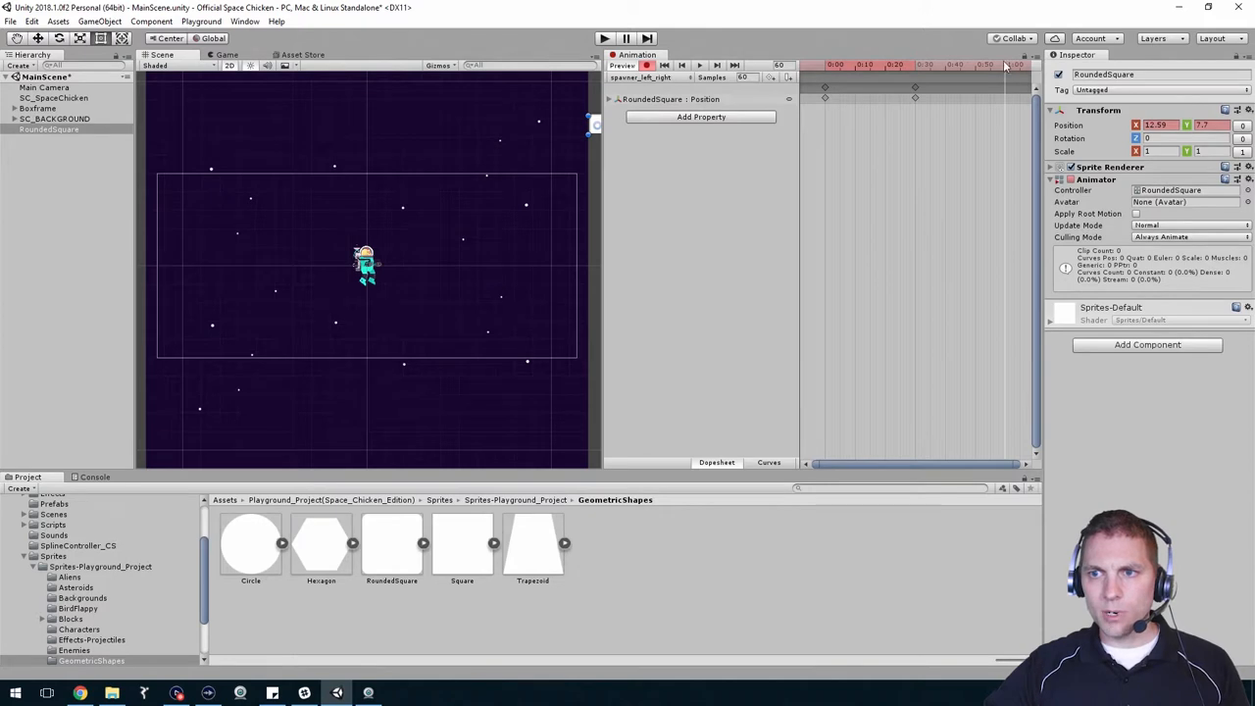
mouse_move(156, 128)
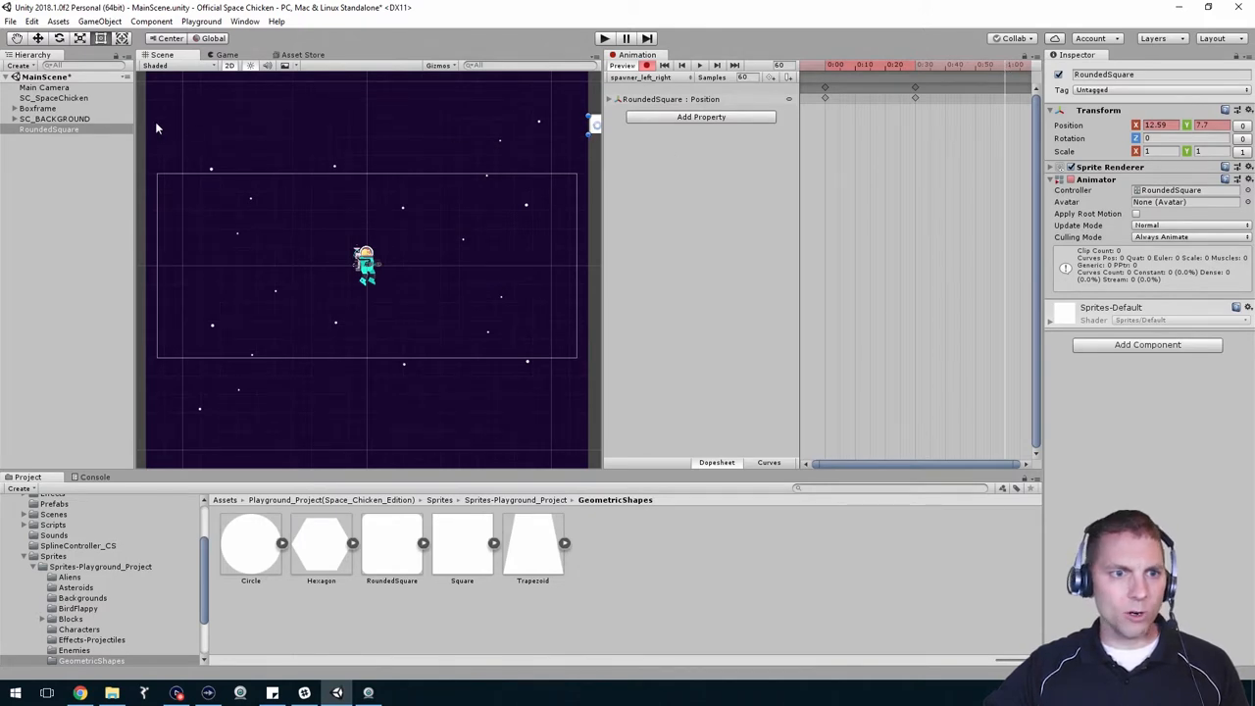
mouse_move(153, 149)
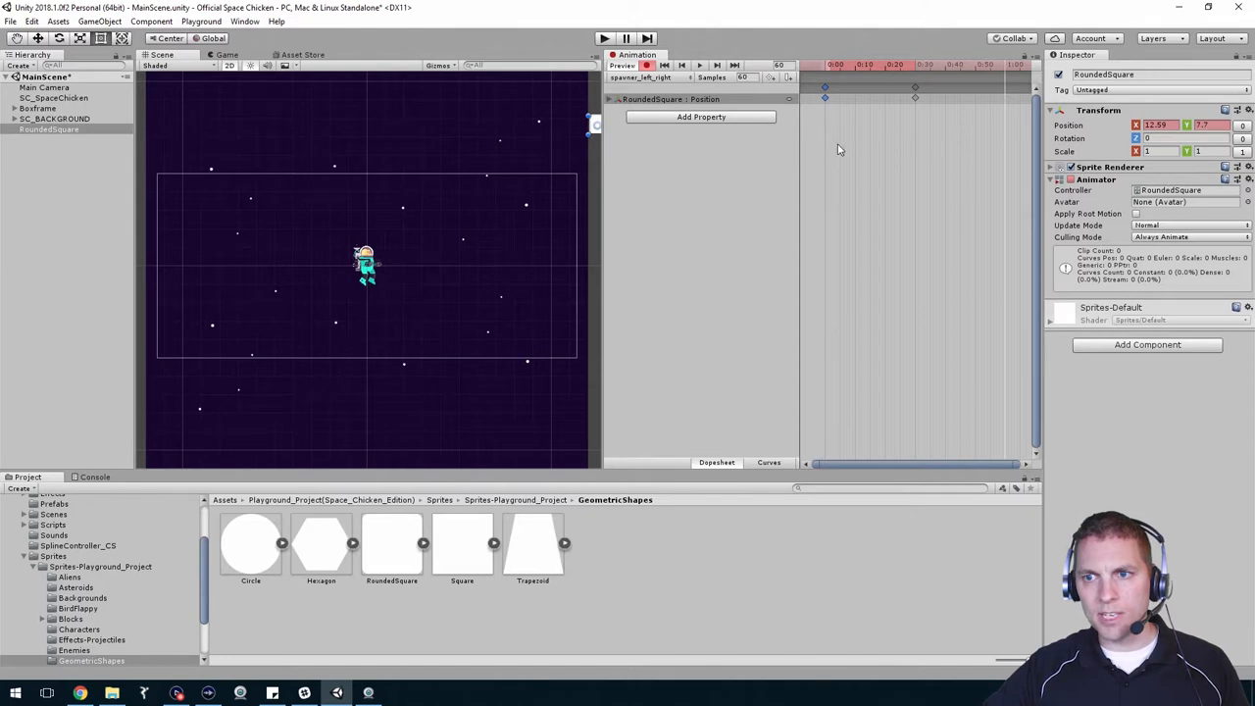
mouse_move(1004, 96)
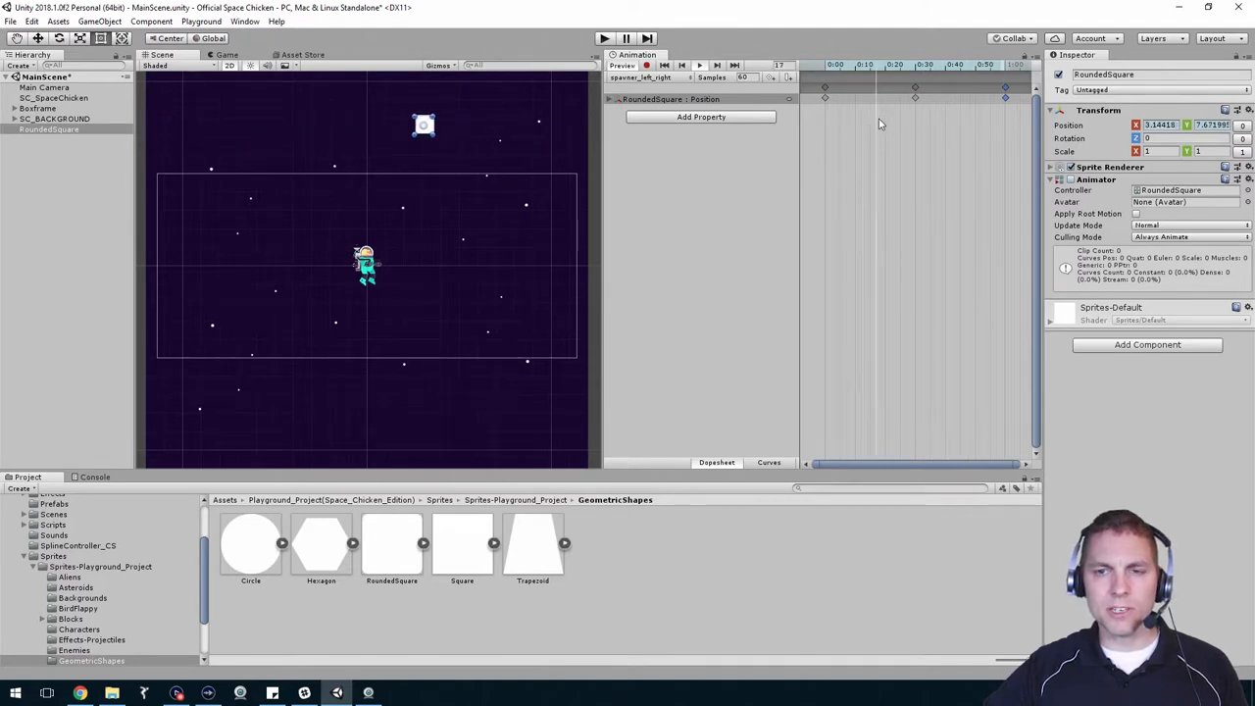
Key the square back to the left and scrub the timeline to preview its back-and-forth motion.
left_click_drag(424, 125, 175, 125)
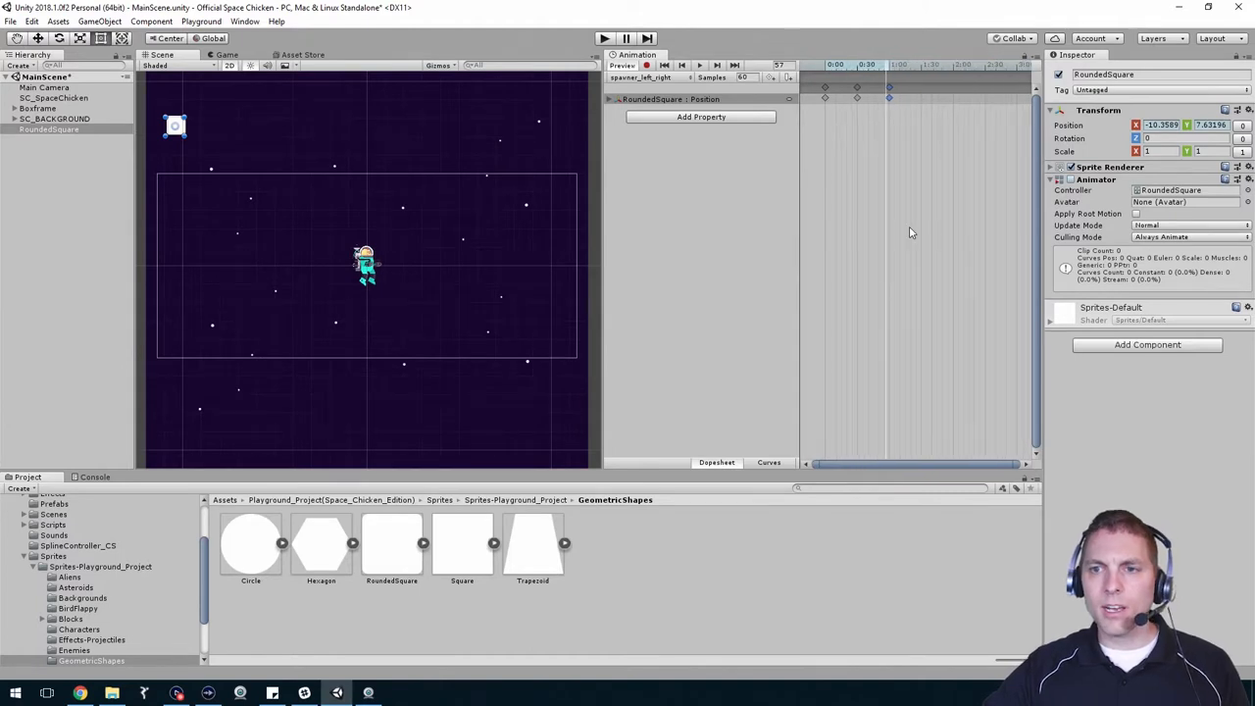
mouse_move(912, 104)
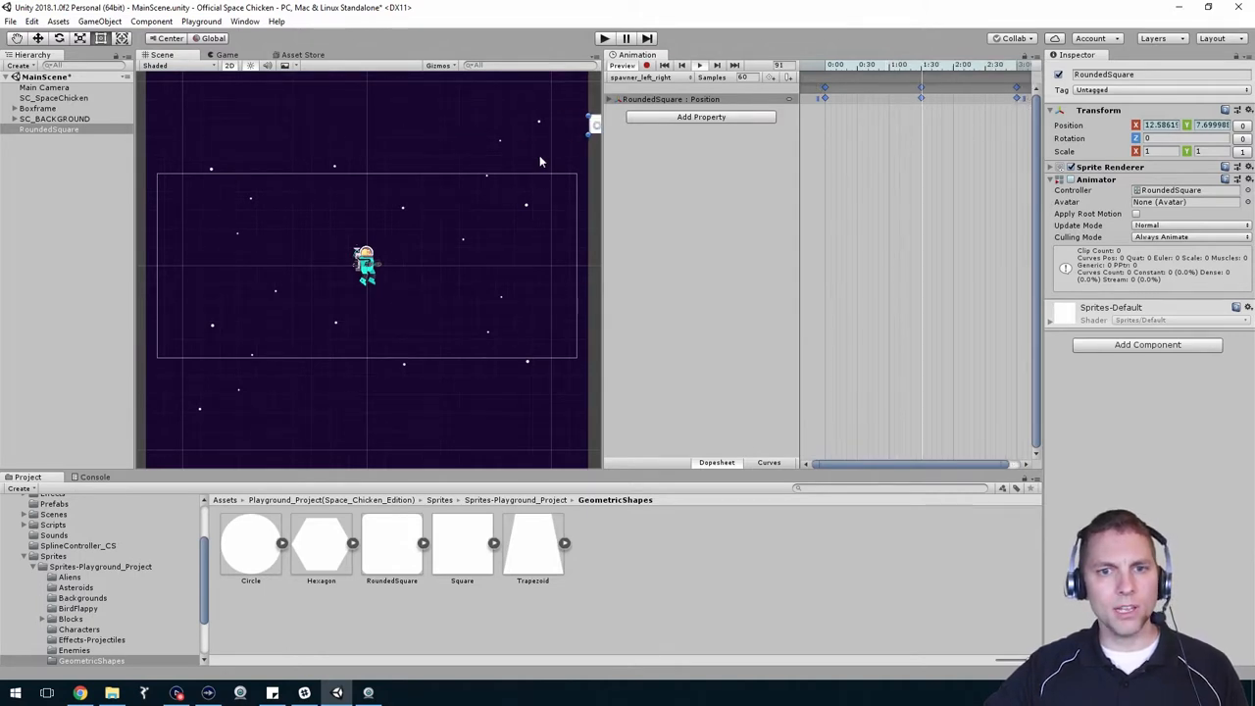
left_click_drag(592, 122, 282, 126)
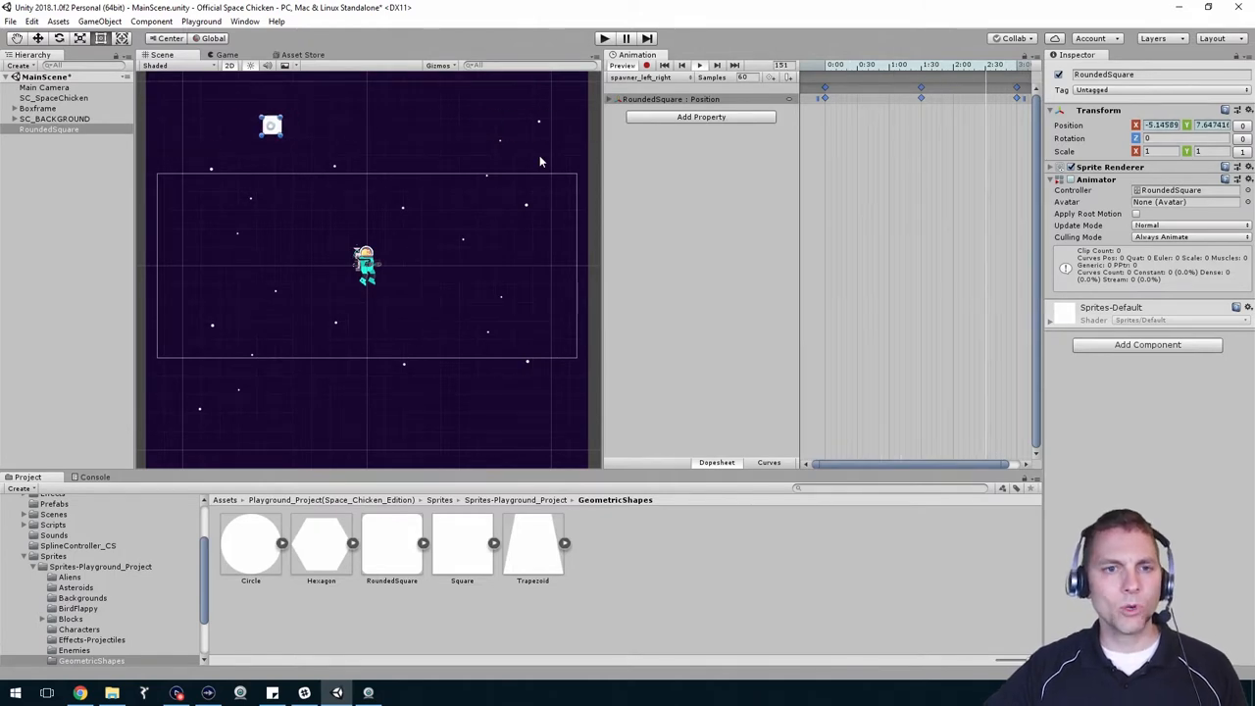
left_click_drag(271, 125, 168, 126)
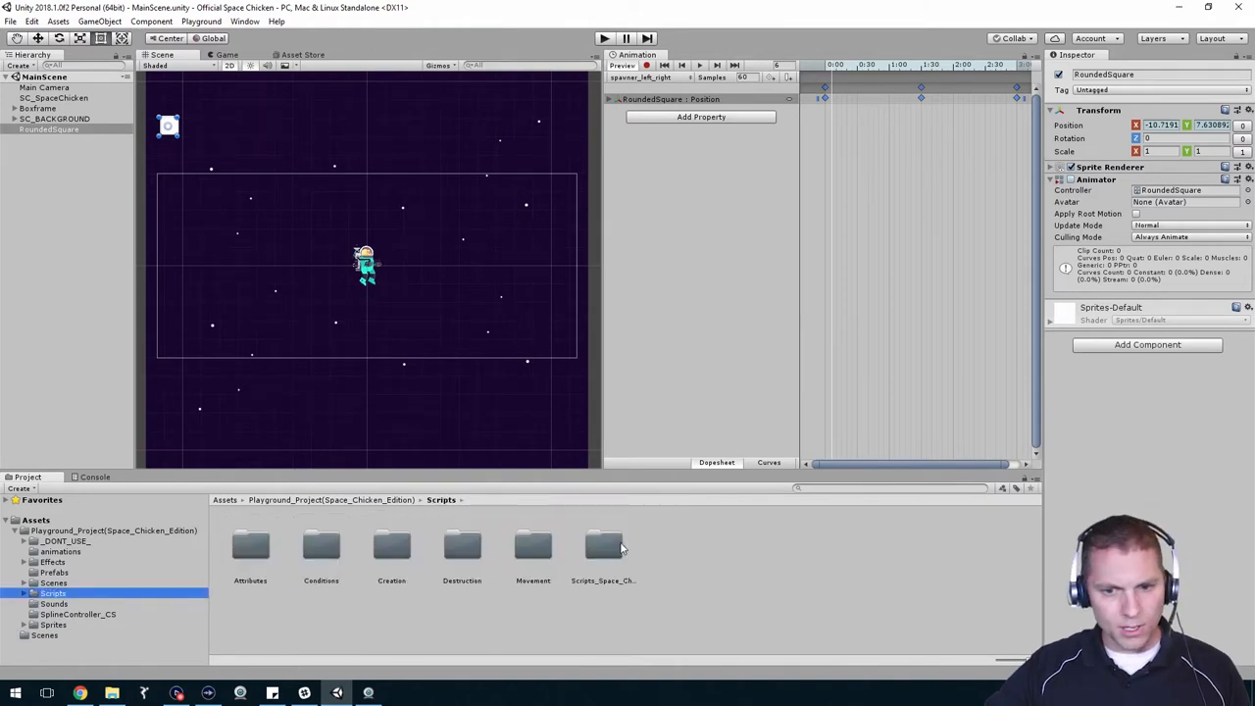
Attach SC_spawnerScript from Scripts_Space_Chicken to RoundedSquare and rename the object Spawner.
double_click(604, 545)
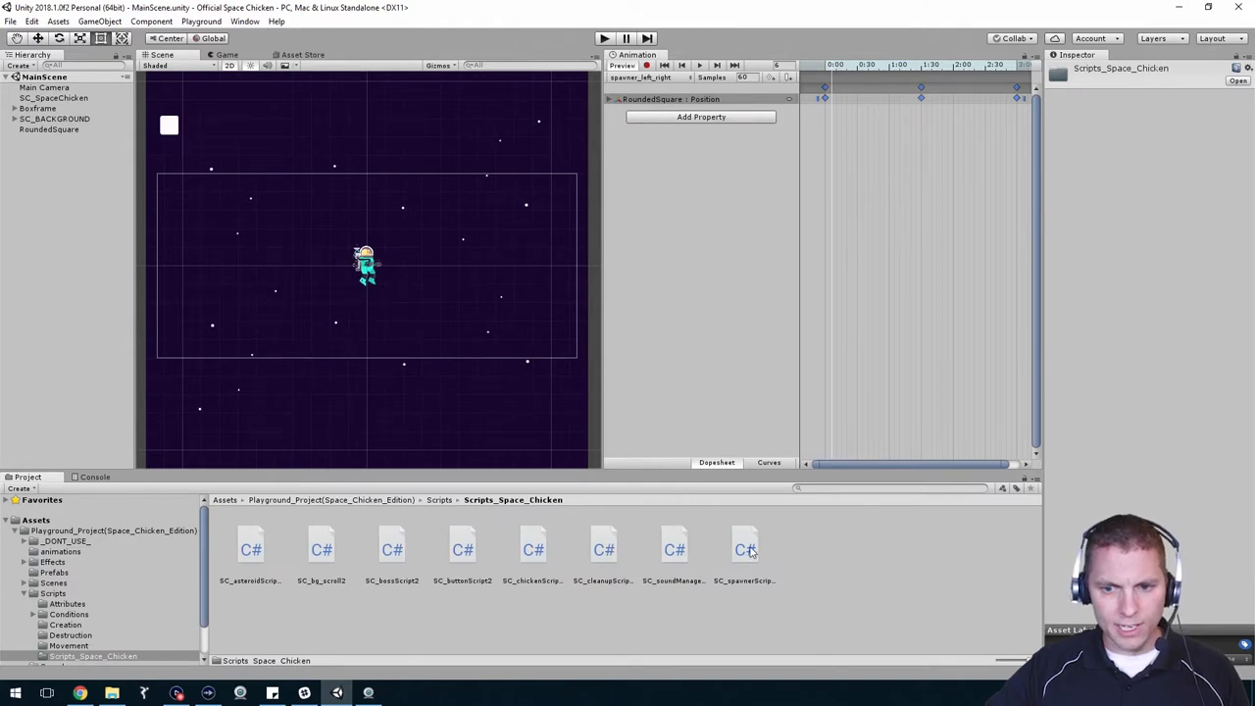
left_click(745, 547)
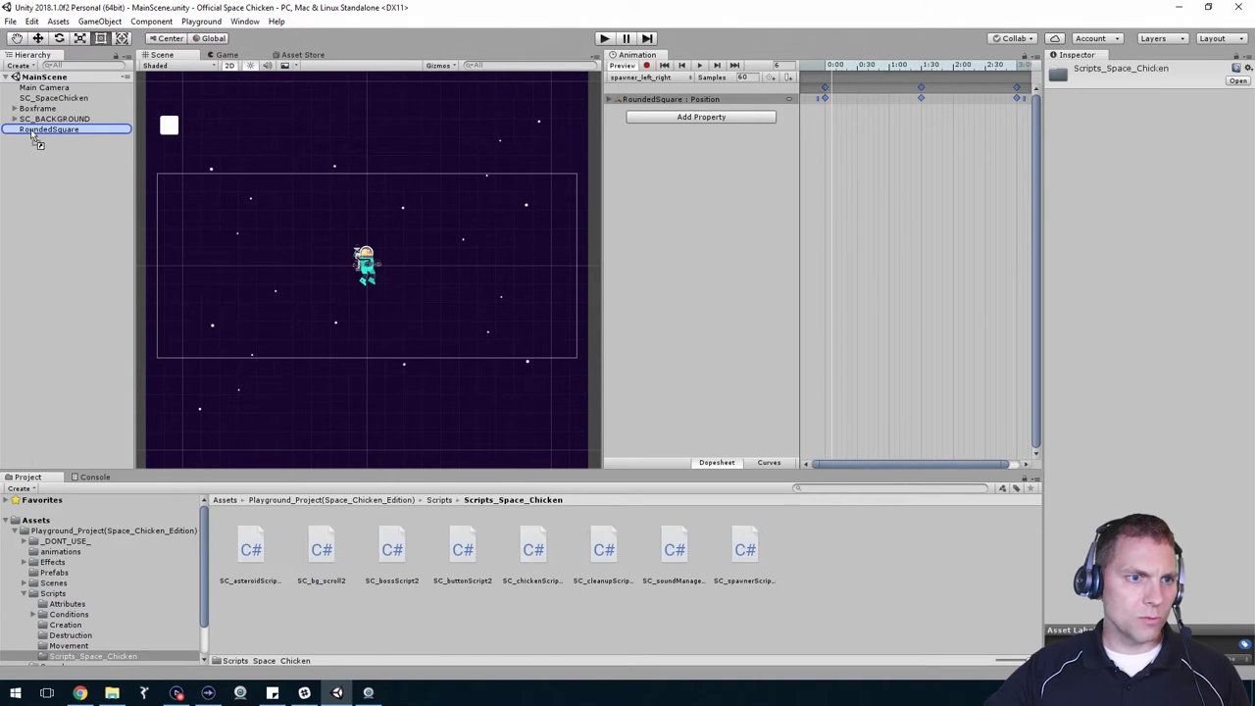
left_click(49, 130)
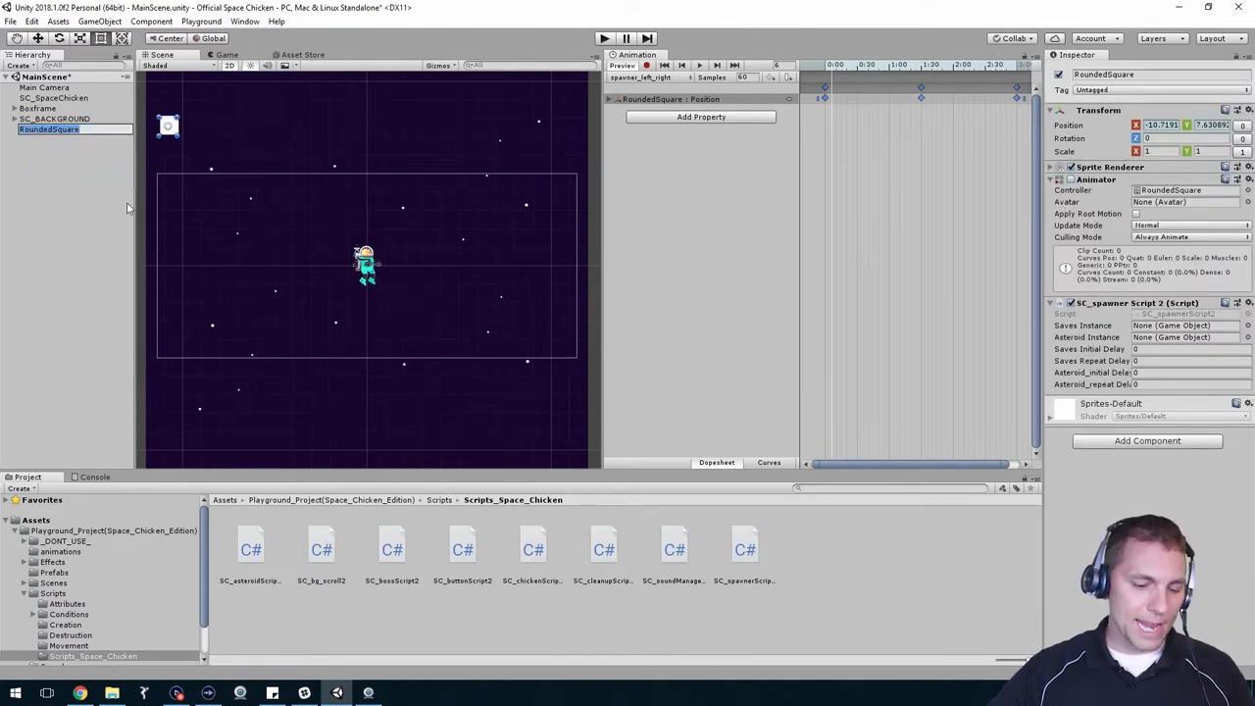
type("Spawner")
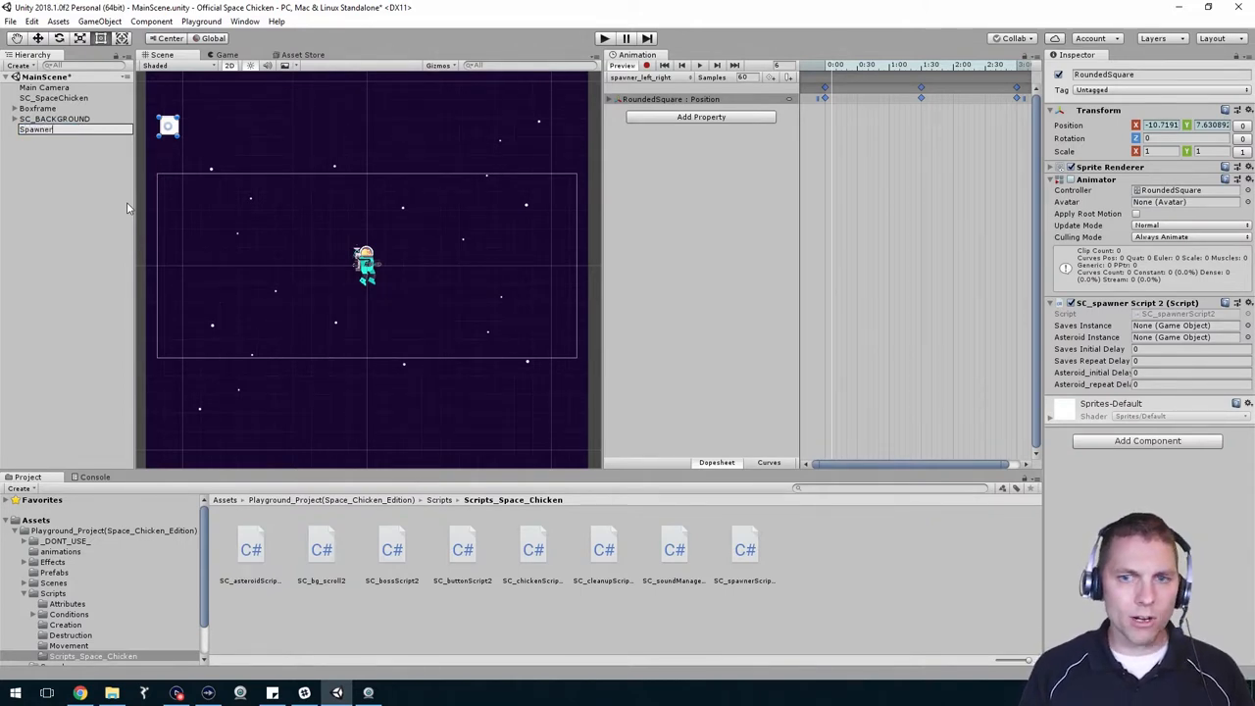
left_click(36, 130)
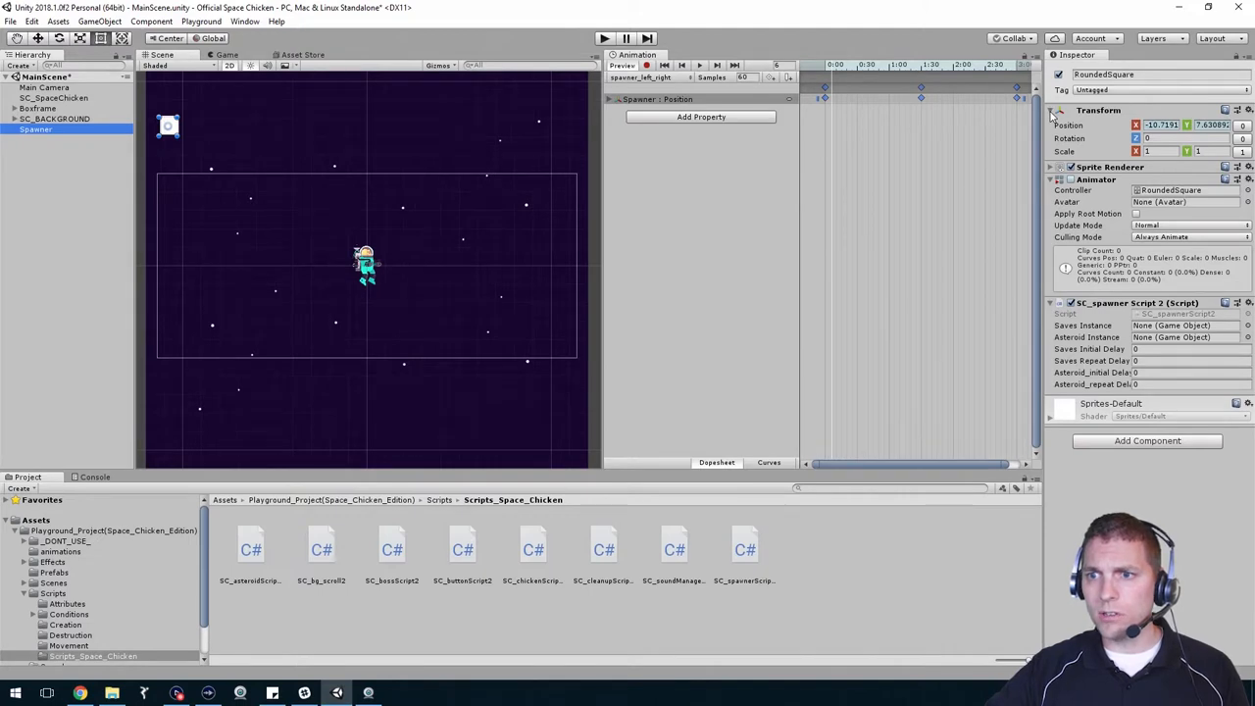
Collapse the Transform and Animator components in the Inspector.
left_click(1051, 110)
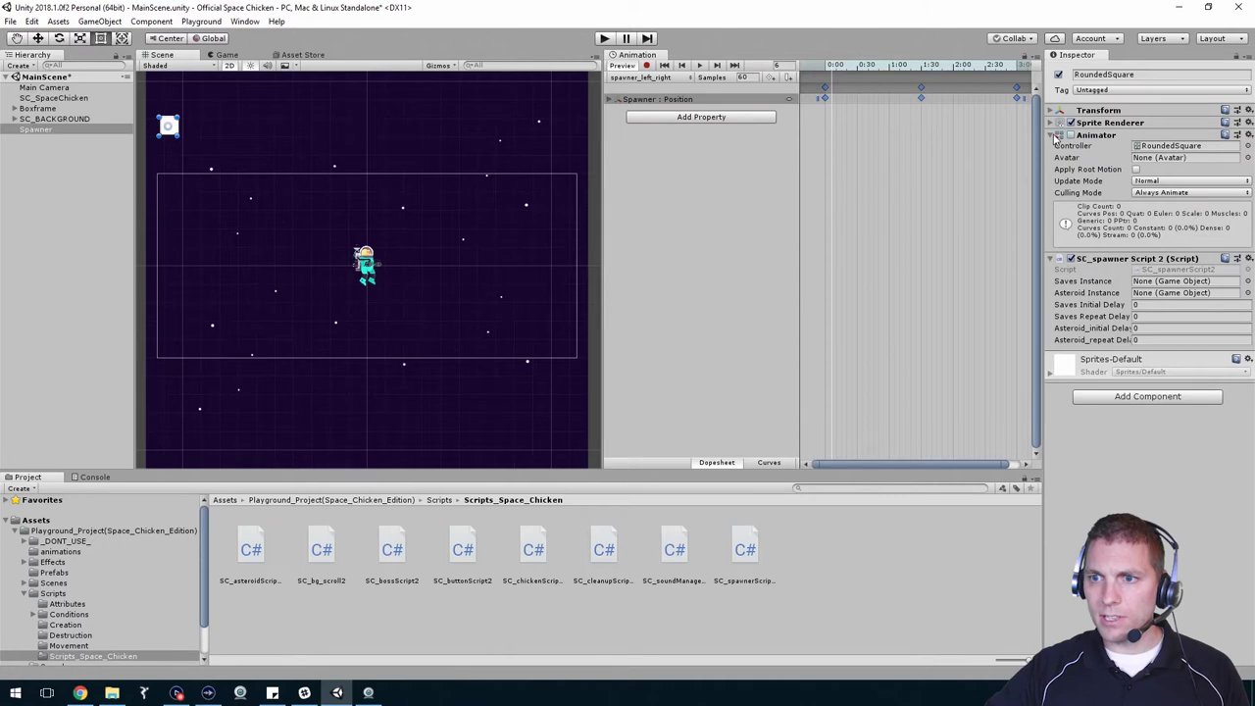
left_click(1052, 134)
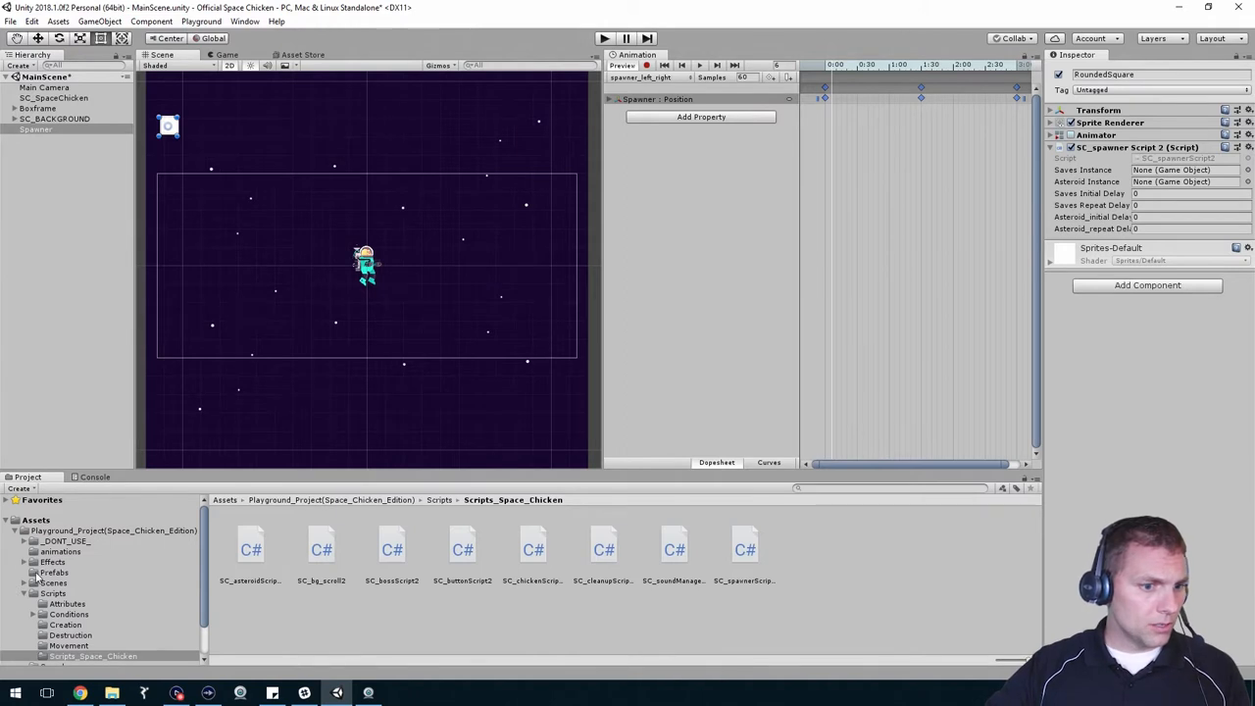
Assign the SC_ASTEROID prefab with an Asteroid_repeat Delay of 0.5, then enter Play mode.
left_click(55, 573)
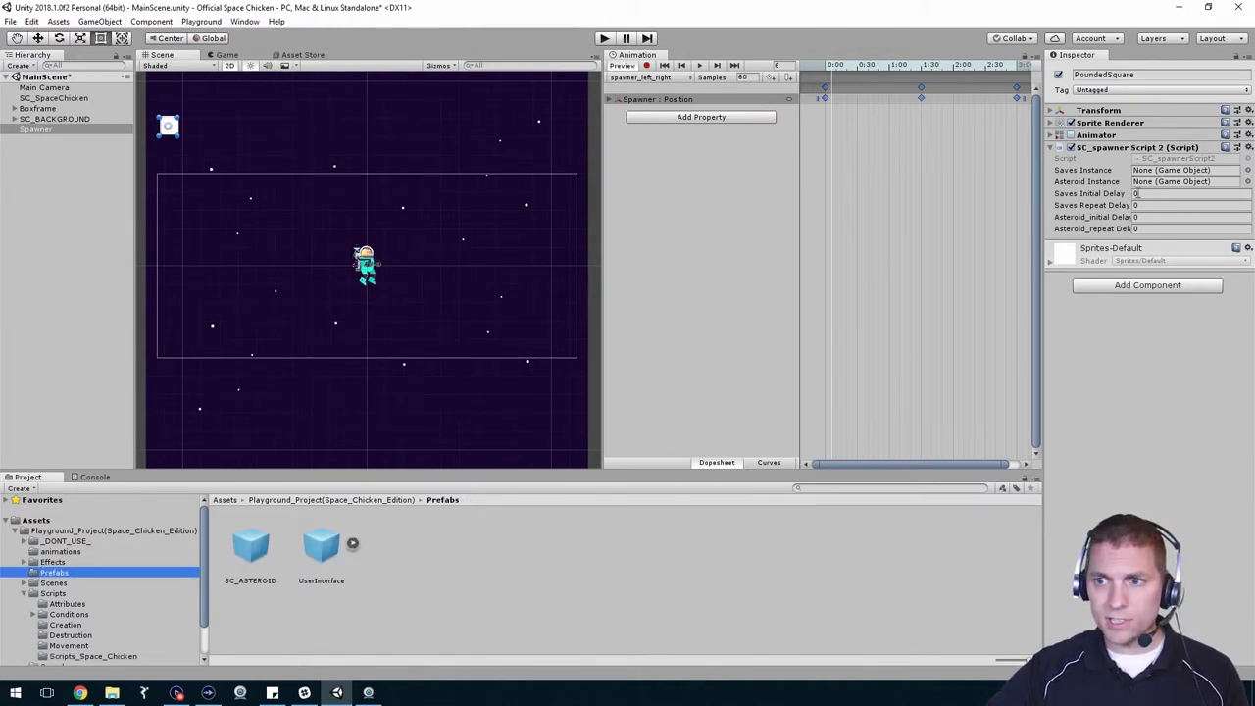
left_click(251, 545)
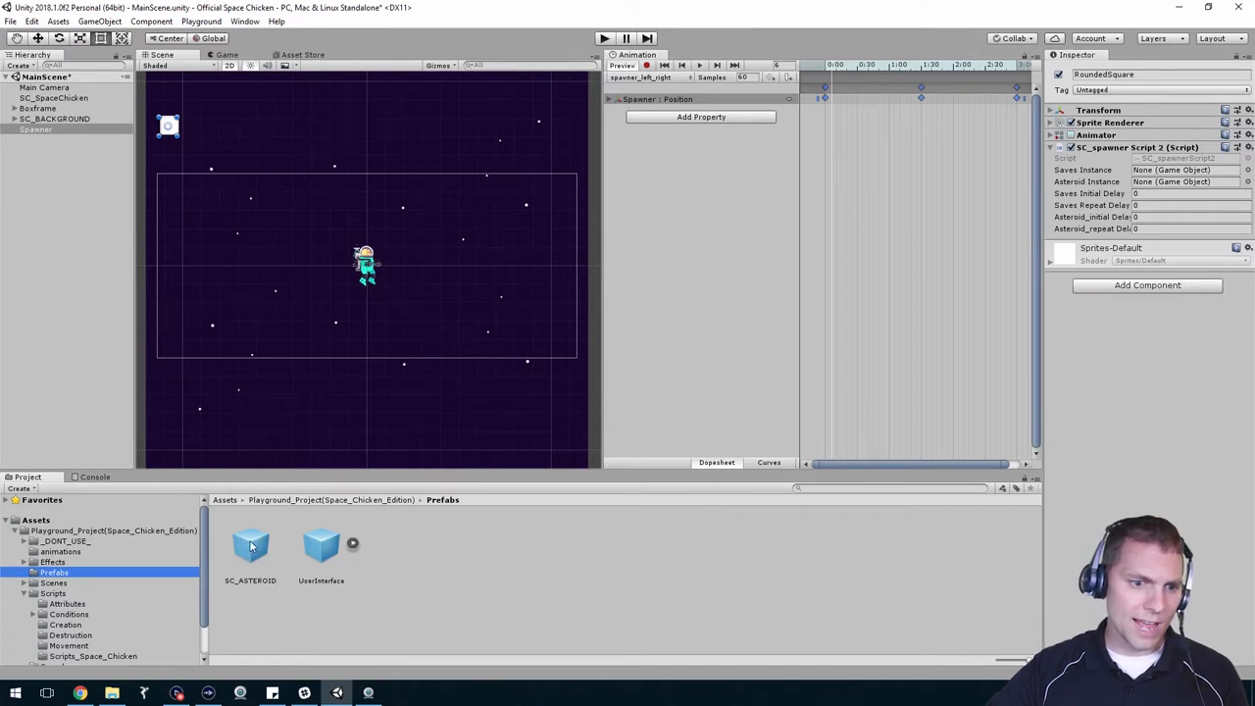
mouse_move(251, 547)
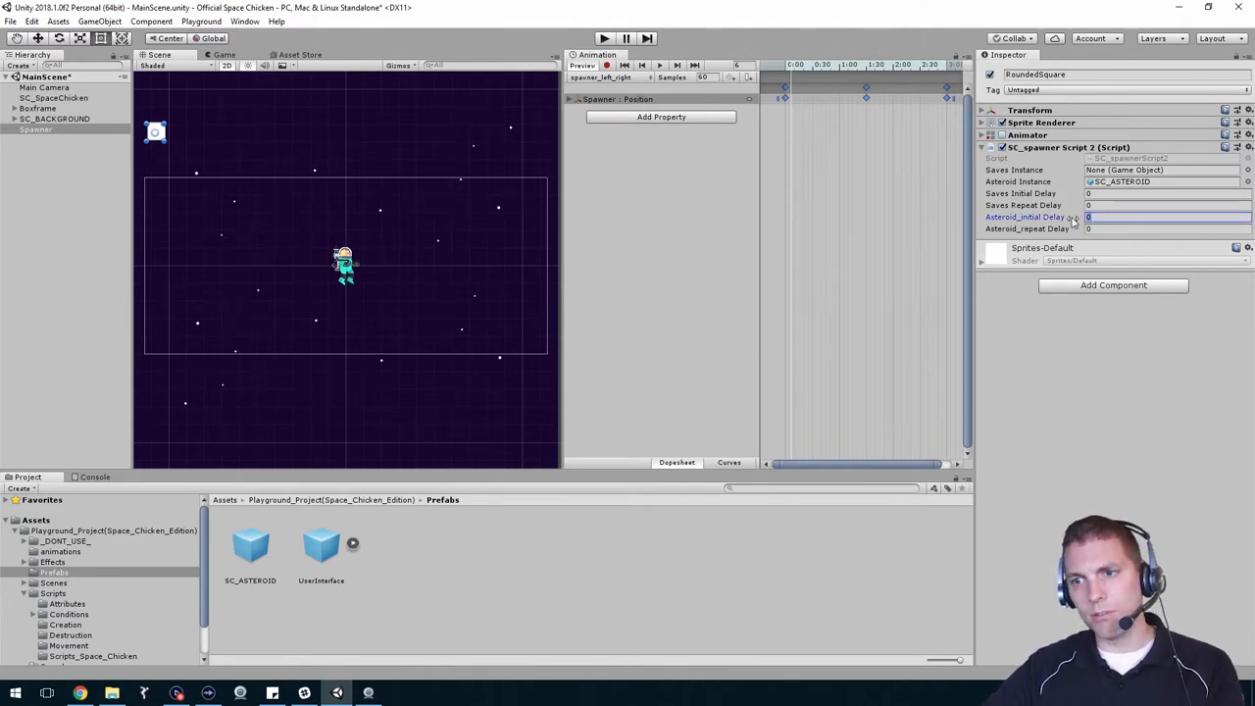
mouse_move(1030, 227)
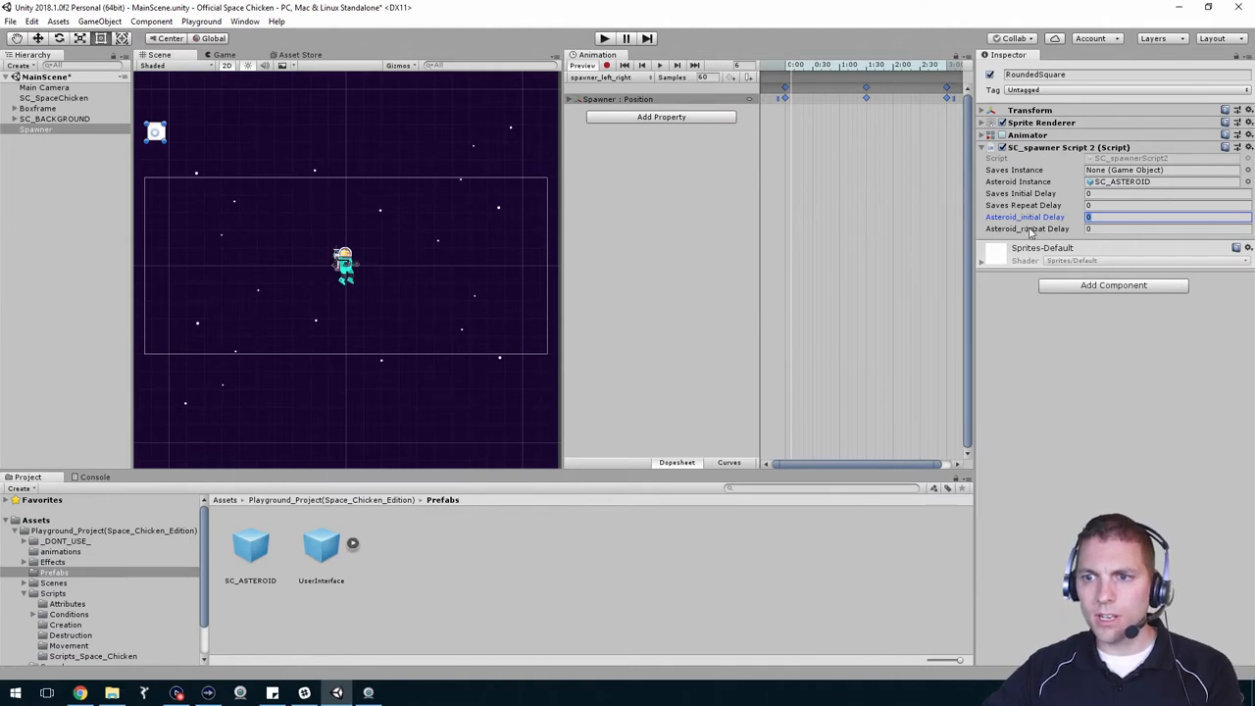
left_click(1167, 228)
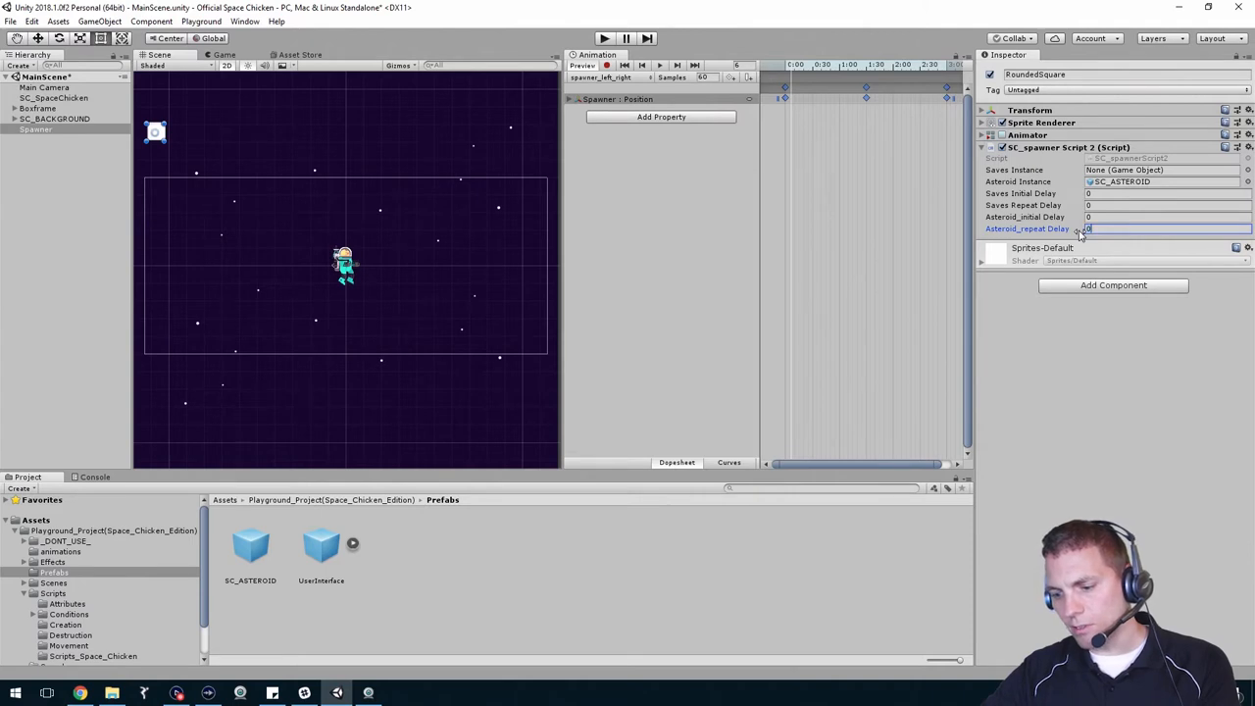
type("0.5")
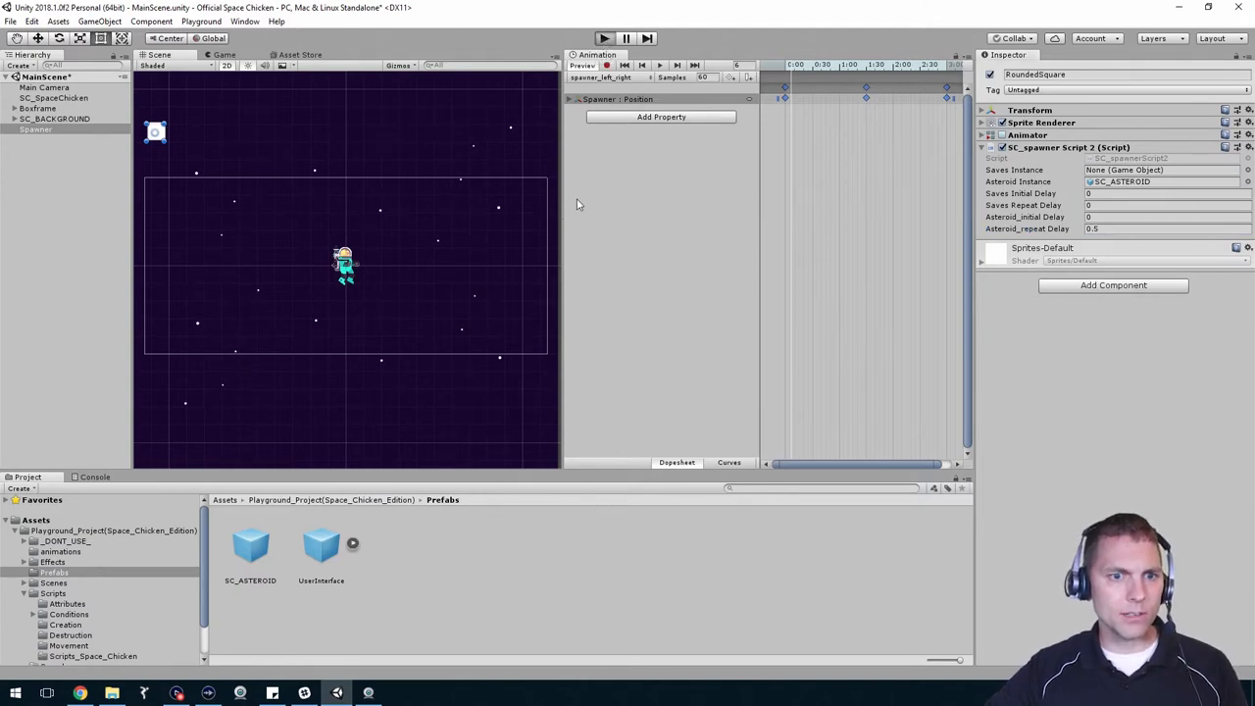
mouse_move(565, 235)
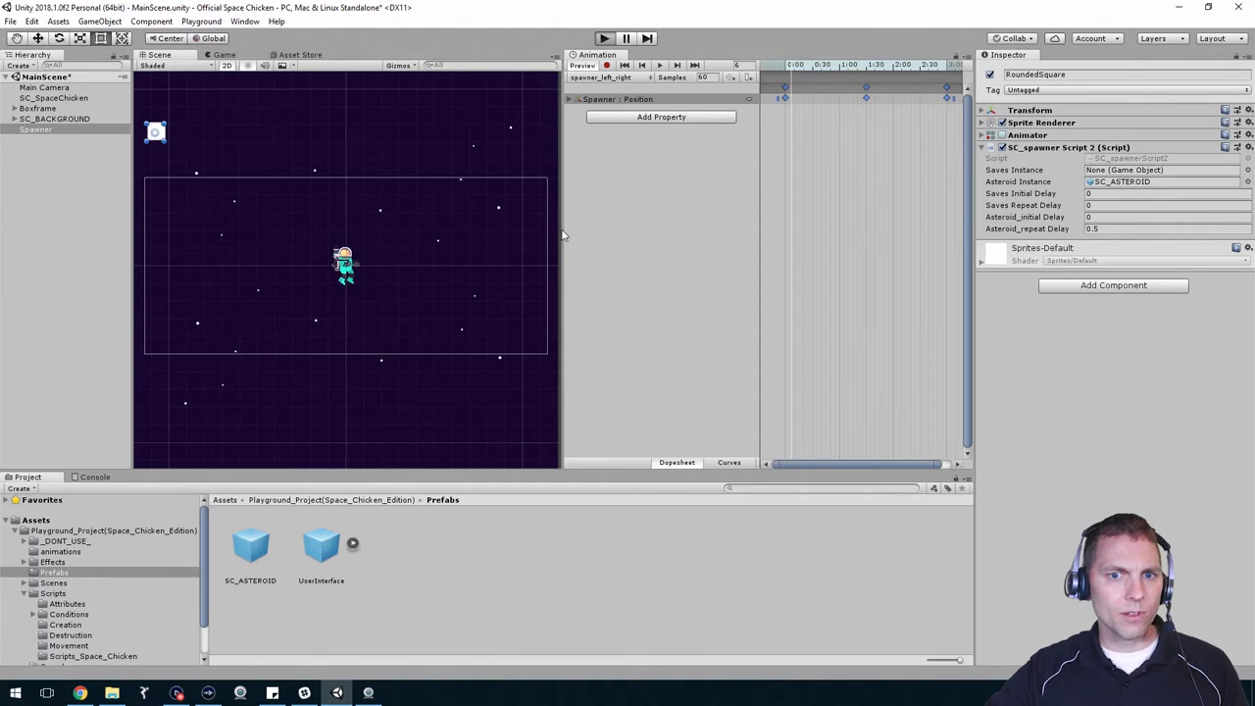
left_click(604, 39)
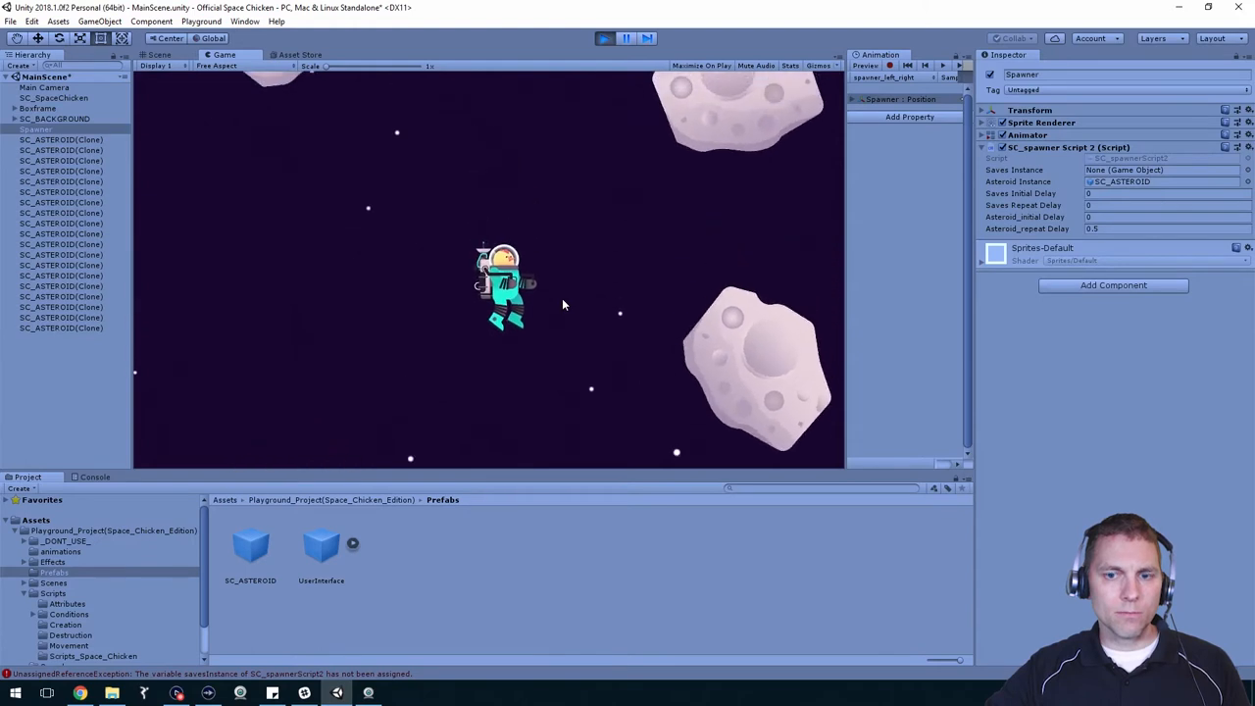
Stop the test run after watching asteroids fall past the player.
left_click(604, 37)
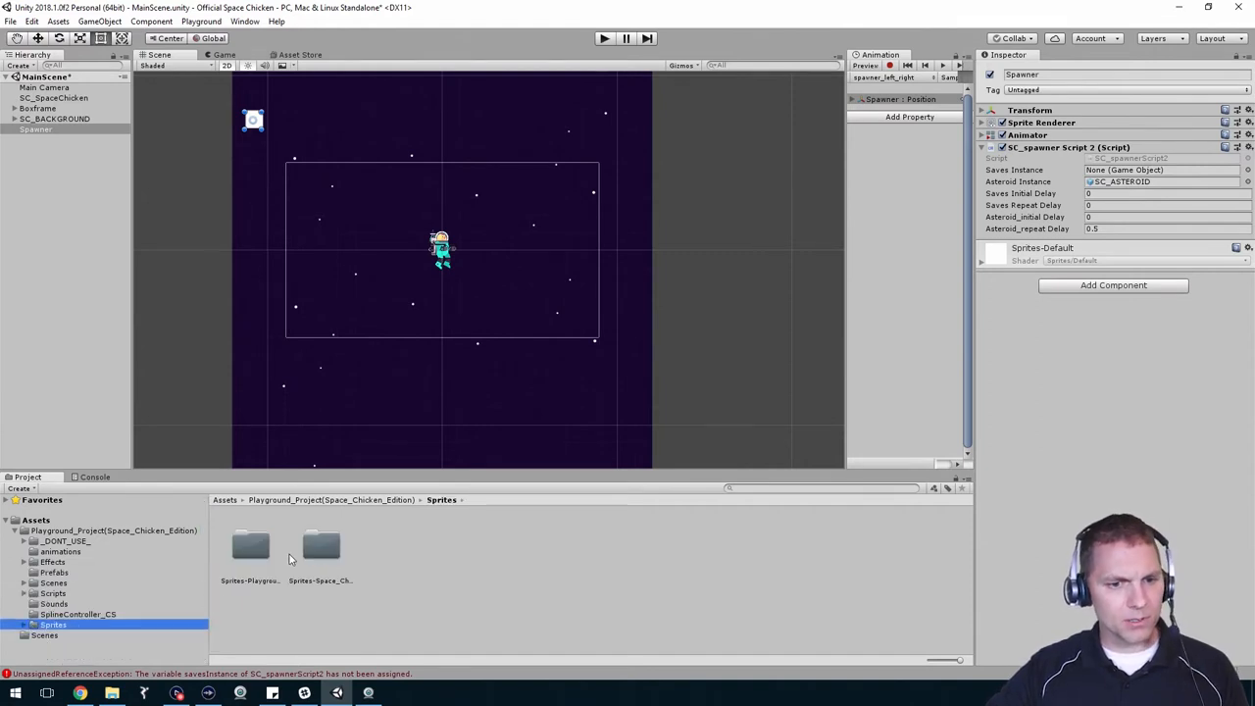
Place the SC_AMMO sprite in the scene and review SC_BACKGROUND's sprite rendering settings.
double_click(322, 549)
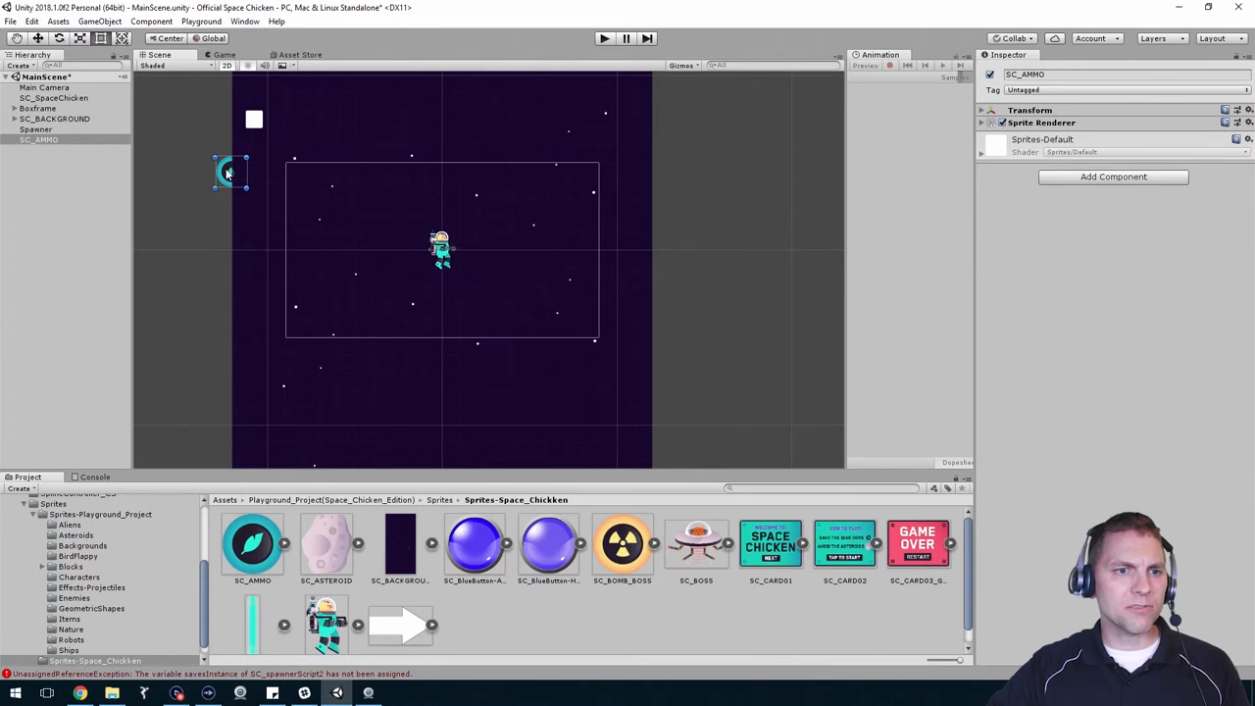
mouse_move(245, 214)
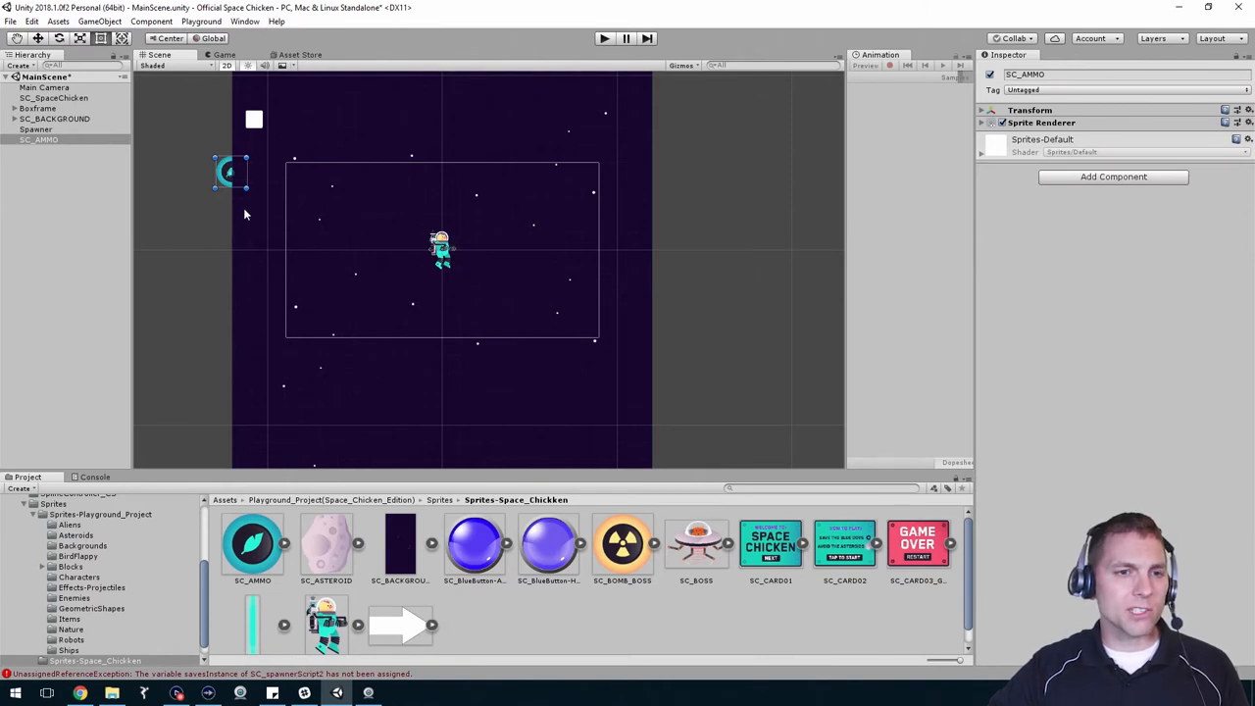
left_click(55, 119)
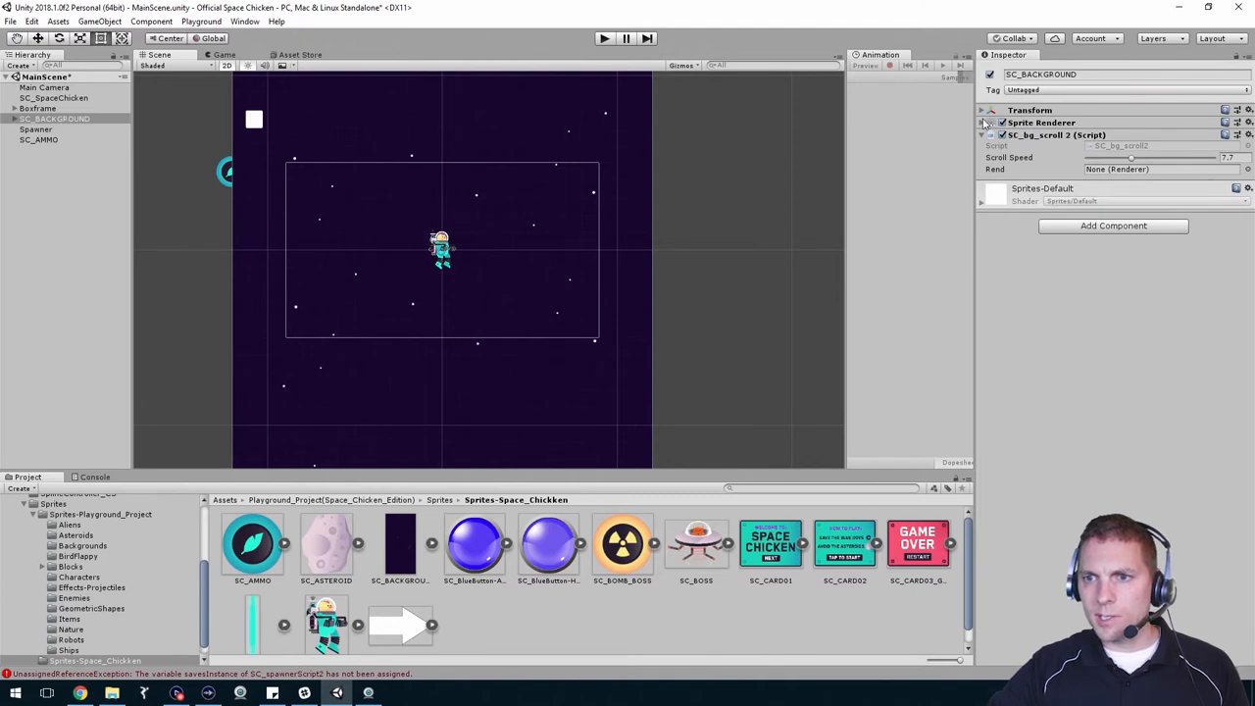
left_click(981, 121)
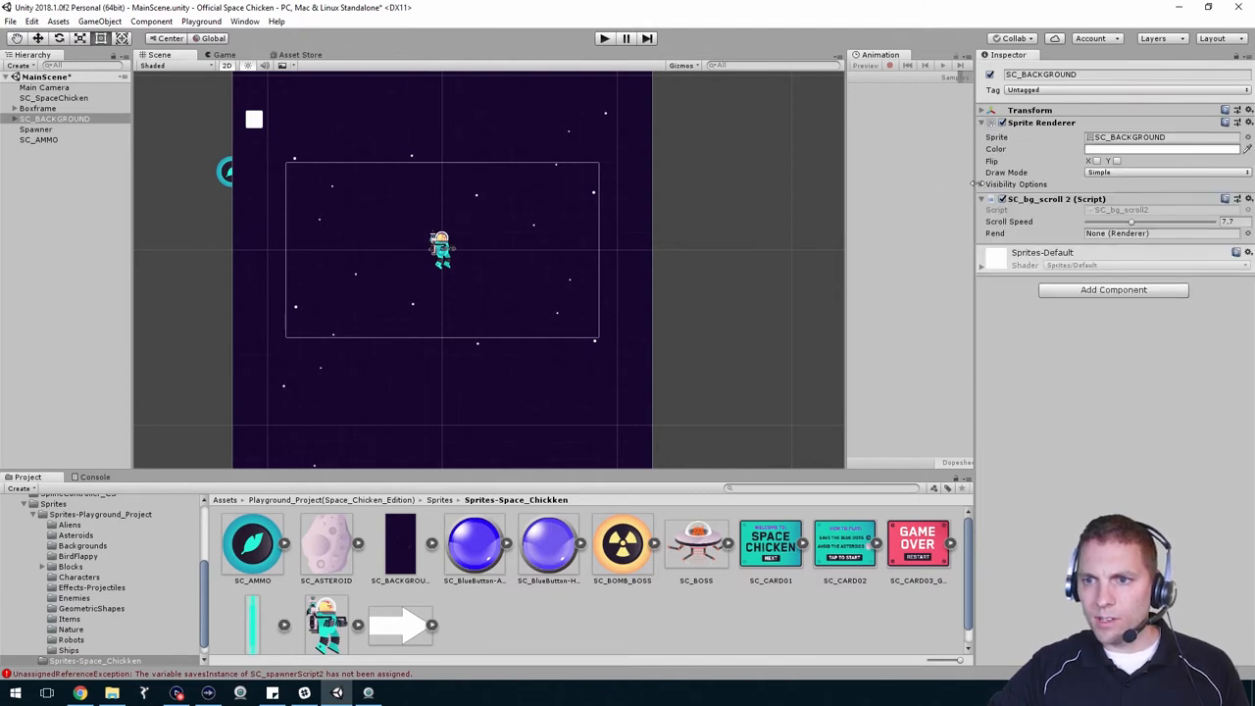
left_click(1016, 185)
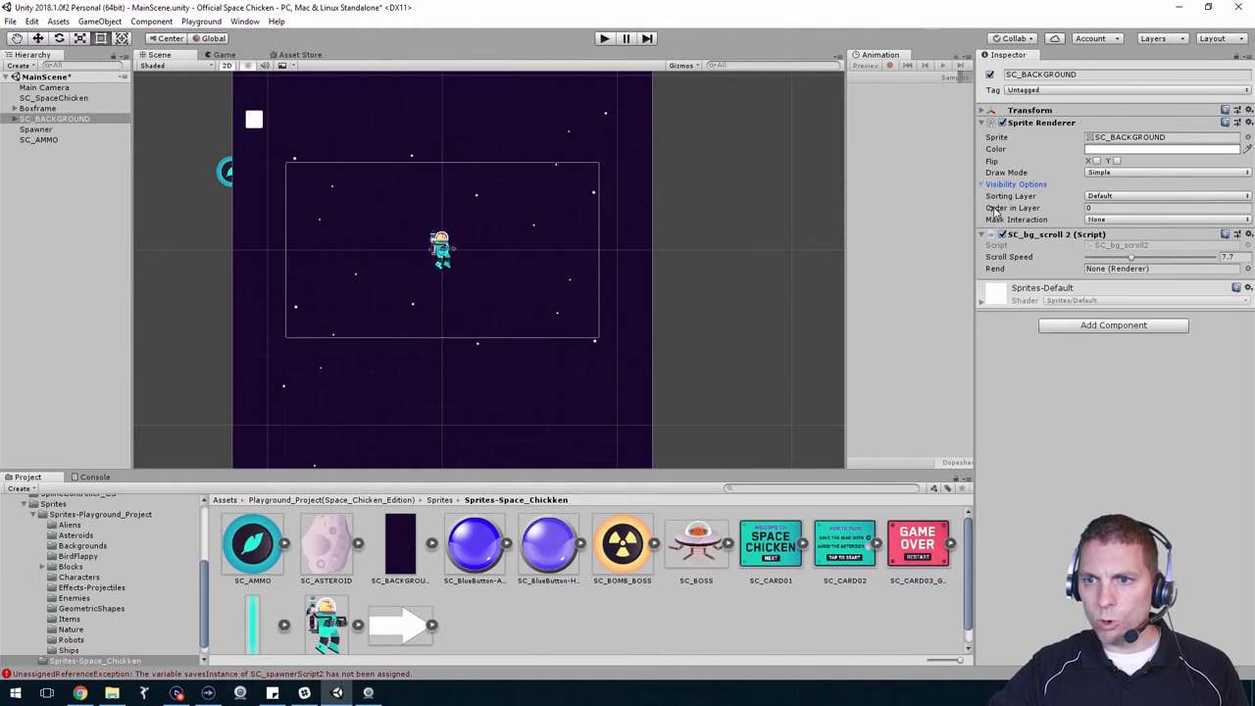
Duplicate SC_BACKGROUND as SC_BACKGROUND (1) and adjust its Order in Layer above the original.
left_click(1162, 208)
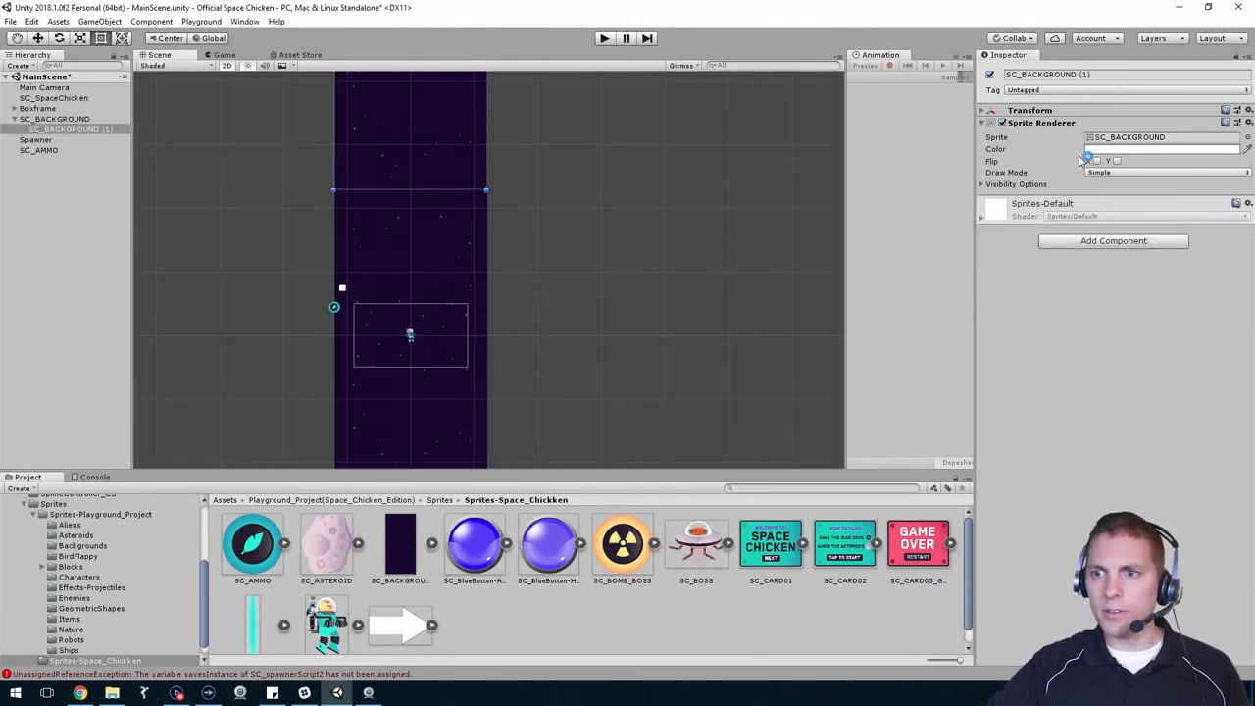
left_click(1016, 185)
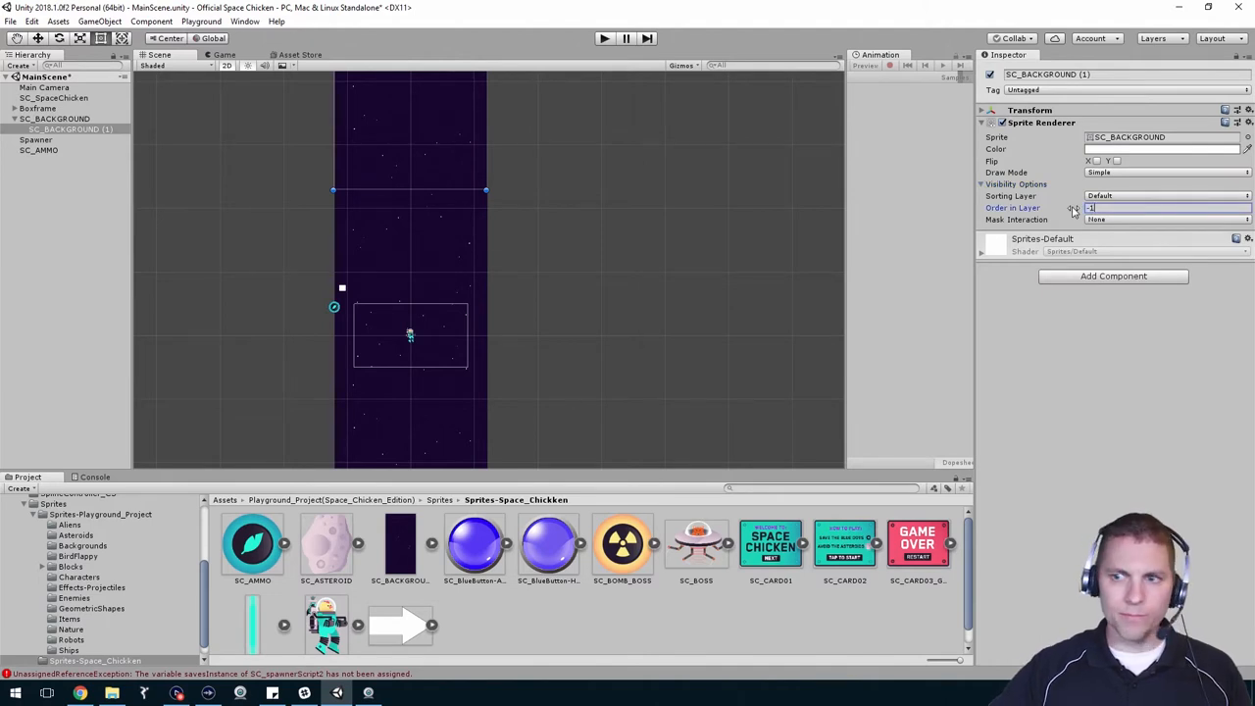
left_click(39, 149)
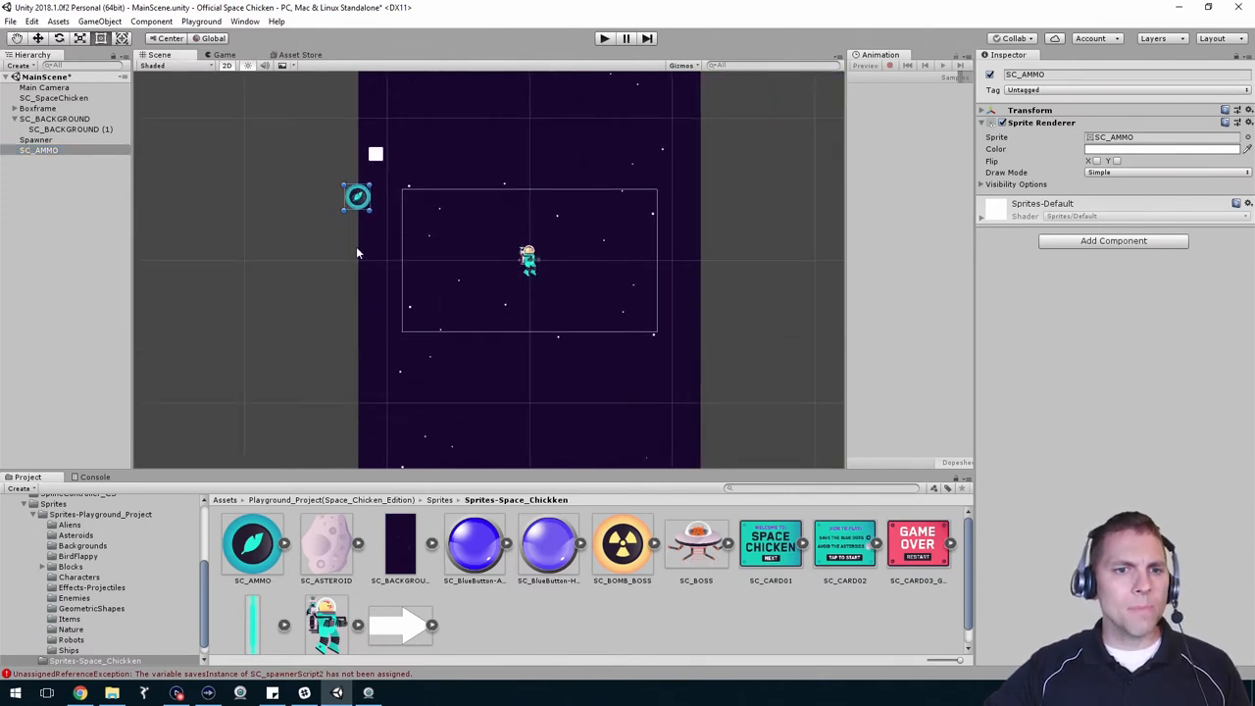
mouse_move(51, 212)
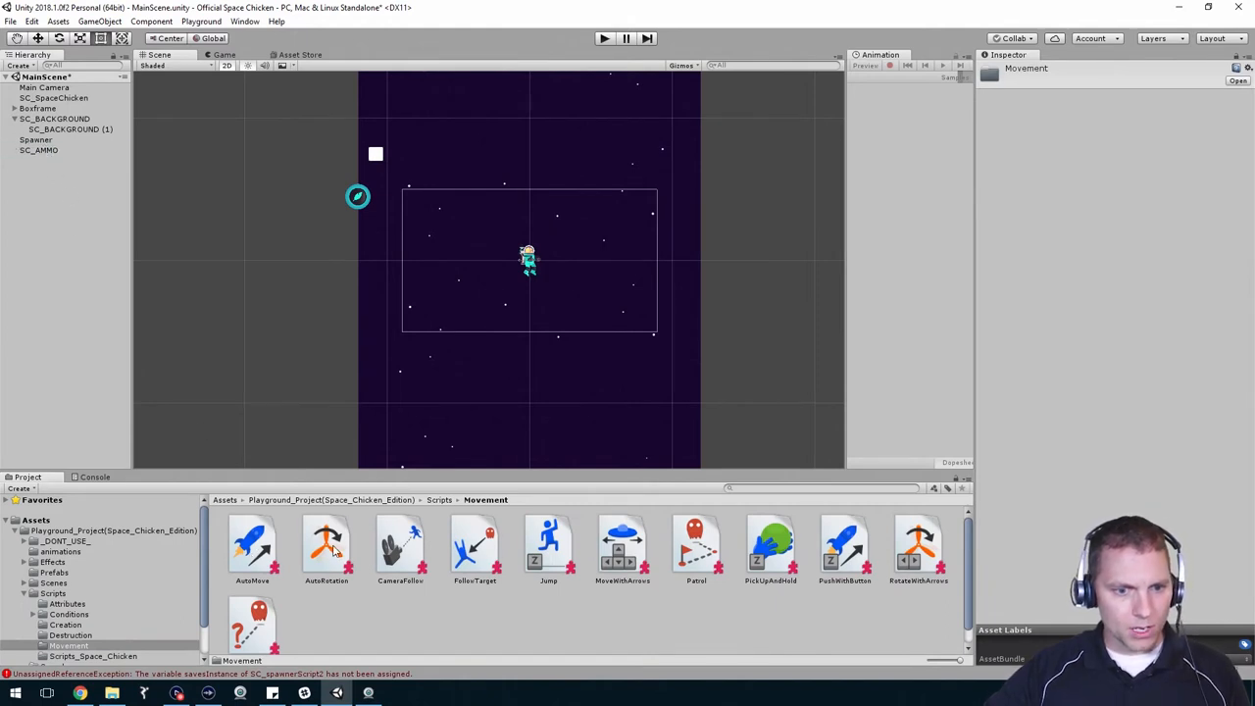
Give SC_AMMO a Rigidbody 2D and adjust its gravity setting.
left_click(40, 150)
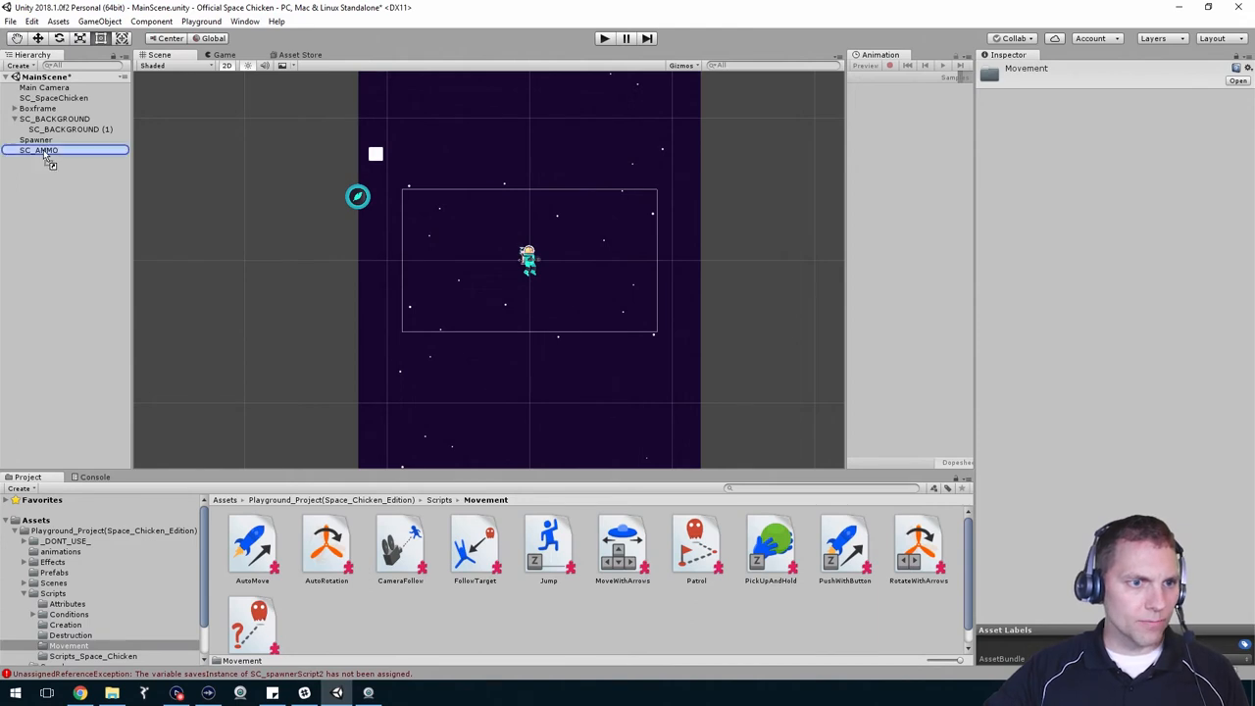
left_click(39, 149)
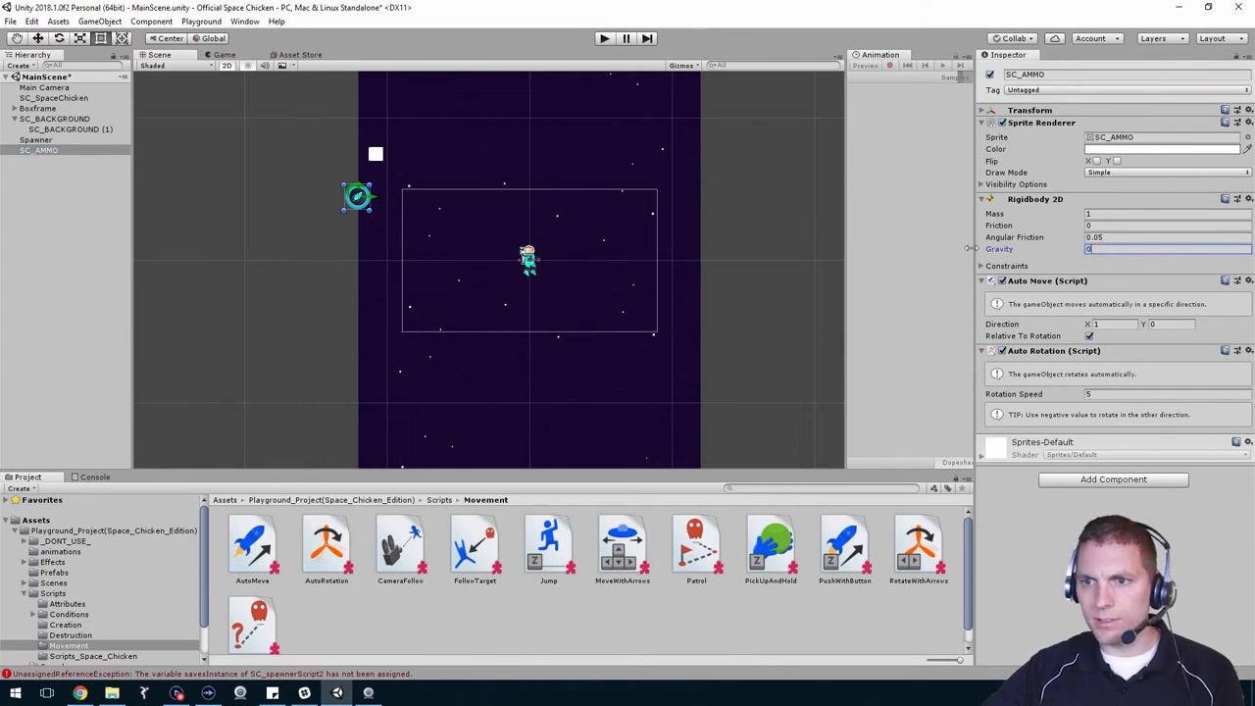
left_click(980, 200)
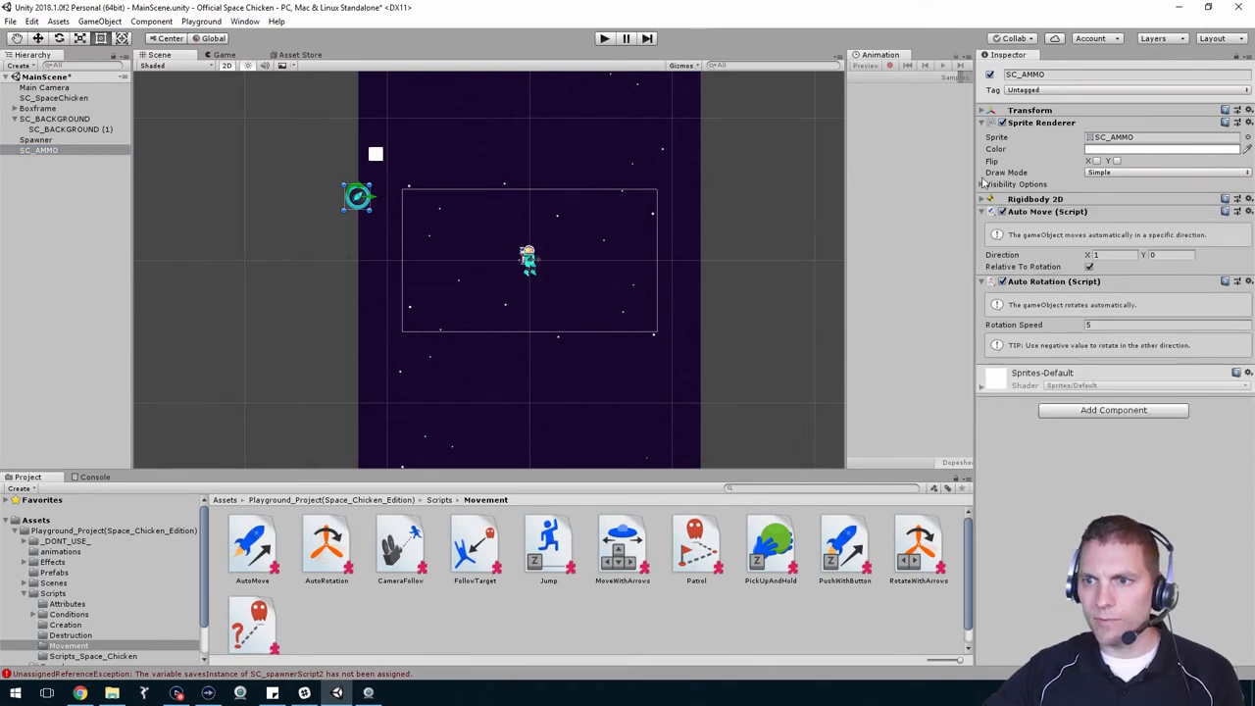
left_click(980, 122)
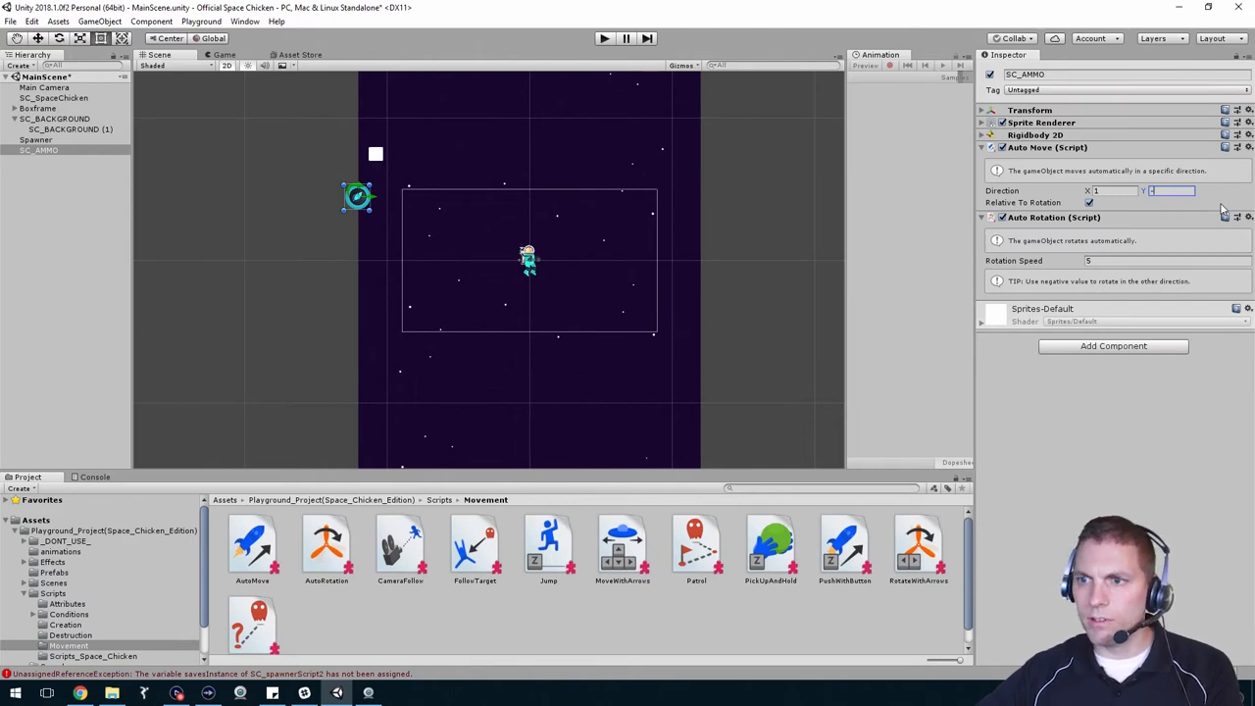
Add Auto Move with Direction Y -3 and Auto Rotation to SC_AMMO, ready for the Prefabs folder.
type("-3")
left_click(1167, 261)
type("2")
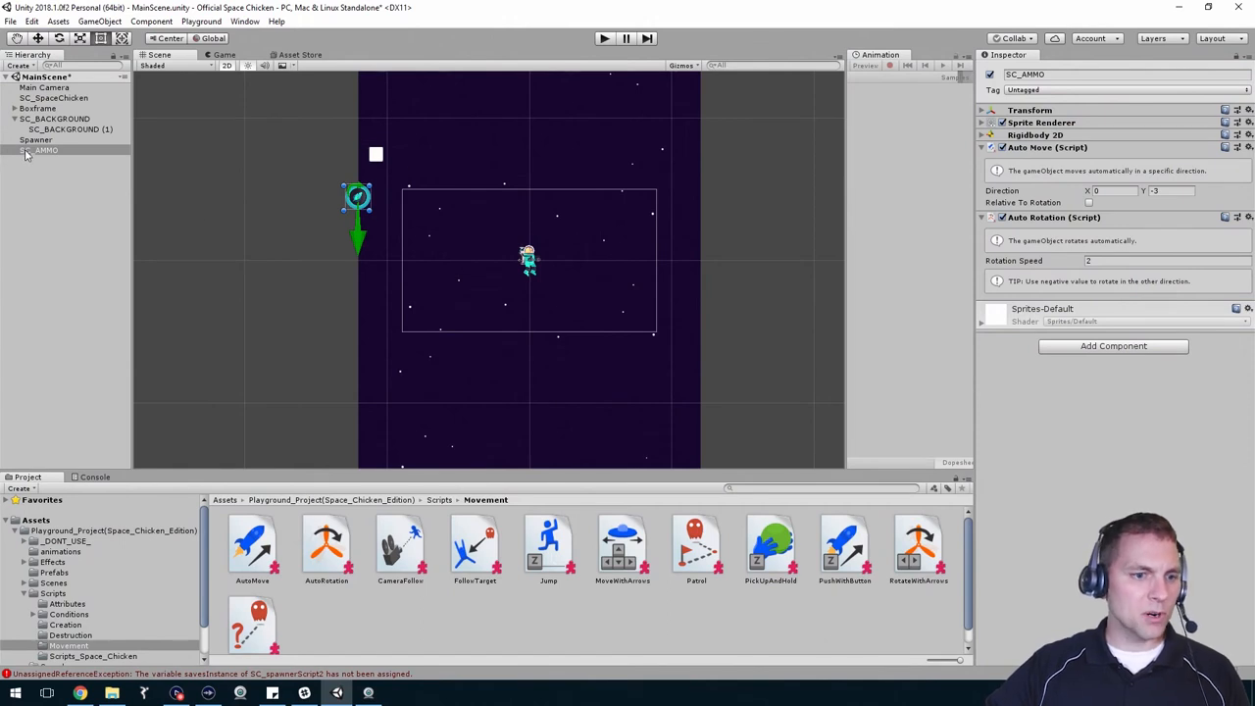
left_click(55, 573)
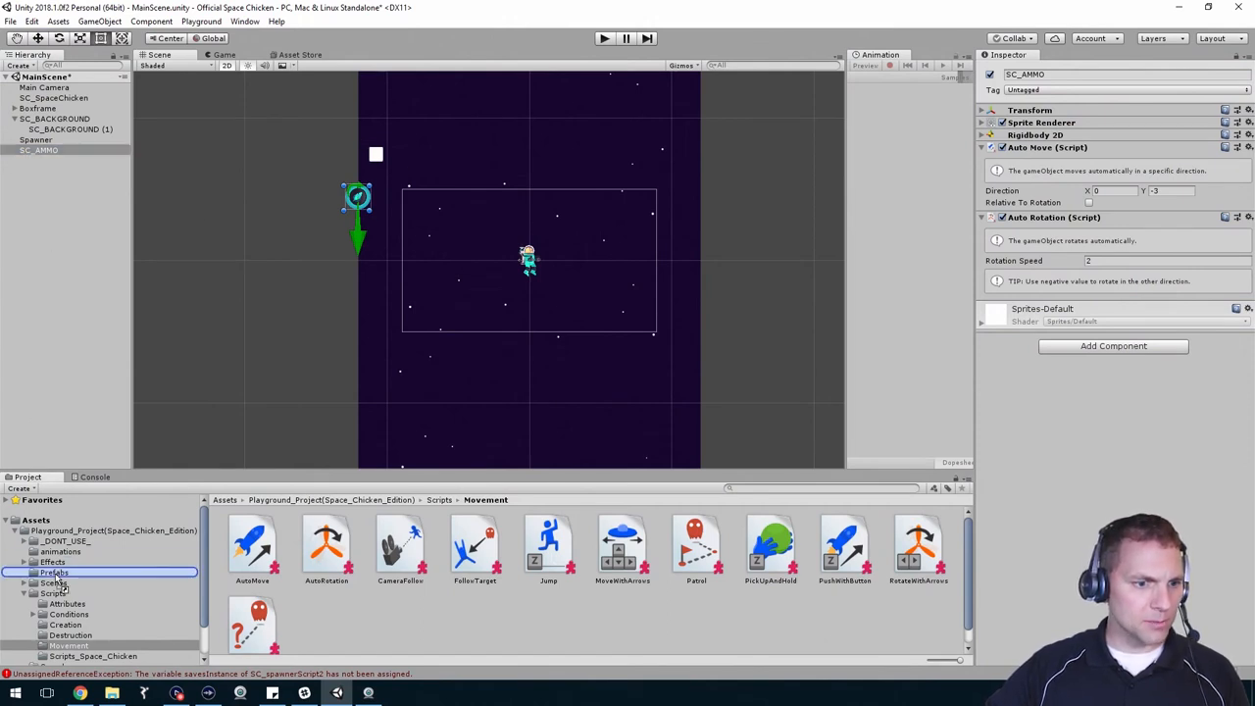
left_click(55, 572)
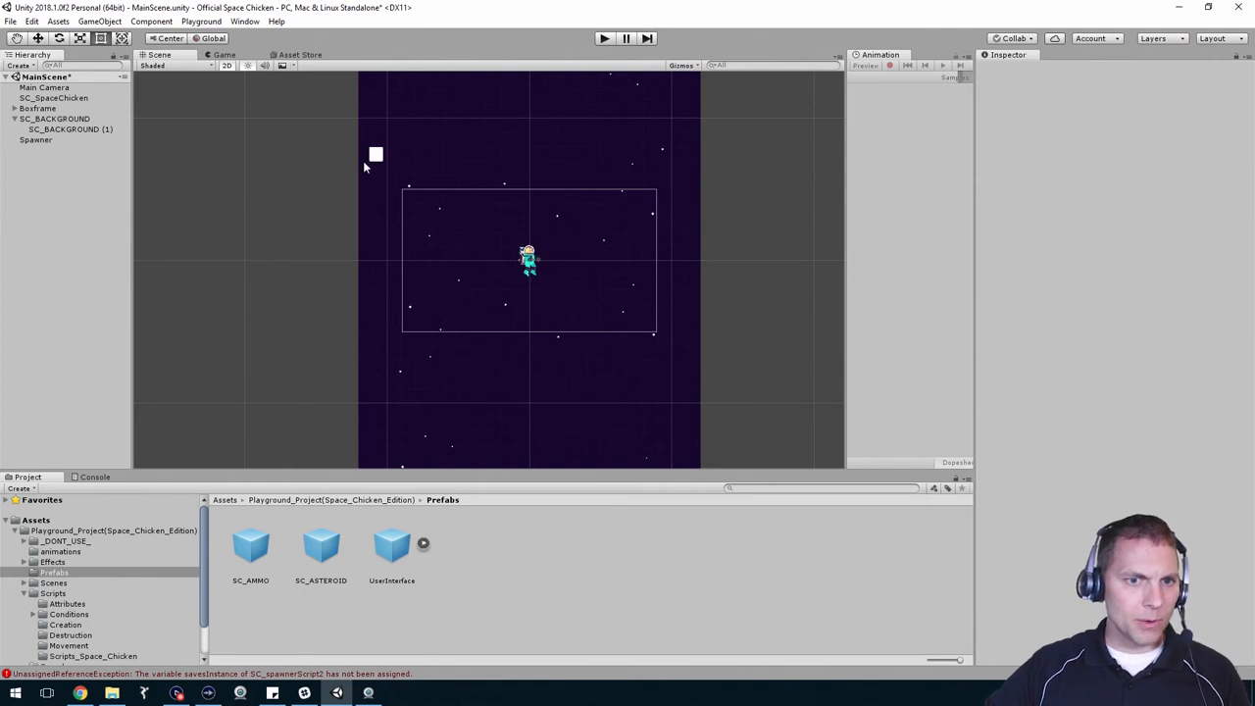
Assign the SC_AMMO prefab as the Spawner's Saves Instance and fill in the saves spawn delays.
left_click(35, 139)
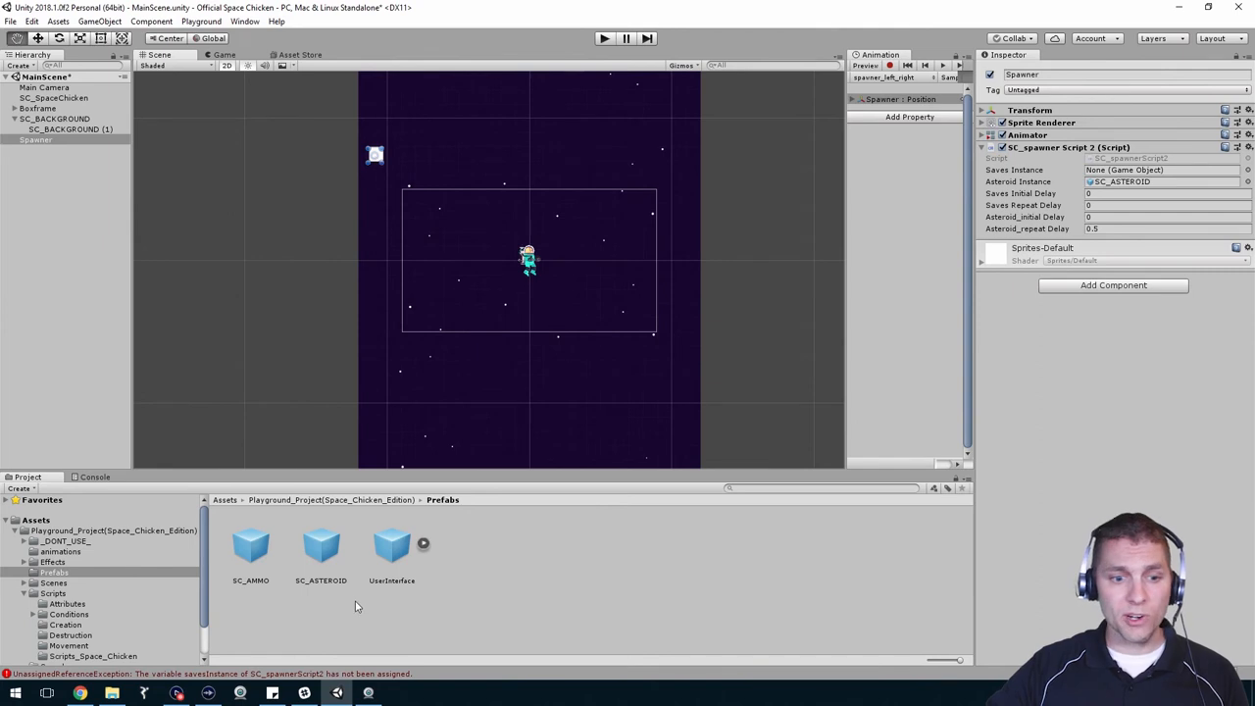
mouse_move(263, 592)
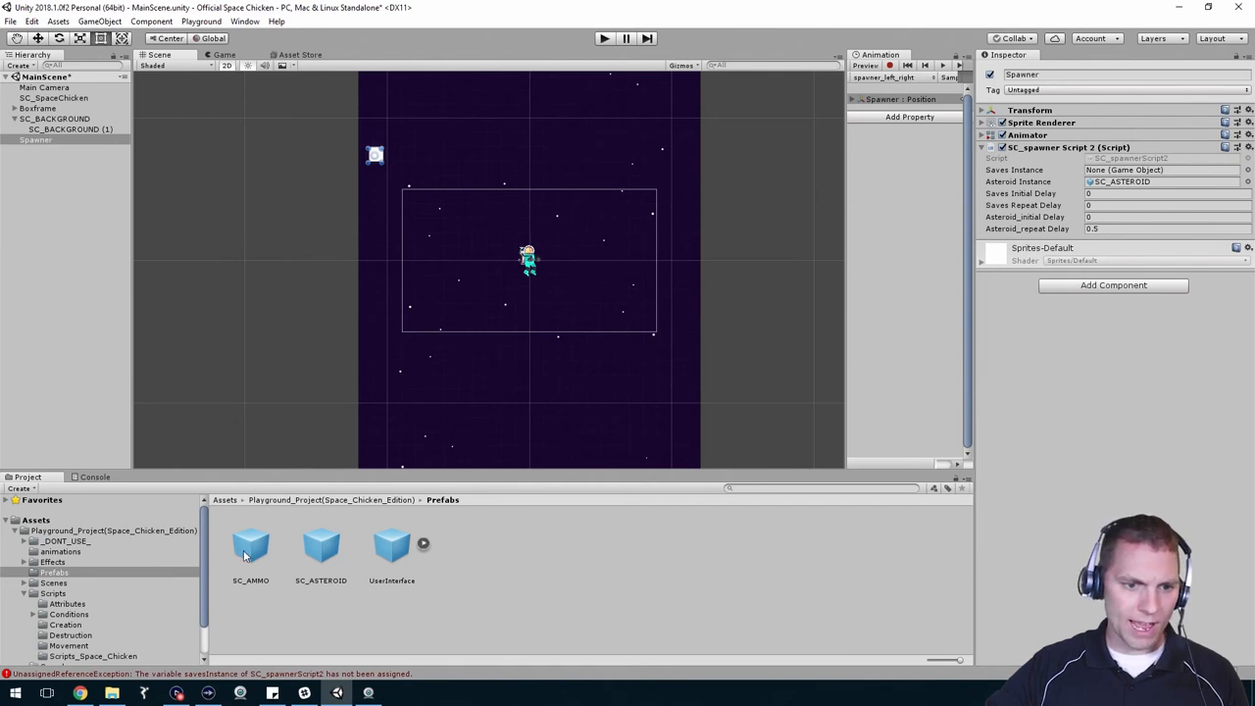
mouse_move(794, 291)
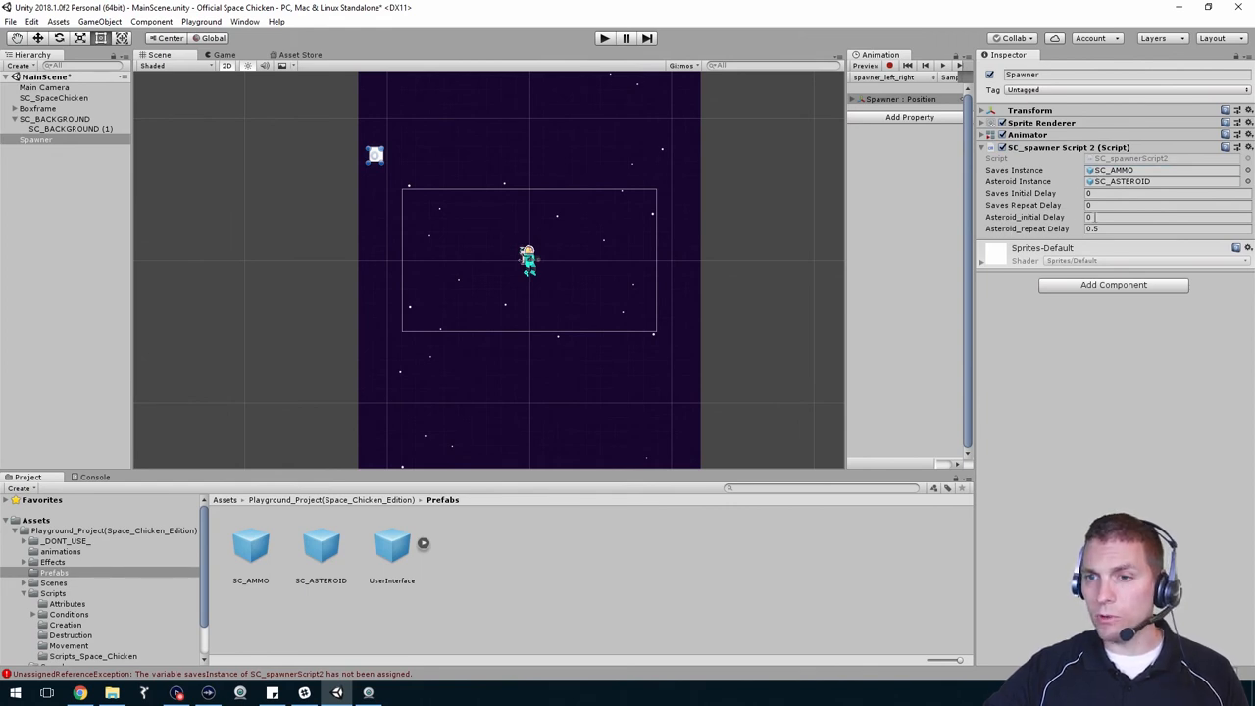
left_click(1167, 216)
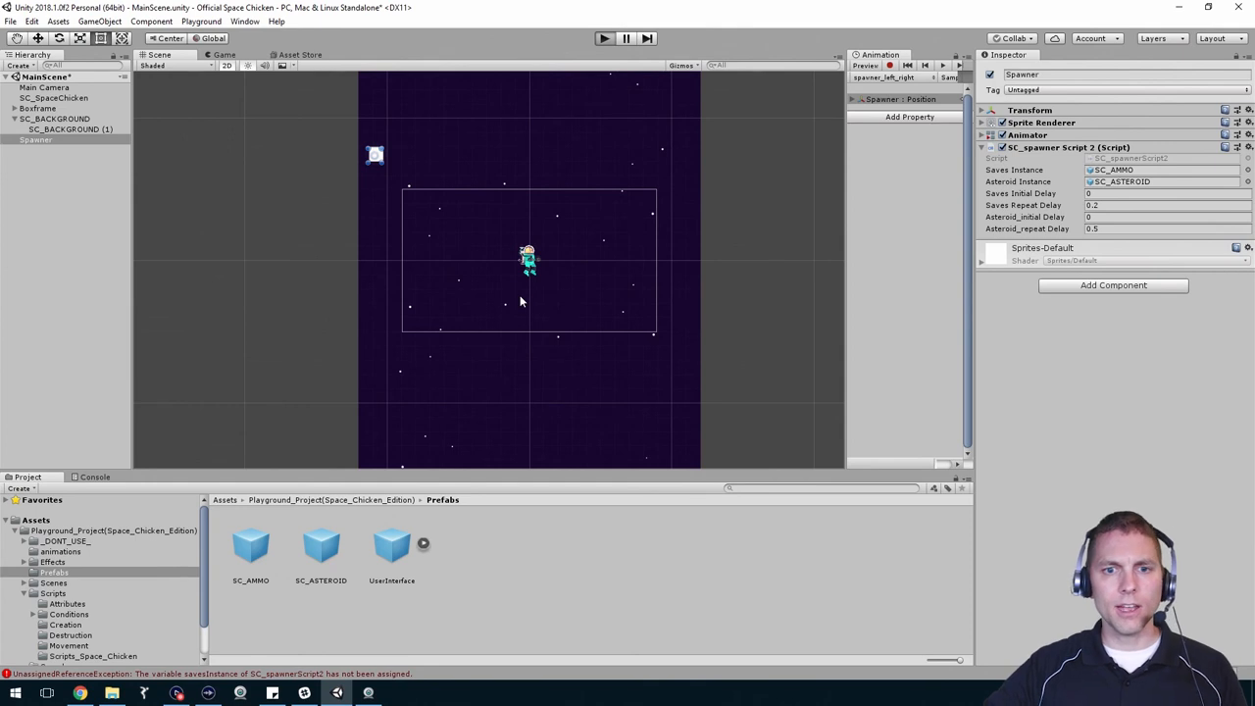
left_click(604, 37)
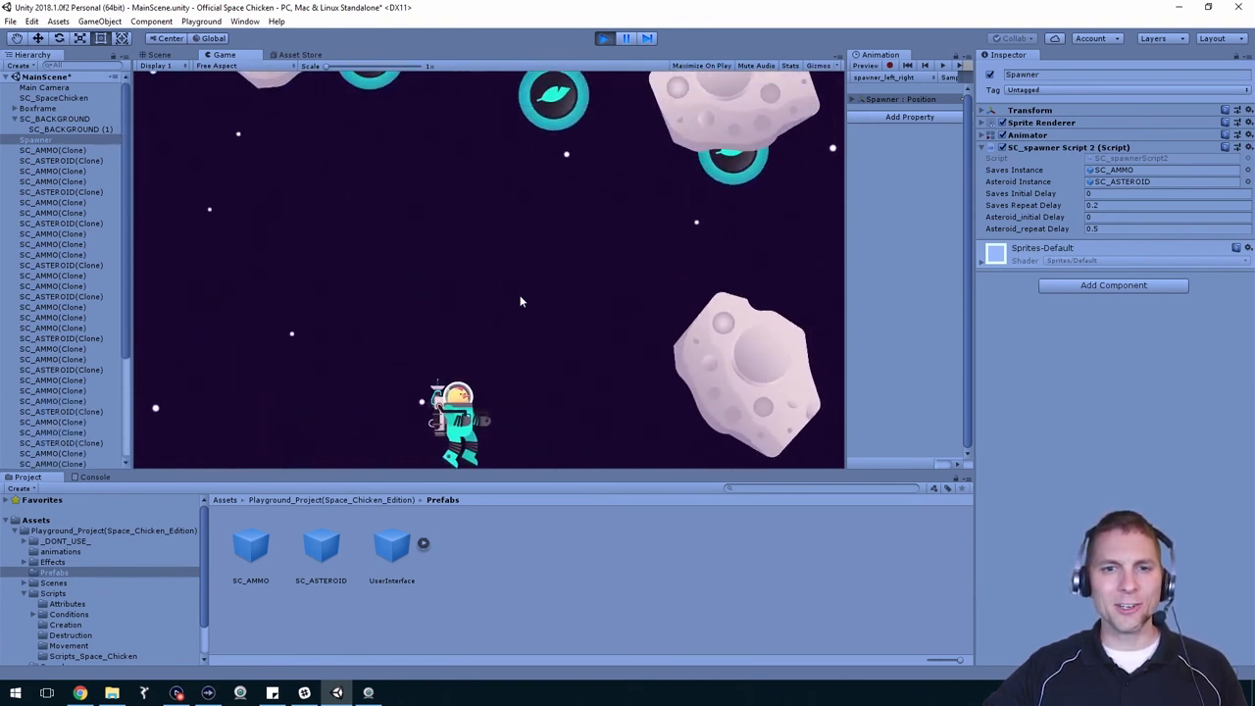
left_click(604, 39)
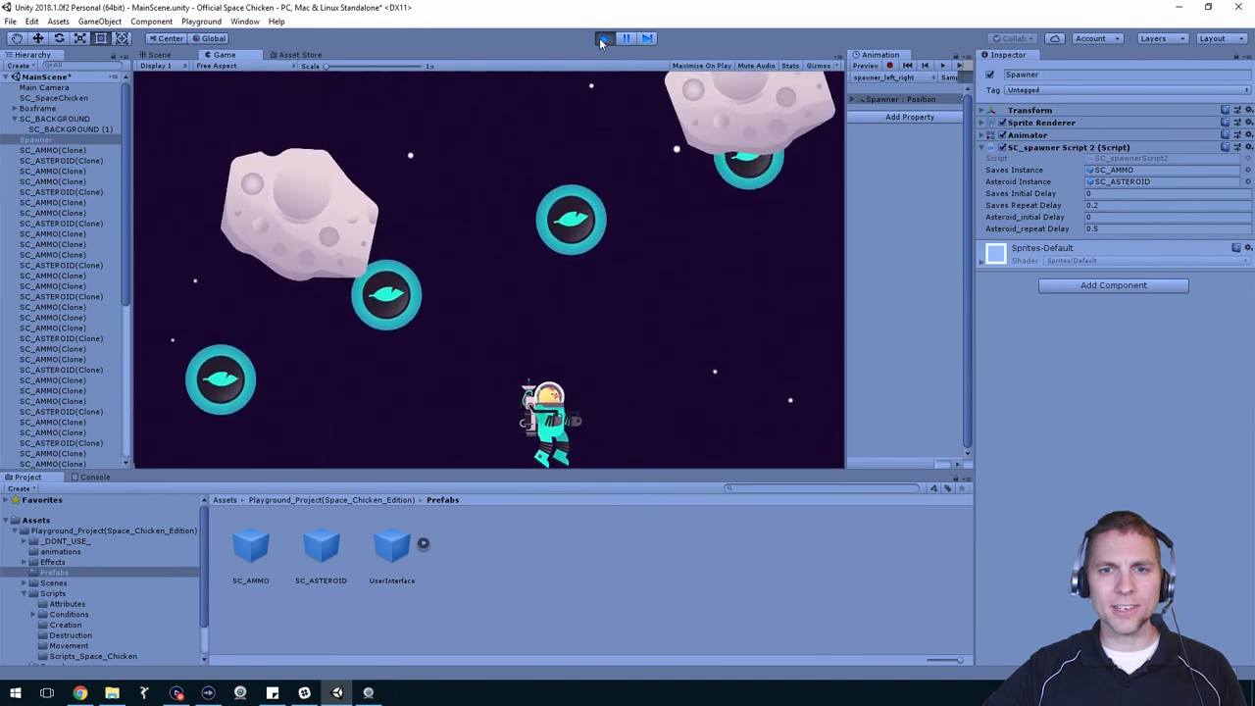
left_click(604, 39)
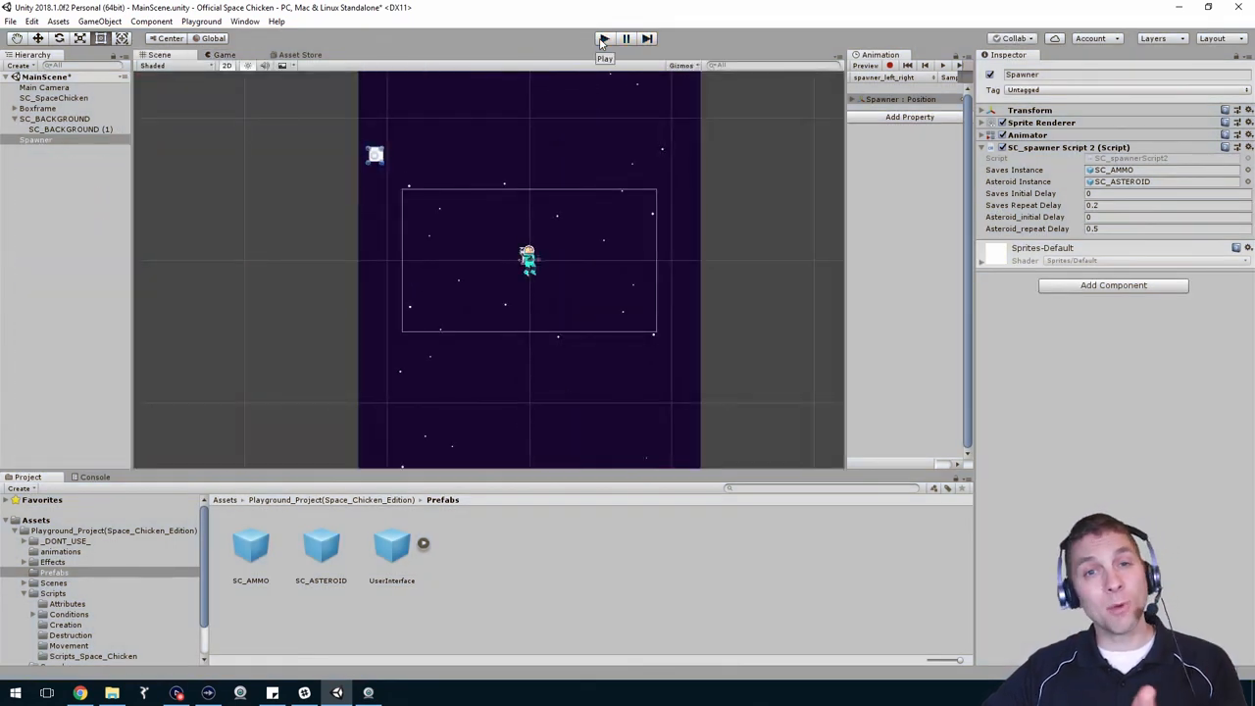